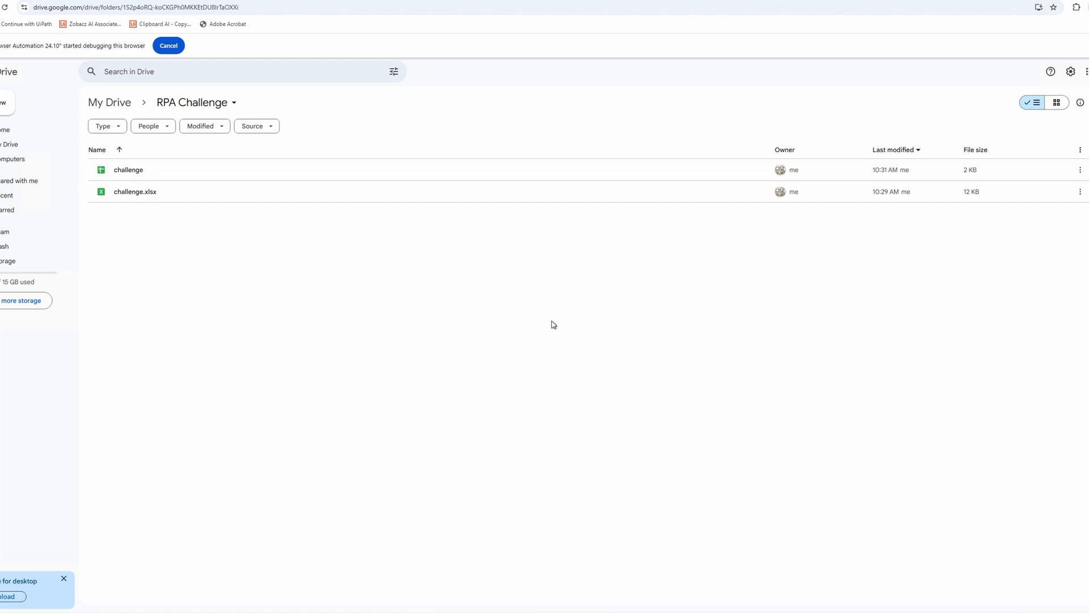
pyautogui.moveTo(165, 172)
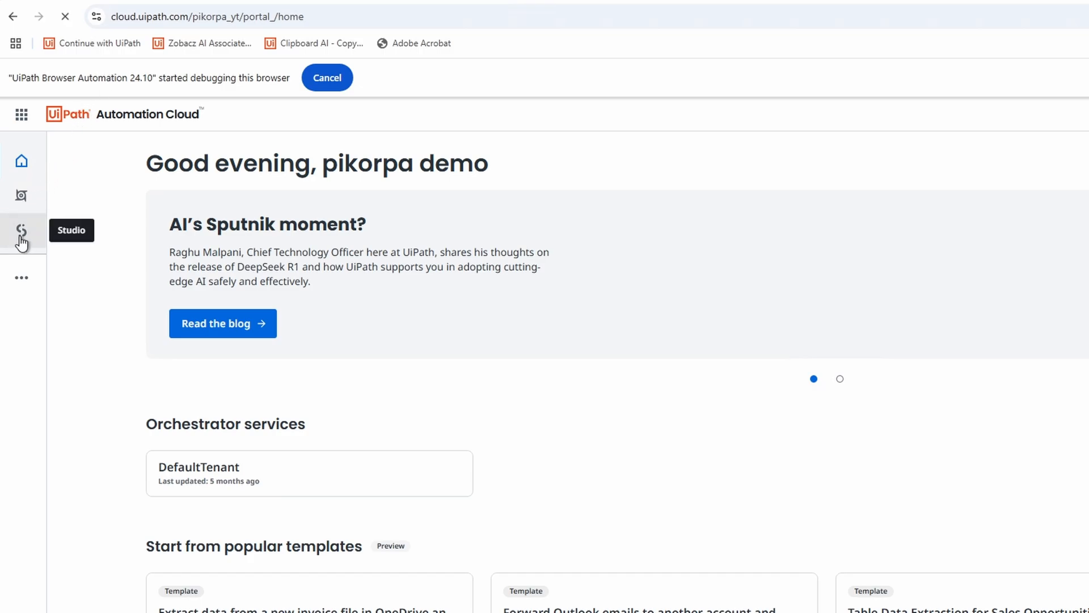
# Open Studio from the UiPath Automation Cloud sidebar
pyautogui.click(21, 230)
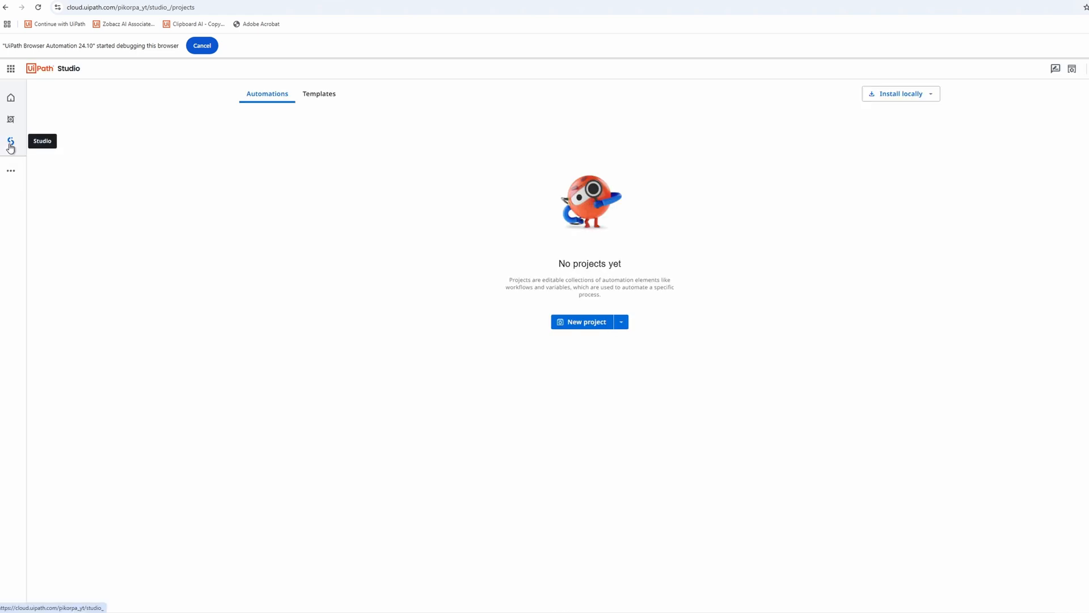
pyautogui.moveTo(532, 185)
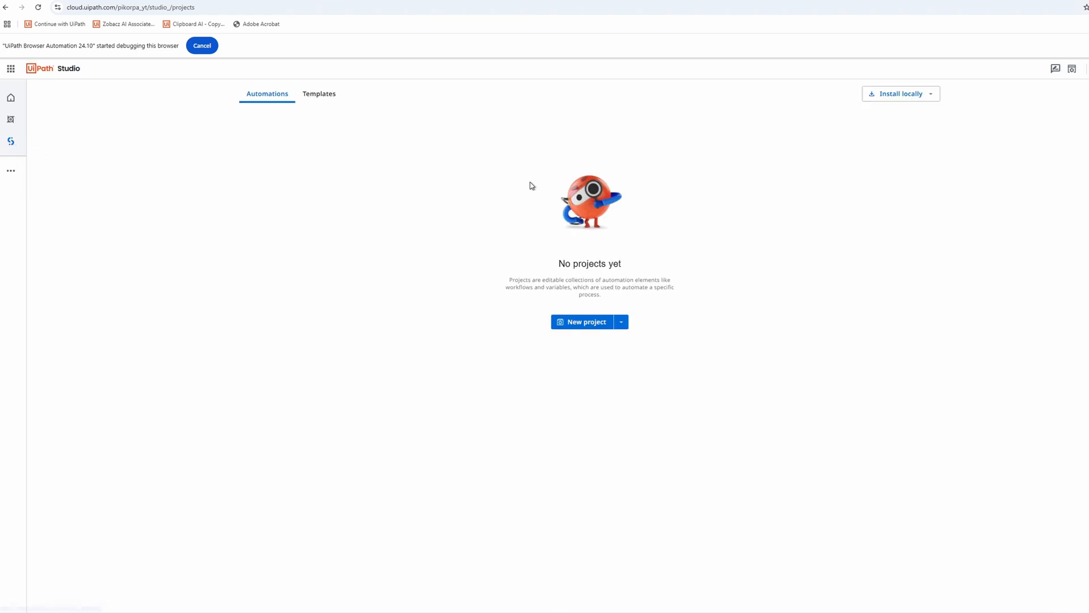
# Create a manual-trigger automation project and rename it 'Studio Web Demo'
pyautogui.click(585, 321)
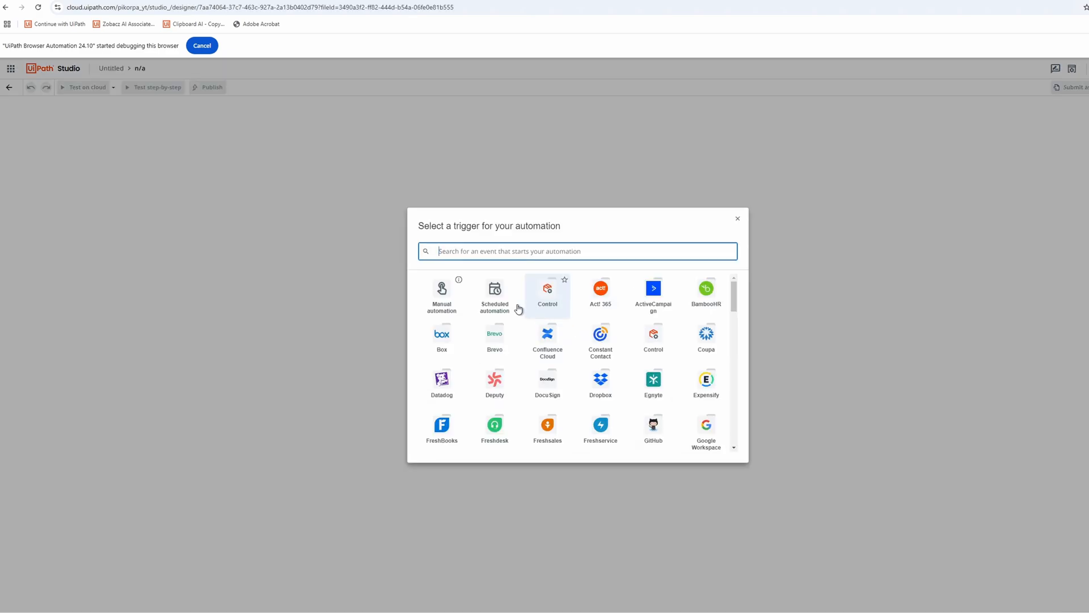
pyautogui.click(441, 292)
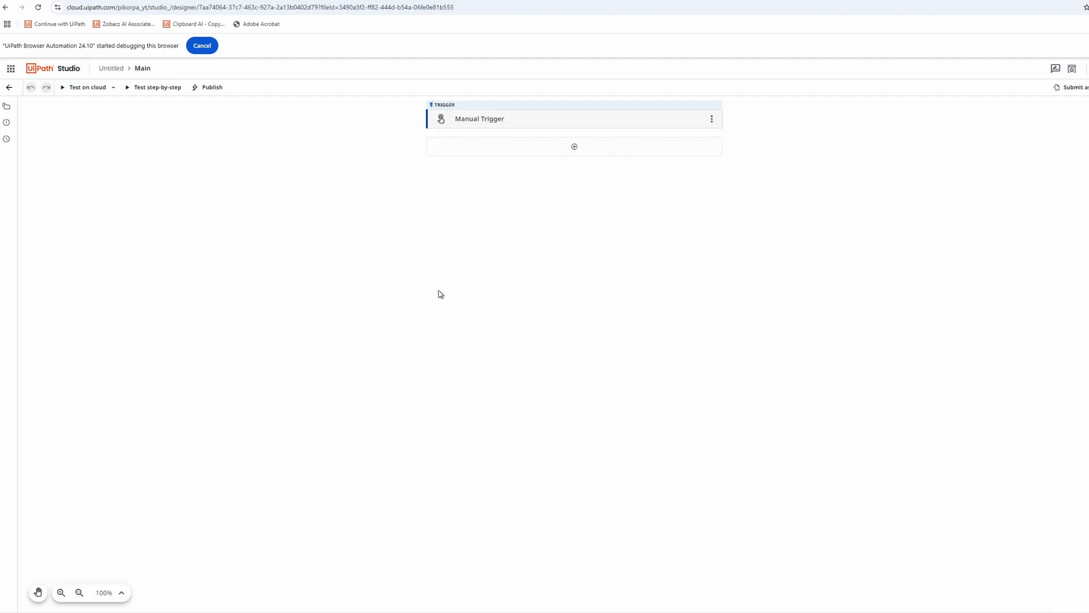
pyautogui.moveTo(47, 149)
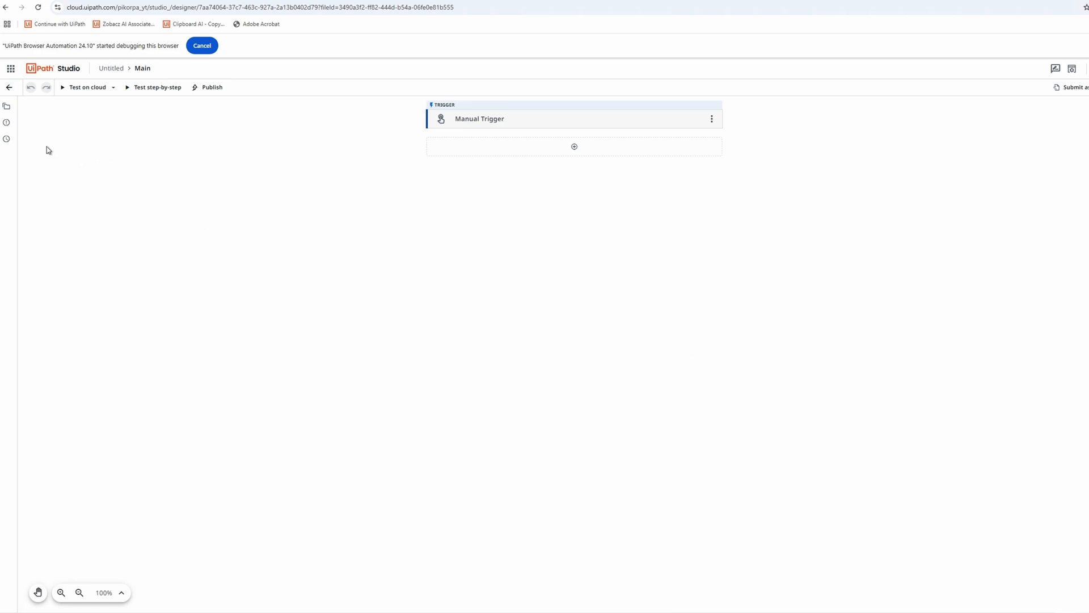
pyautogui.click(6, 106)
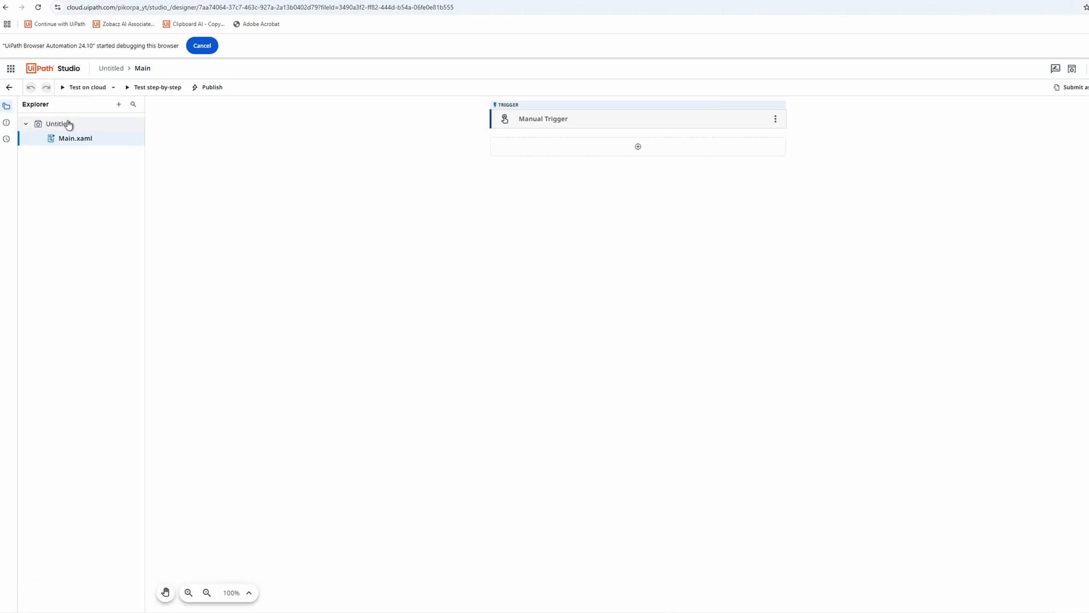
pyautogui.doubleClick(55, 124)
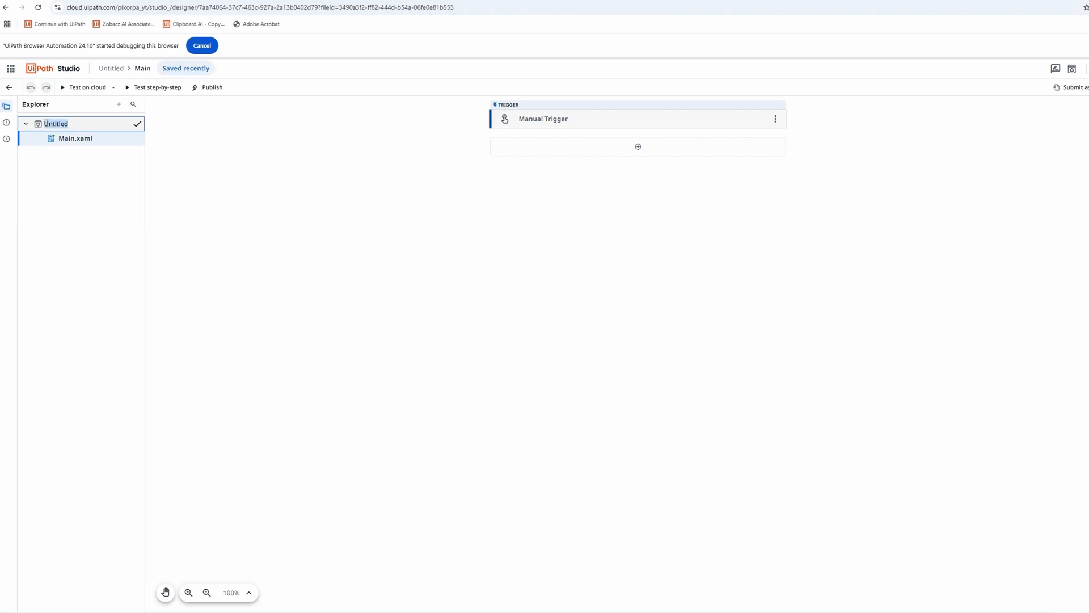
pyautogui.write('Studio Web Demo')
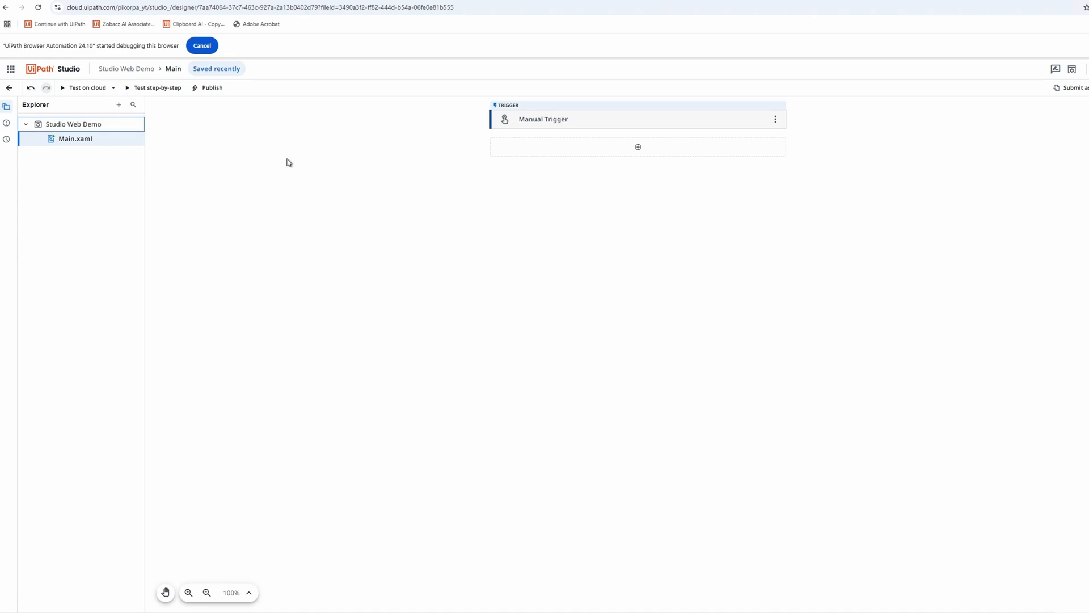
pyautogui.moveTo(637, 148)
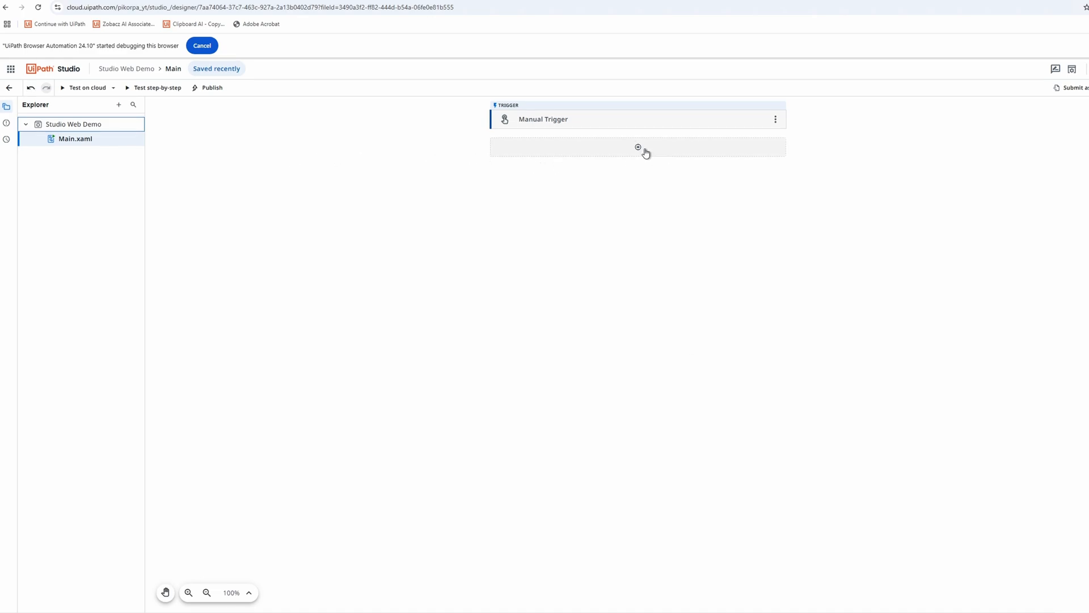
# Add a Use Browser activity after the trigger, scoped to the Rpa Challenge tab
pyautogui.click(637, 147)
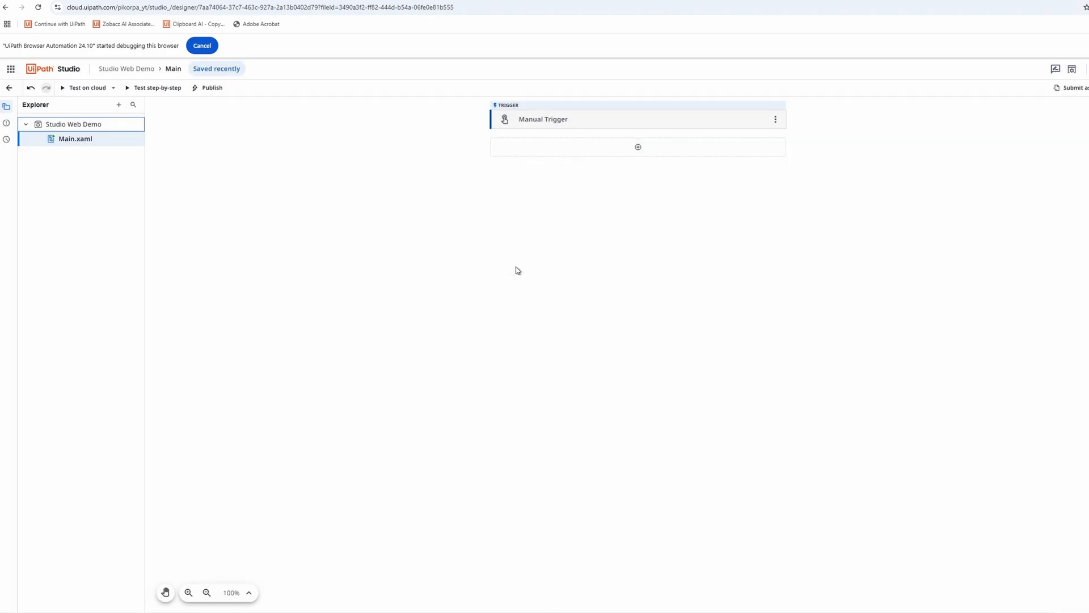
pyautogui.click(637, 147)
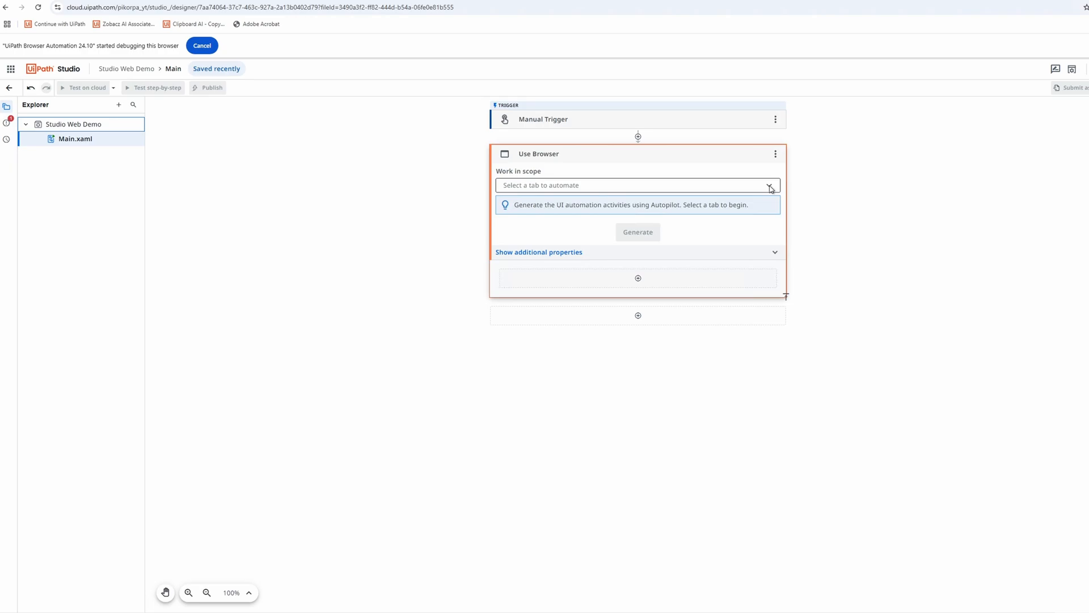
pyautogui.click(632, 185)
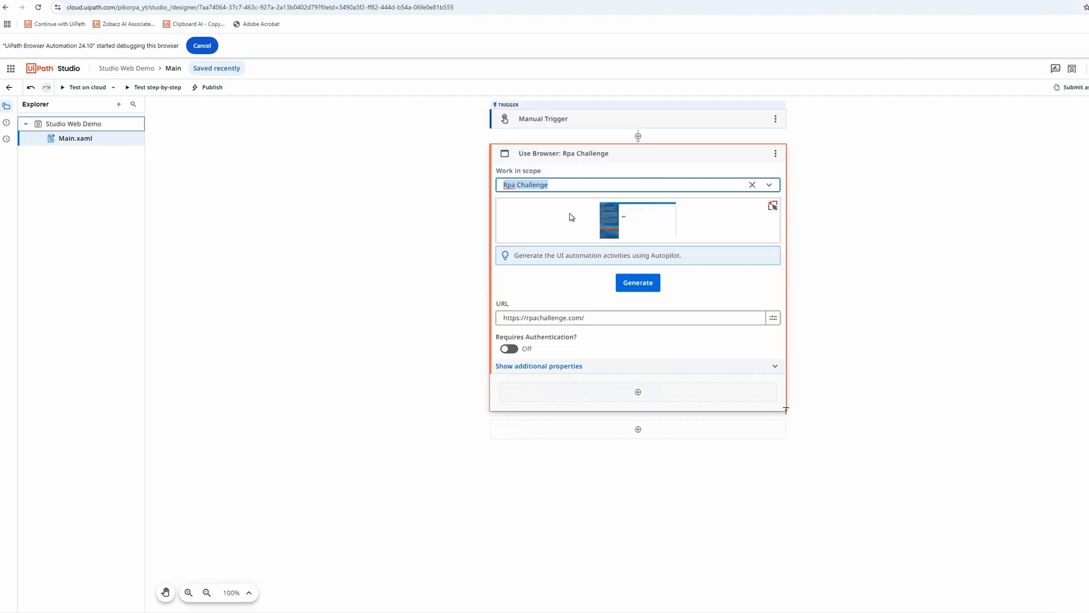
pyautogui.moveTo(729, 350)
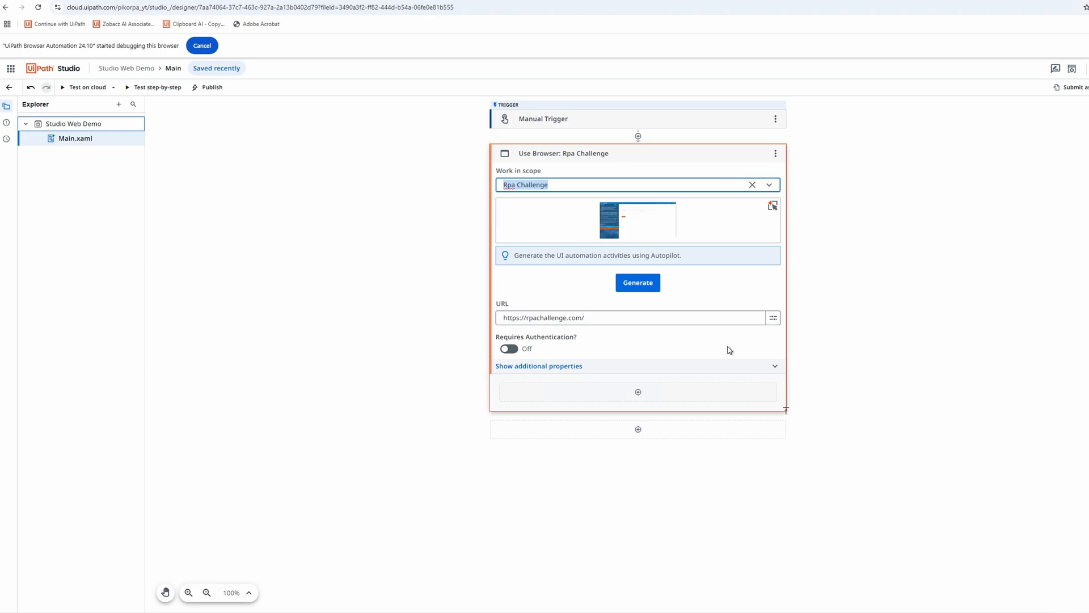
pyautogui.moveTo(719, 354)
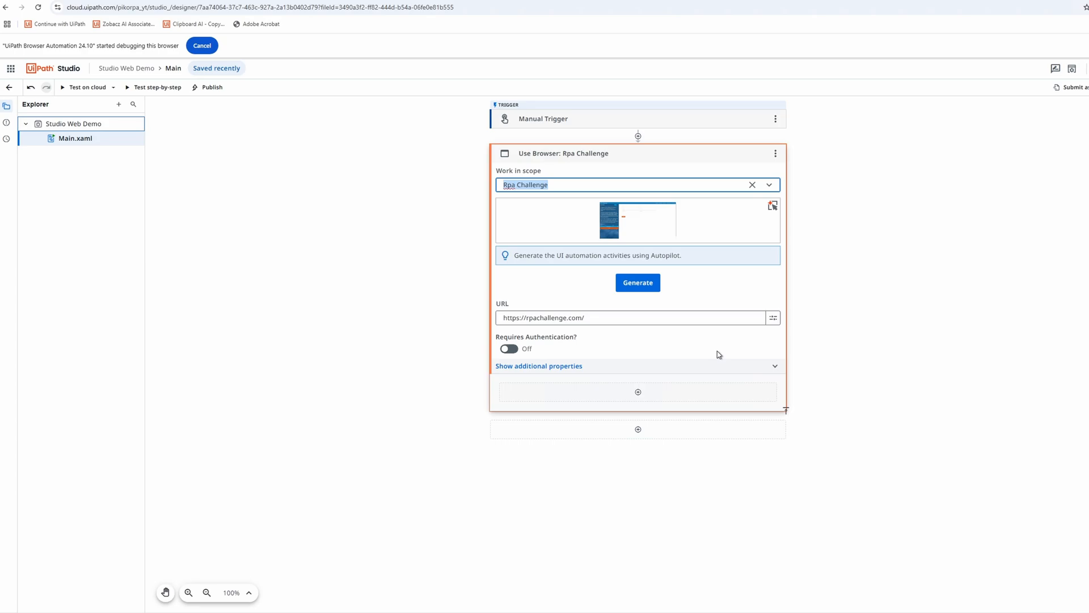
pyautogui.moveTo(670, 345)
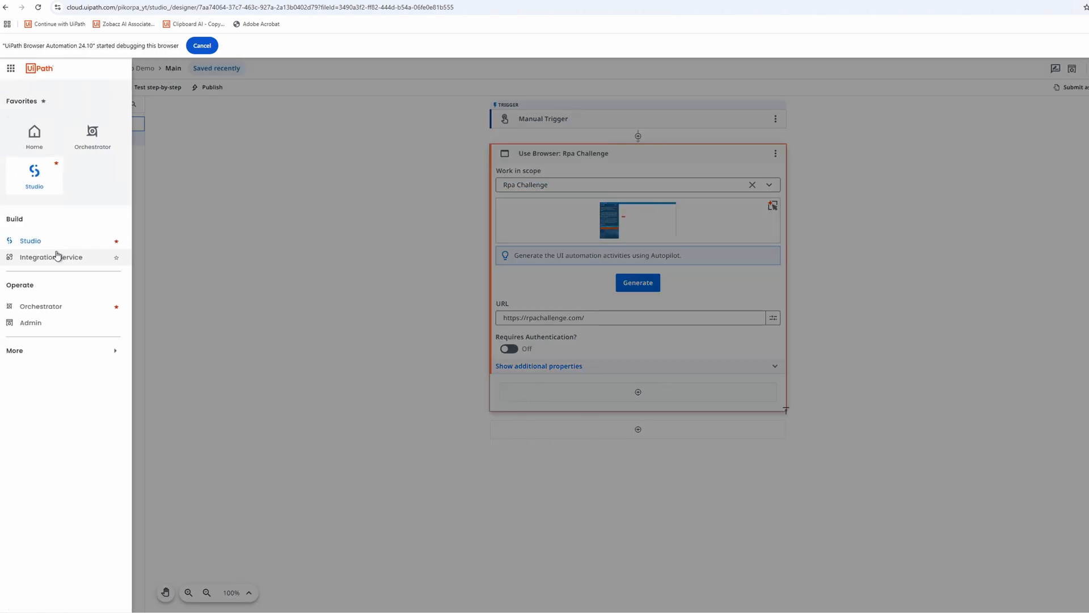
# Find the Google Sheets connector in My Workspace and start a new connection
pyautogui.click(51, 257)
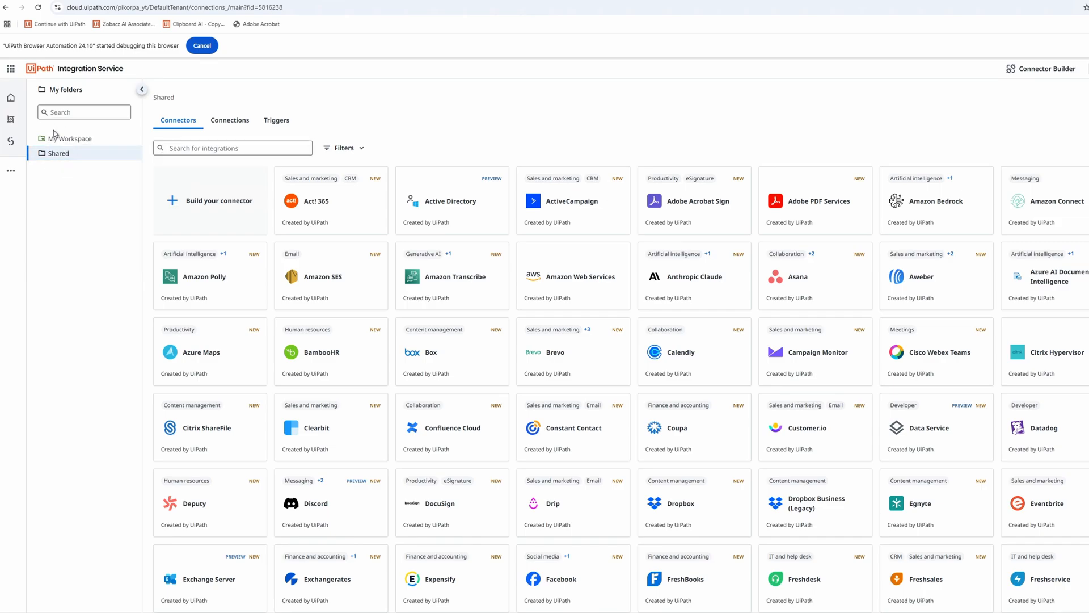
pyautogui.click(69, 139)
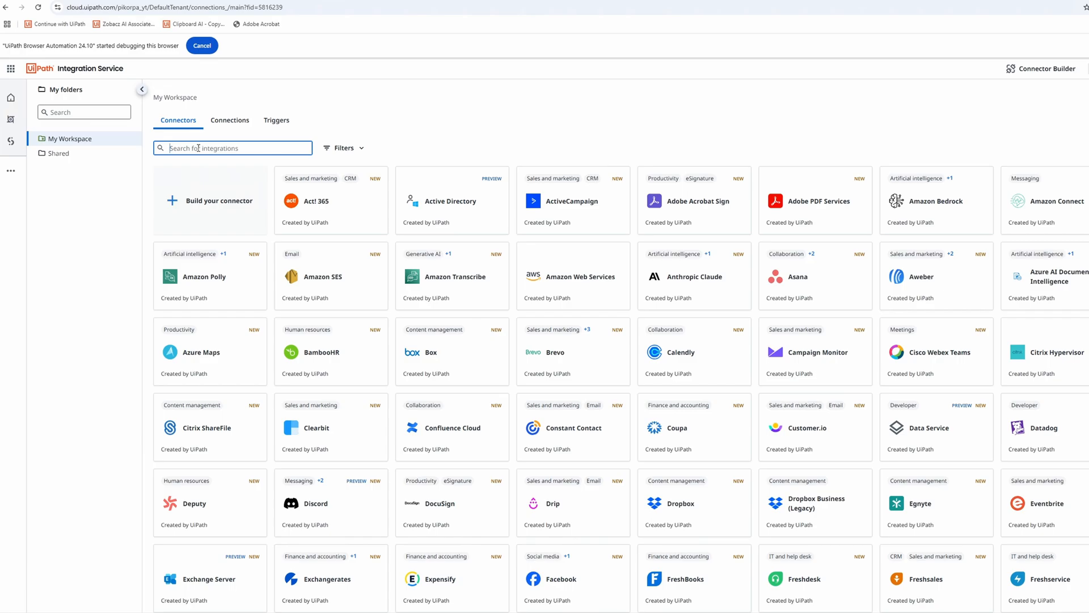
pyautogui.write('google she')
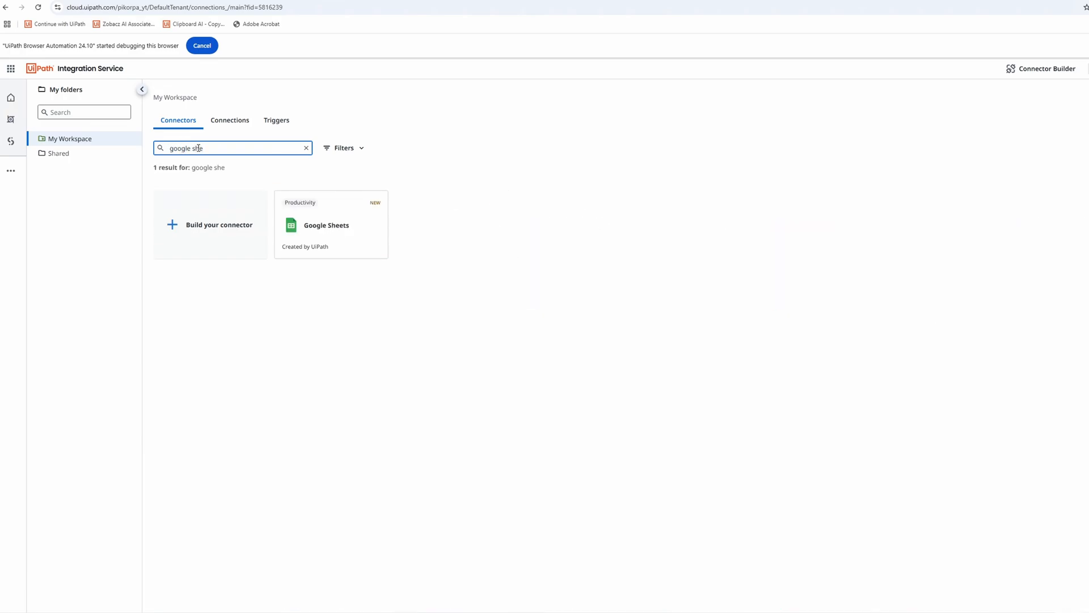
pyautogui.click(326, 224)
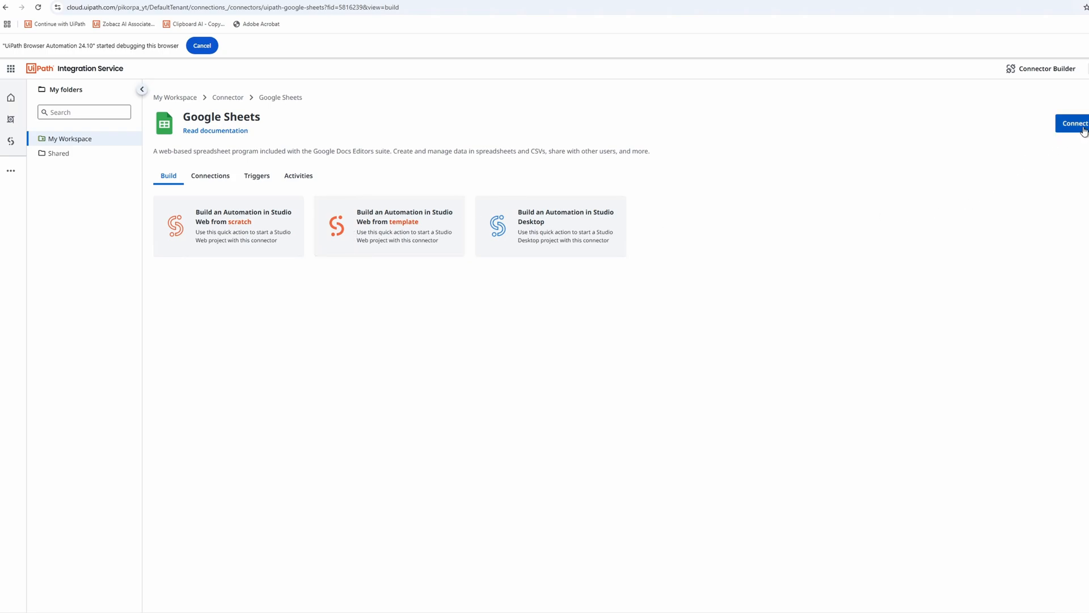
pyautogui.click(1073, 123)
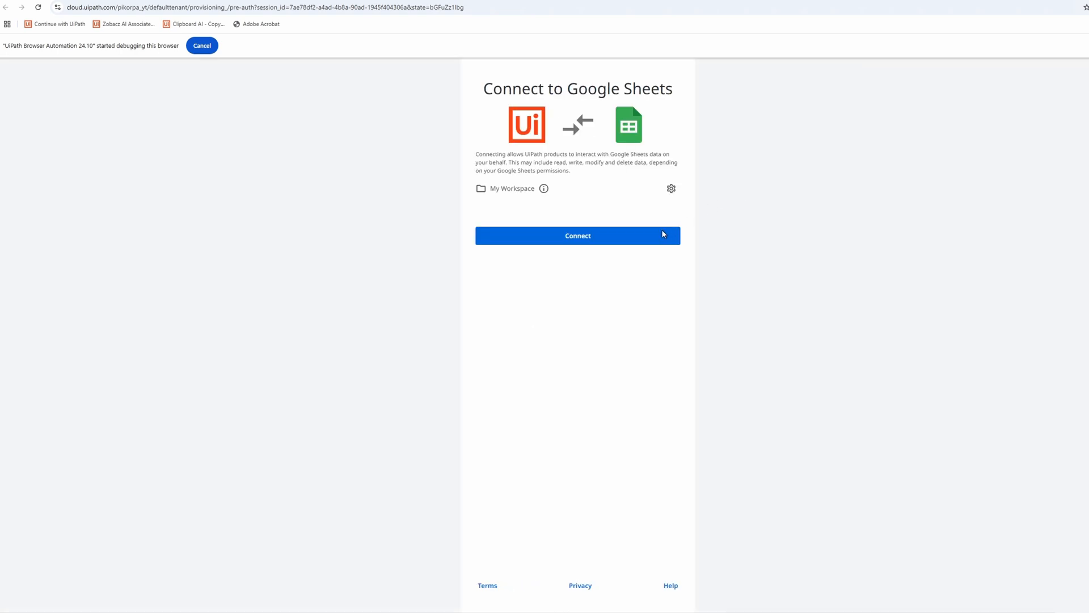
# Authorize UiPath with the Google account through the sign-in and consent screens
pyautogui.click(577, 235)
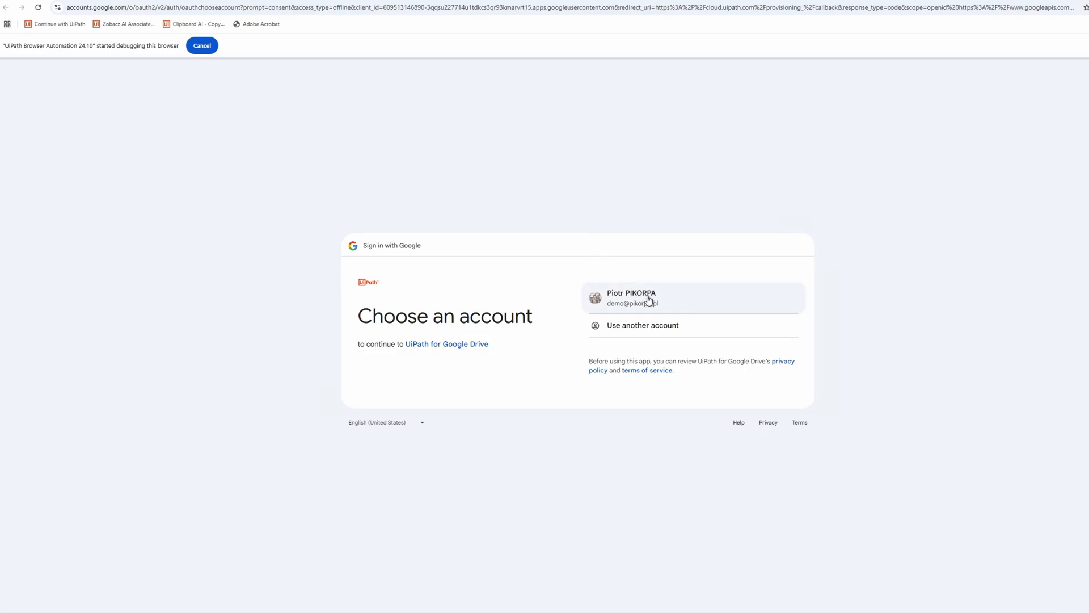
pyautogui.click(631, 298)
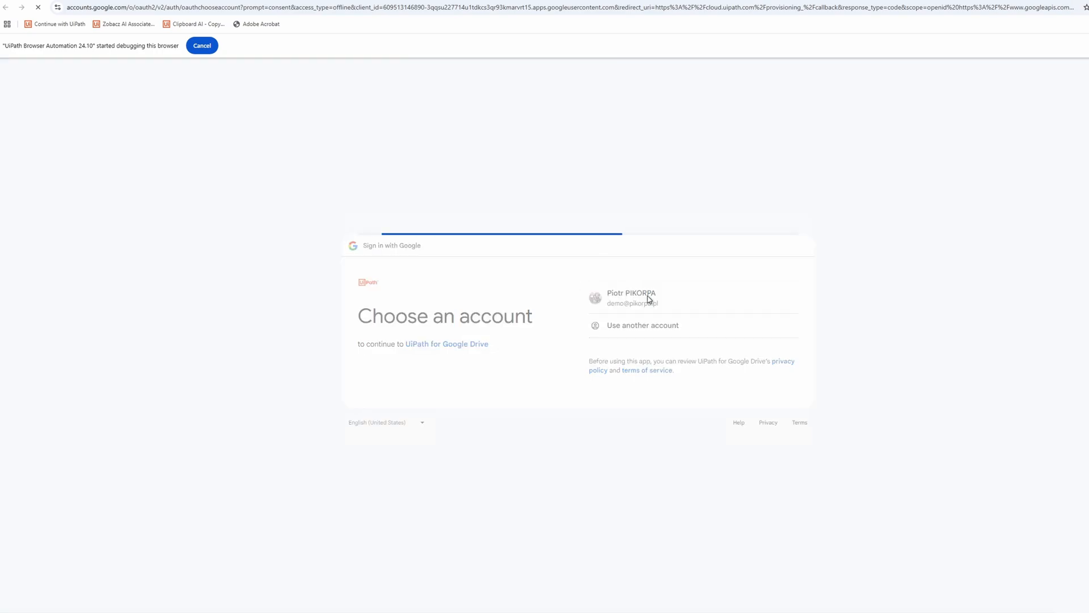
pyautogui.click(631, 297)
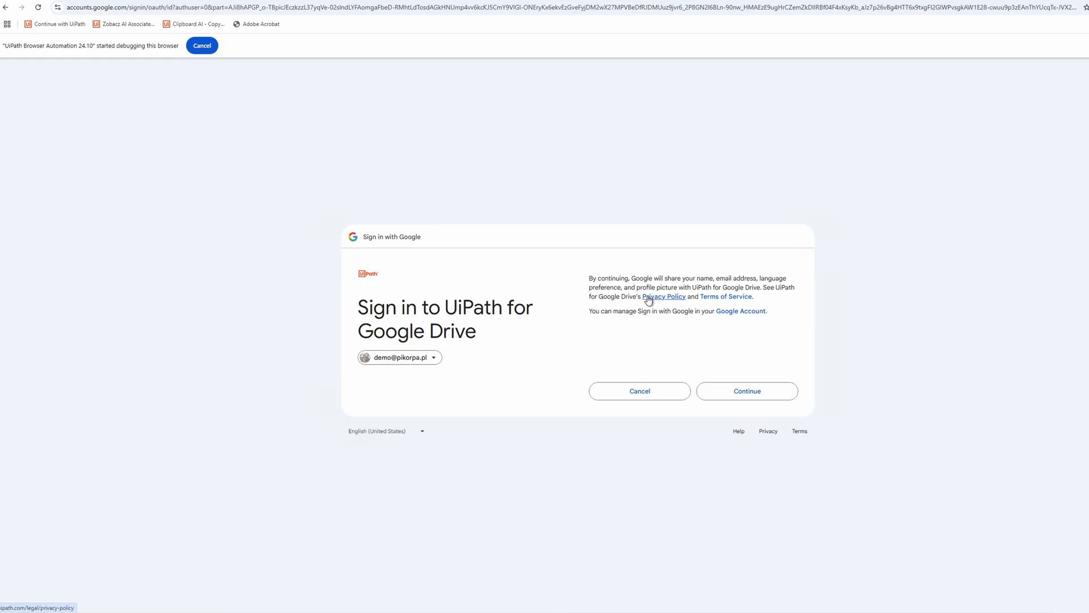
pyautogui.click(746, 391)
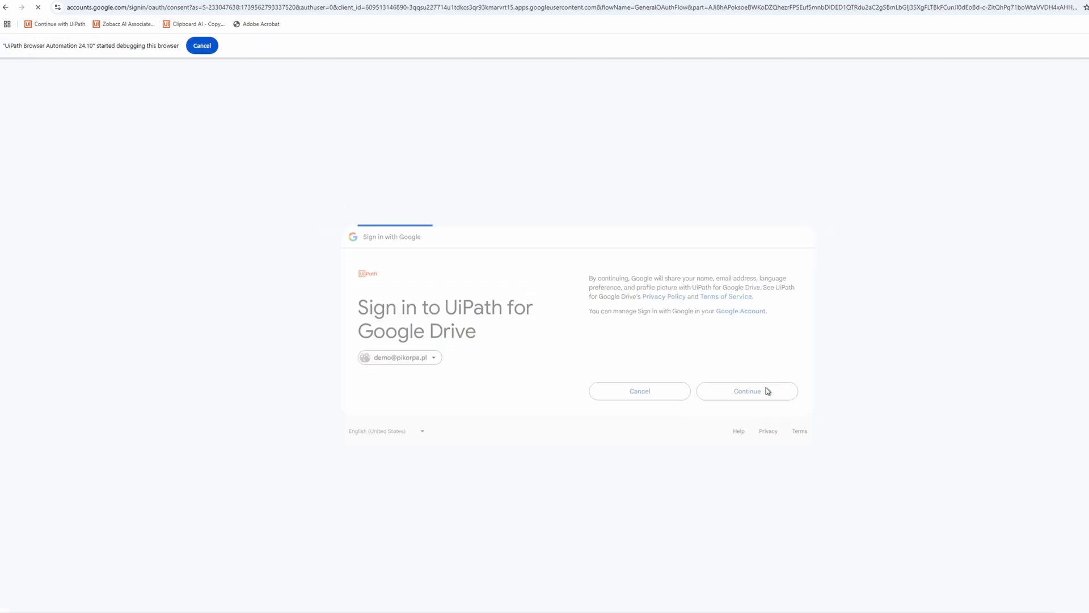
pyautogui.click(746, 390)
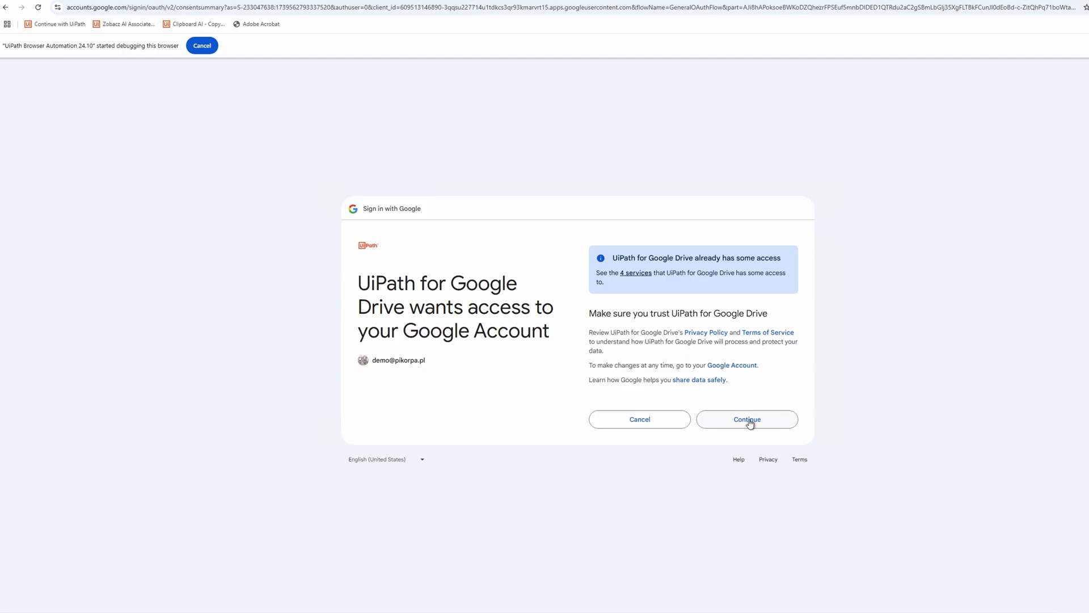
pyautogui.click(634, 273)
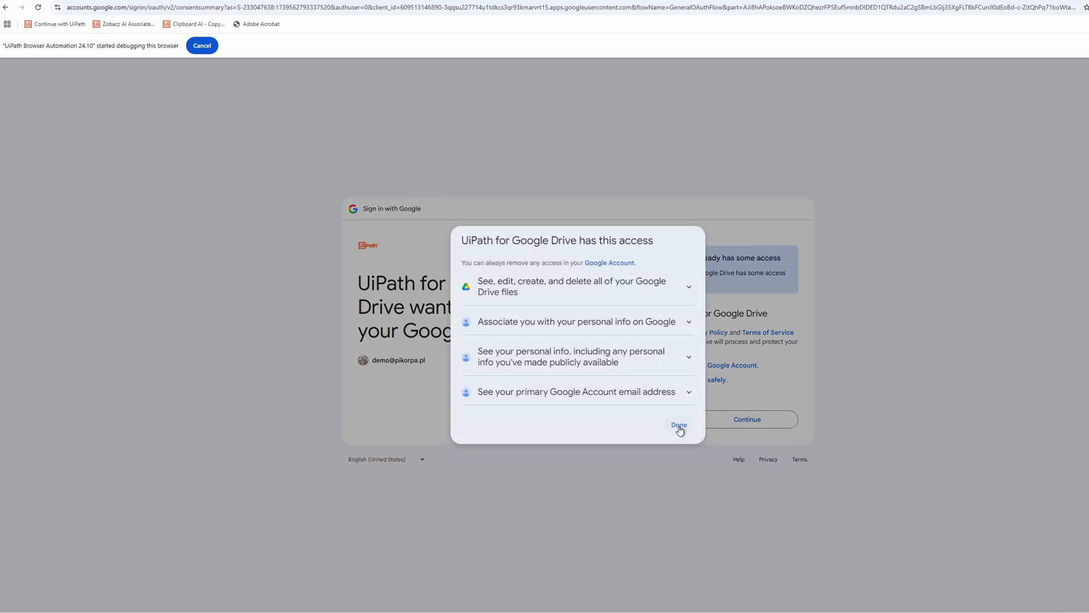
pyautogui.click(678, 424)
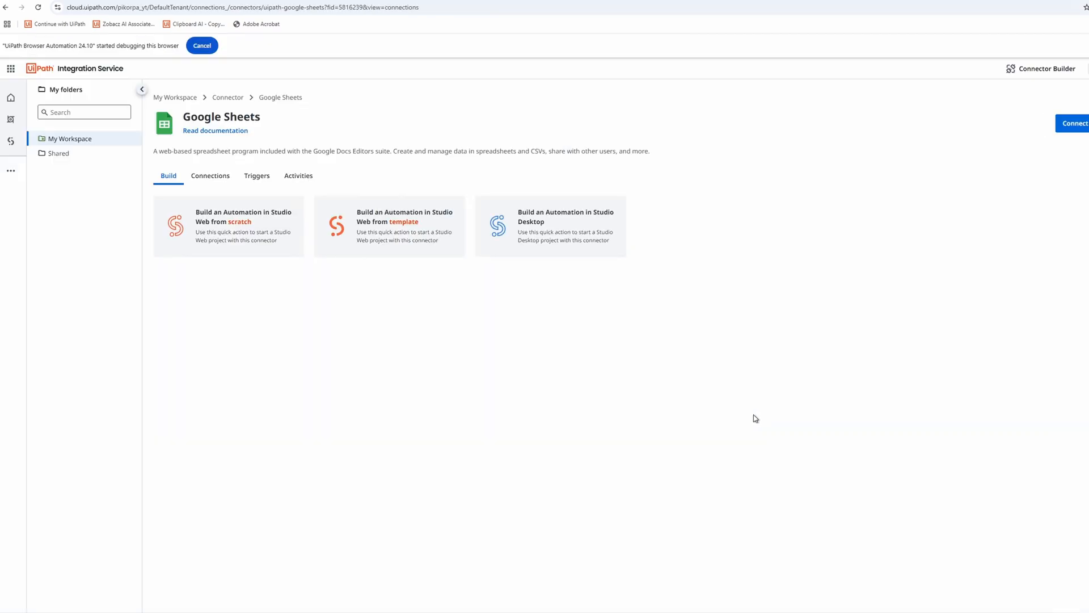
# Confirm the Google Sheets connection shows Connected, then return to Studio
pyautogui.click(210, 176)
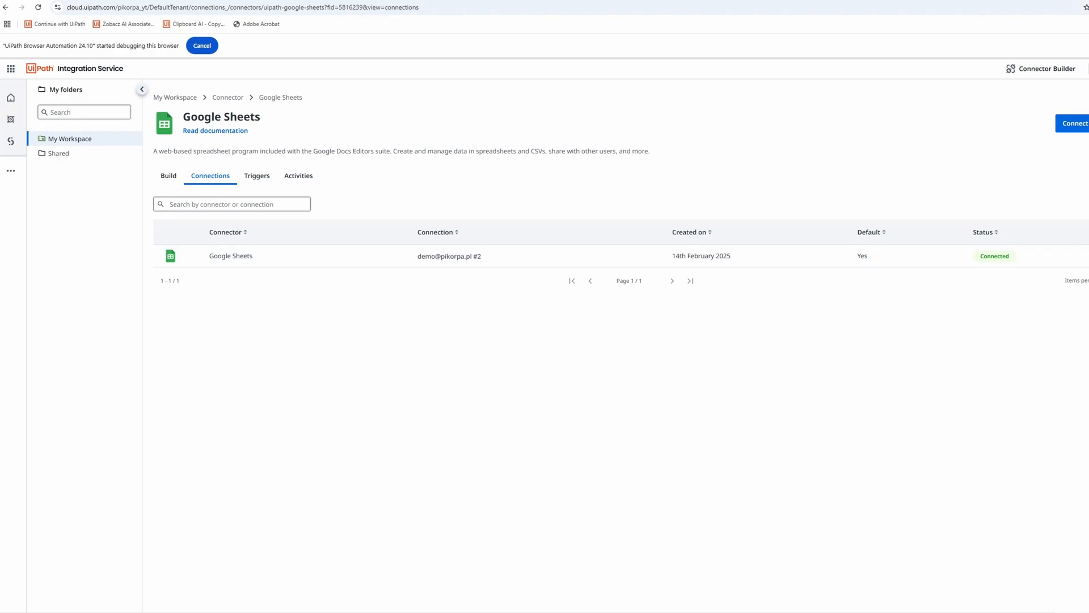
pyautogui.moveTo(548, 277)
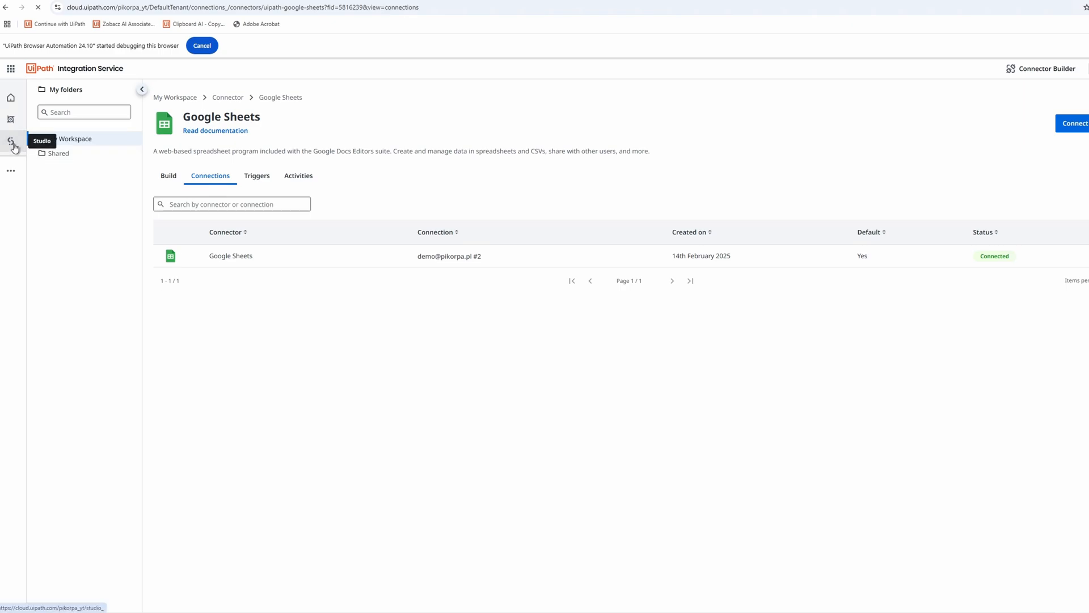
pyautogui.click(12, 145)
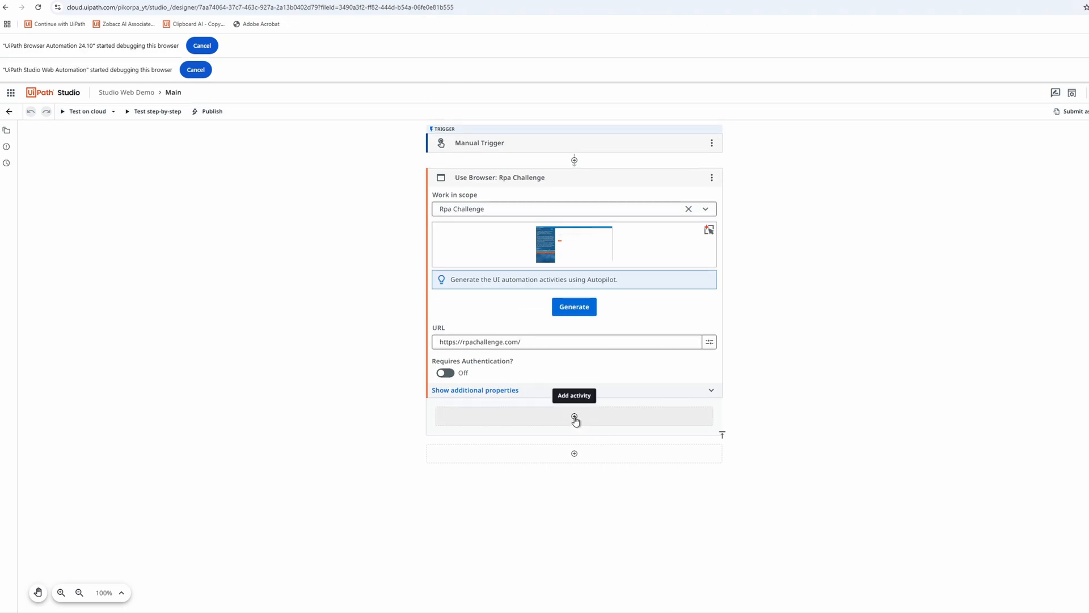
# Add a For Each Row in Spreadsheet activity after Use Browser
pyautogui.click(575, 416)
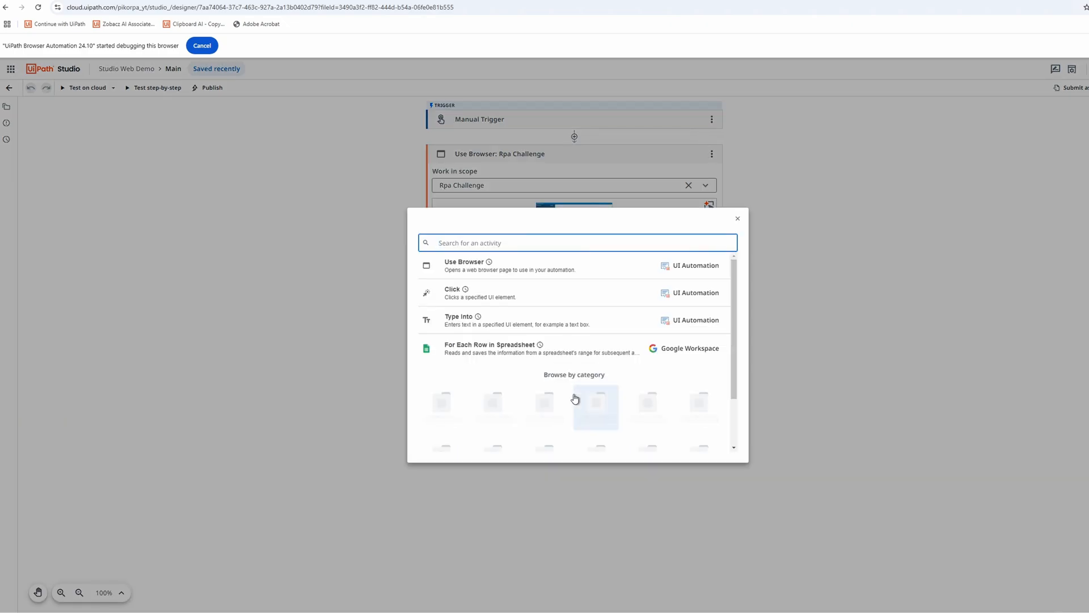
pyautogui.click(576, 242)
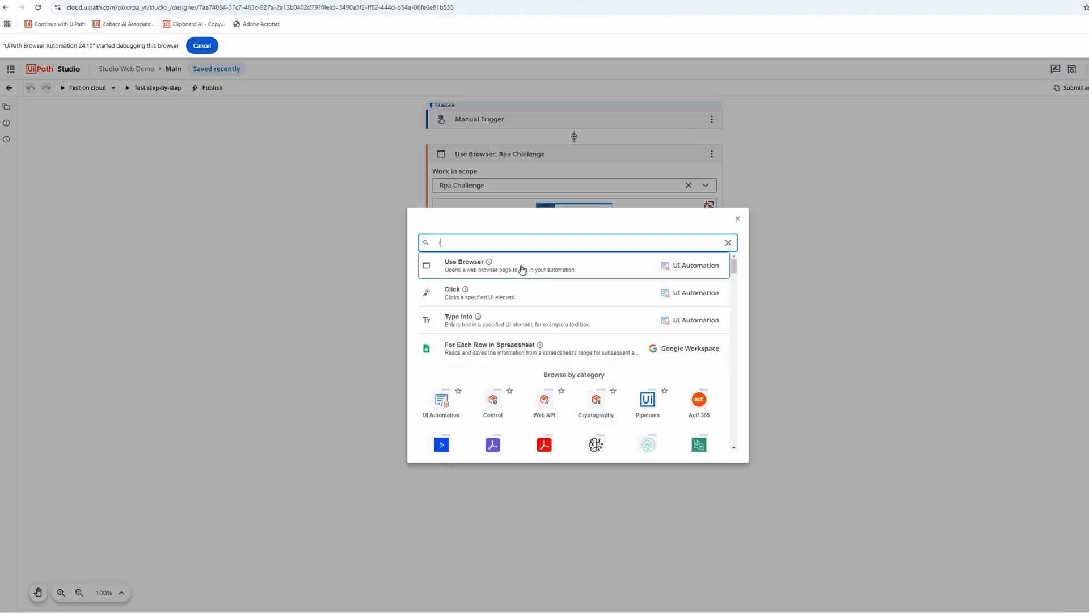
pyautogui.write('for each row in spre')
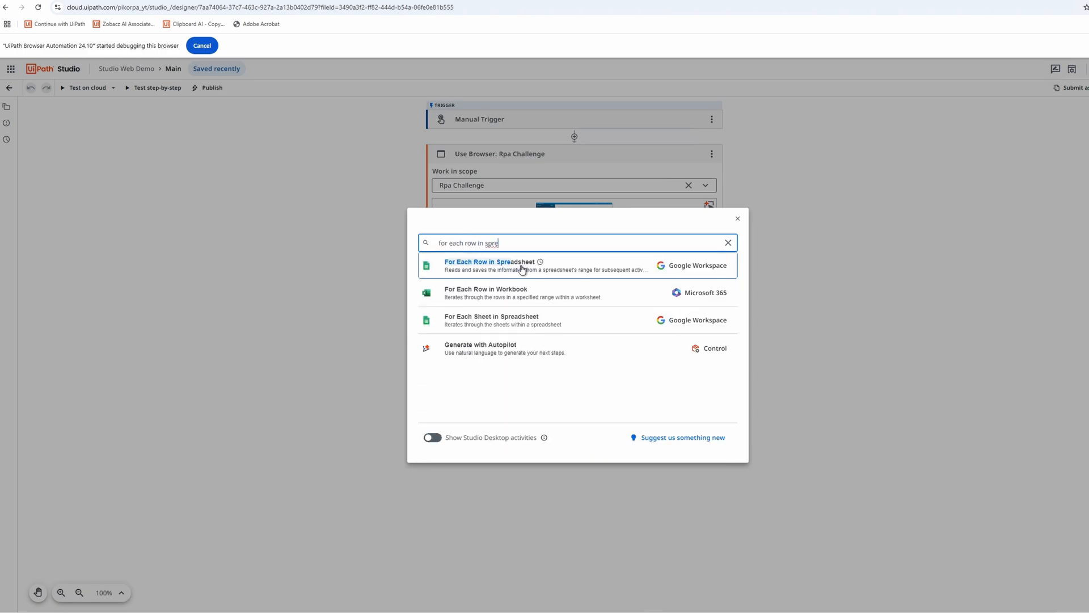
pyautogui.click(489, 265)
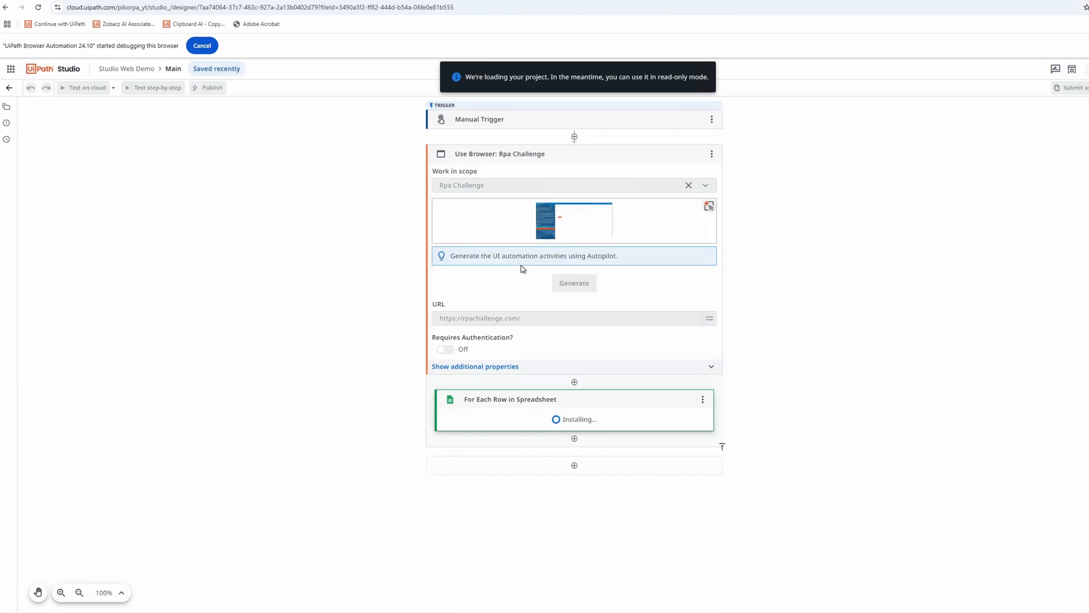
pyautogui.moveTo(560, 308)
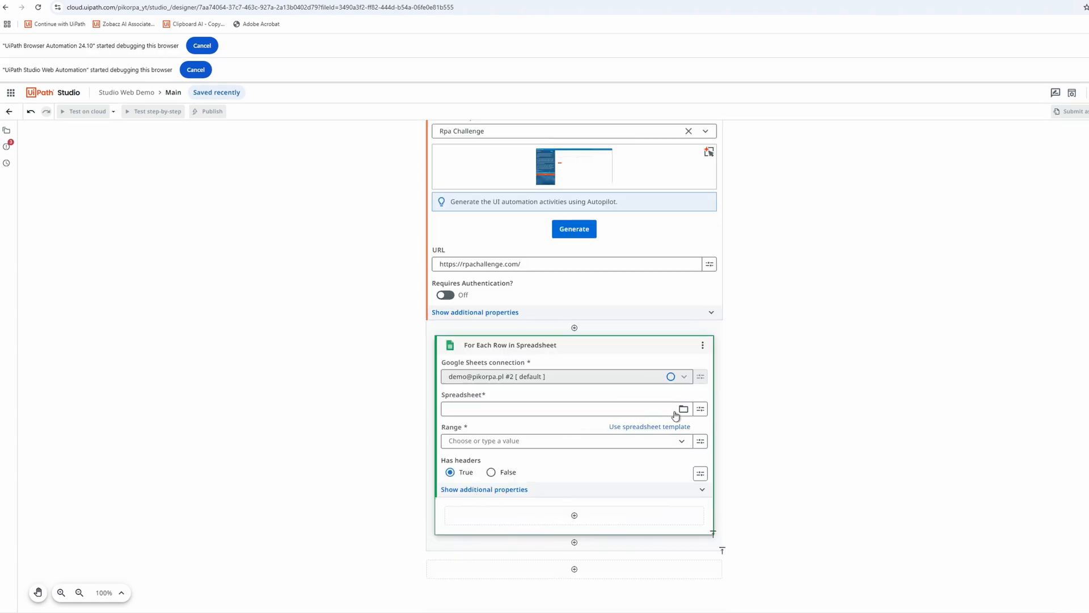
# Point the loop at the challenge spreadsheet file and its Sheet1 range
pyautogui.click(683, 409)
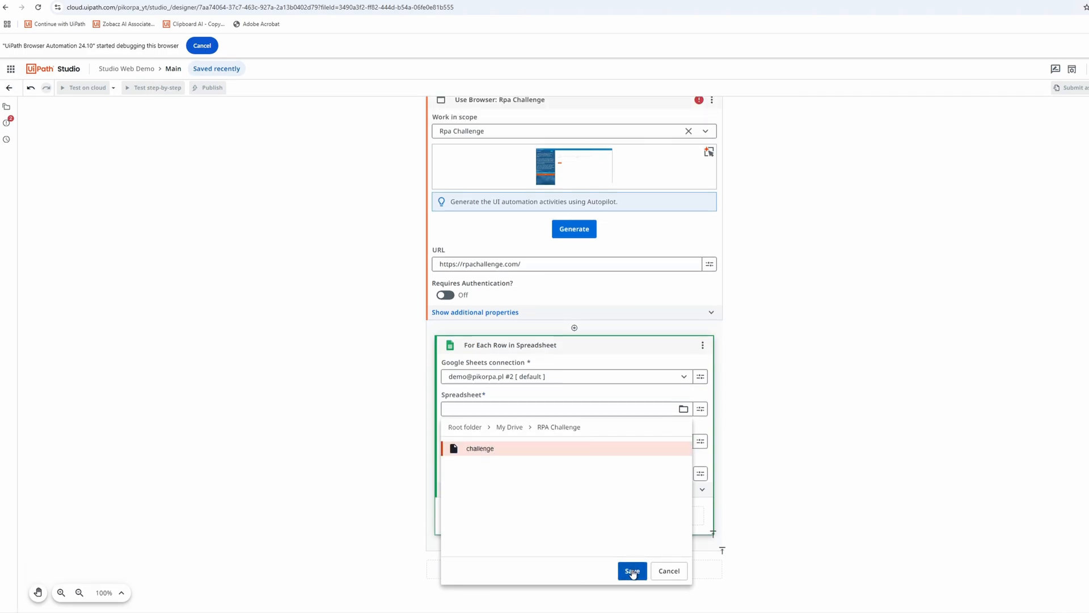
pyautogui.click(632, 570)
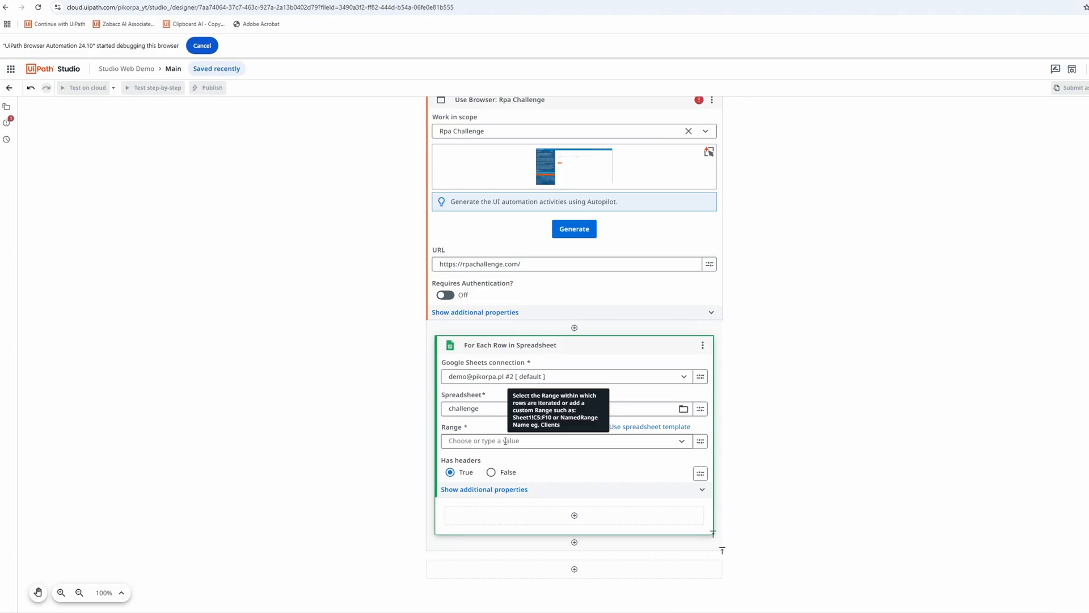
pyautogui.click(566, 440)
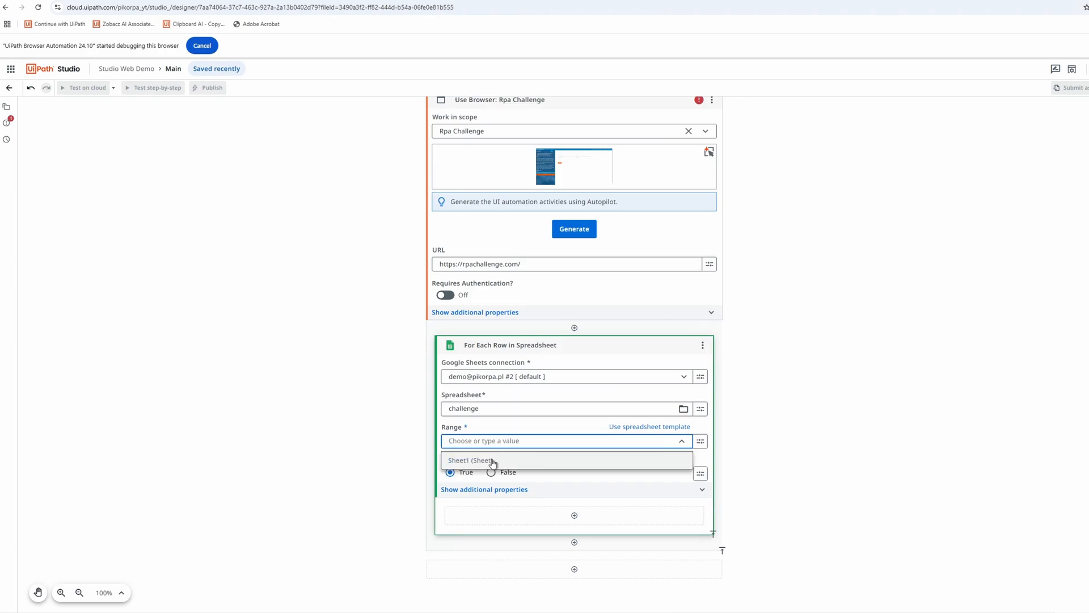
pyautogui.click(481, 460)
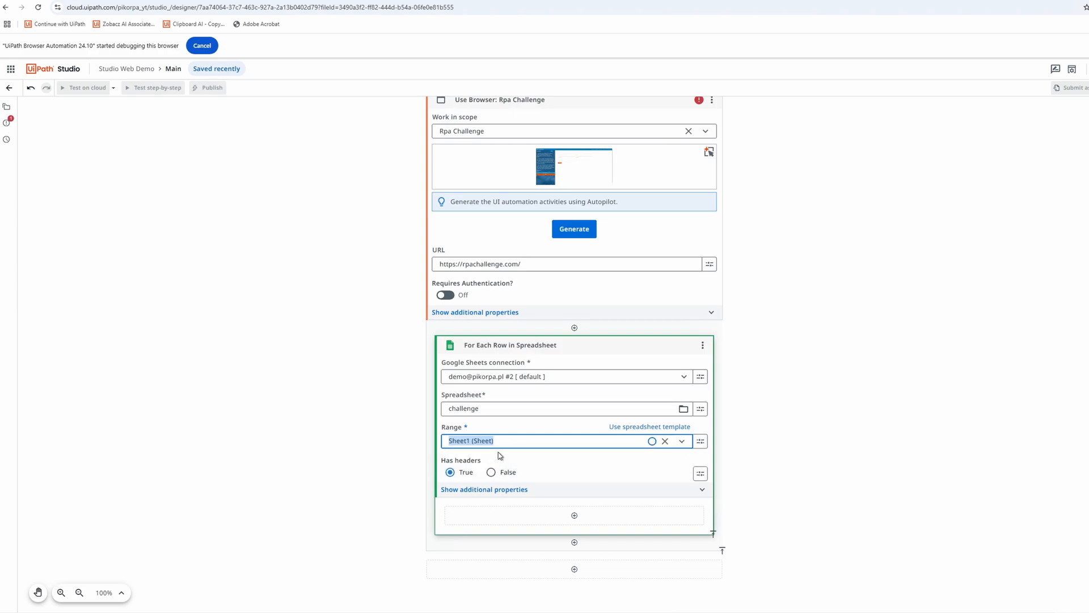
pyautogui.click(396, 442)
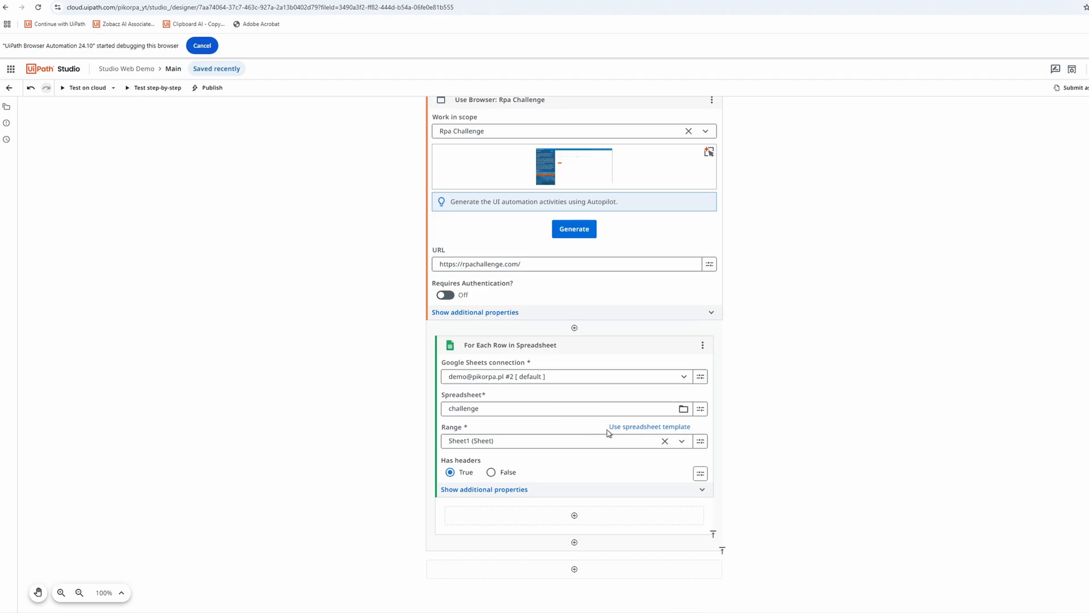
pyautogui.click(575, 516)
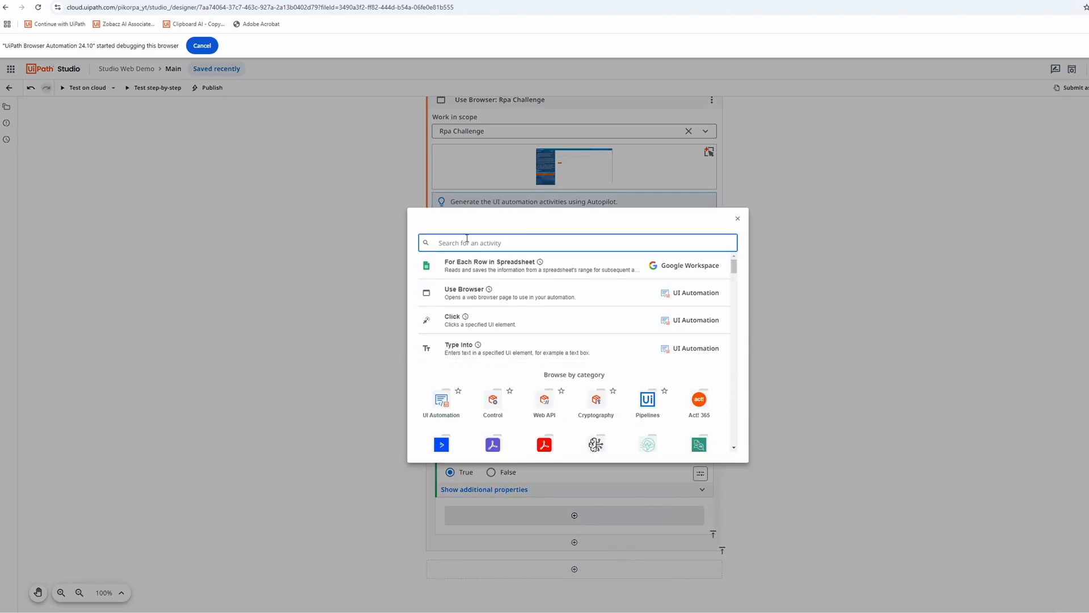
# Add a Type Into activity inside the loop and begin indicating its target
pyautogui.write('type')
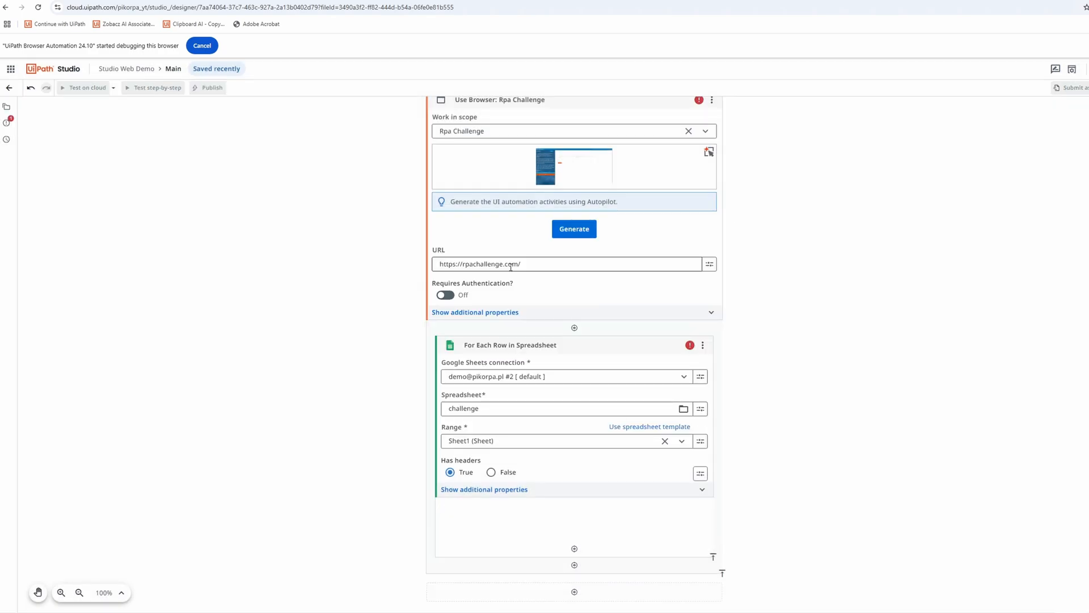
pyautogui.click(573, 504)
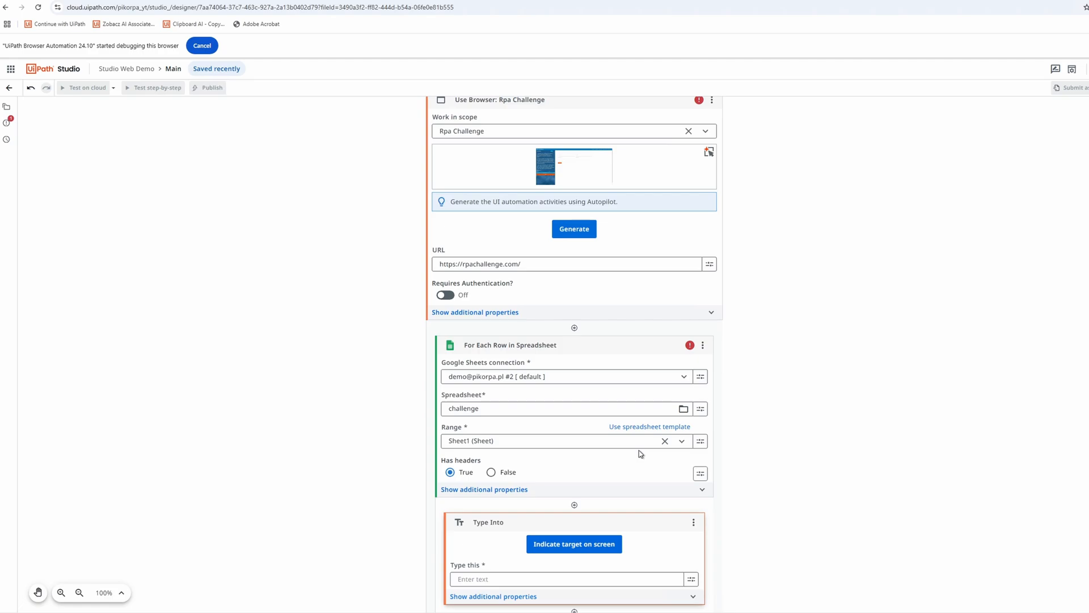
pyautogui.moveTo(643, 480)
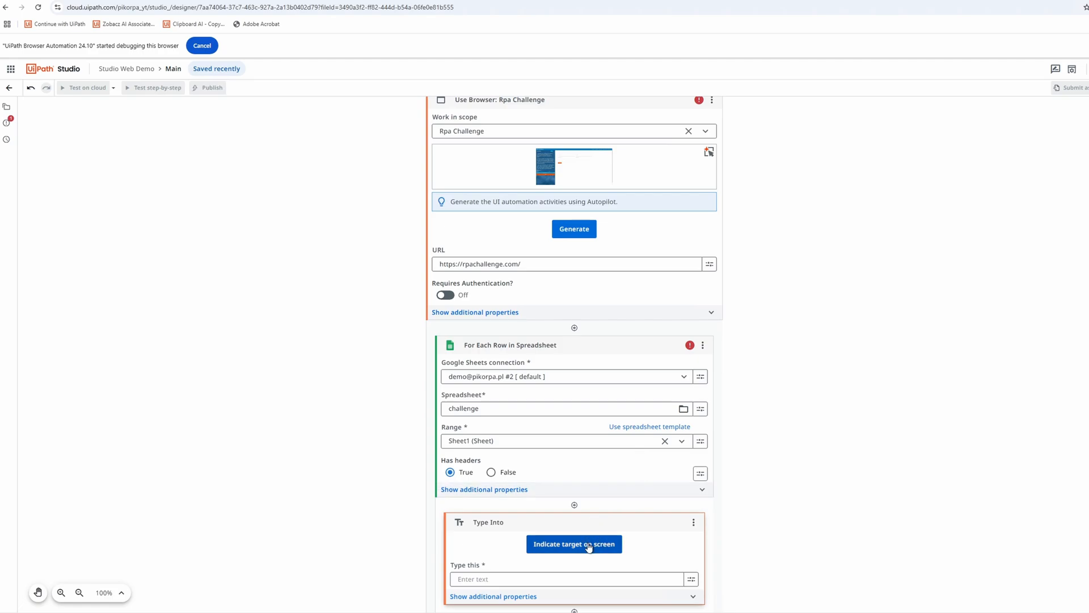
pyautogui.click(573, 544)
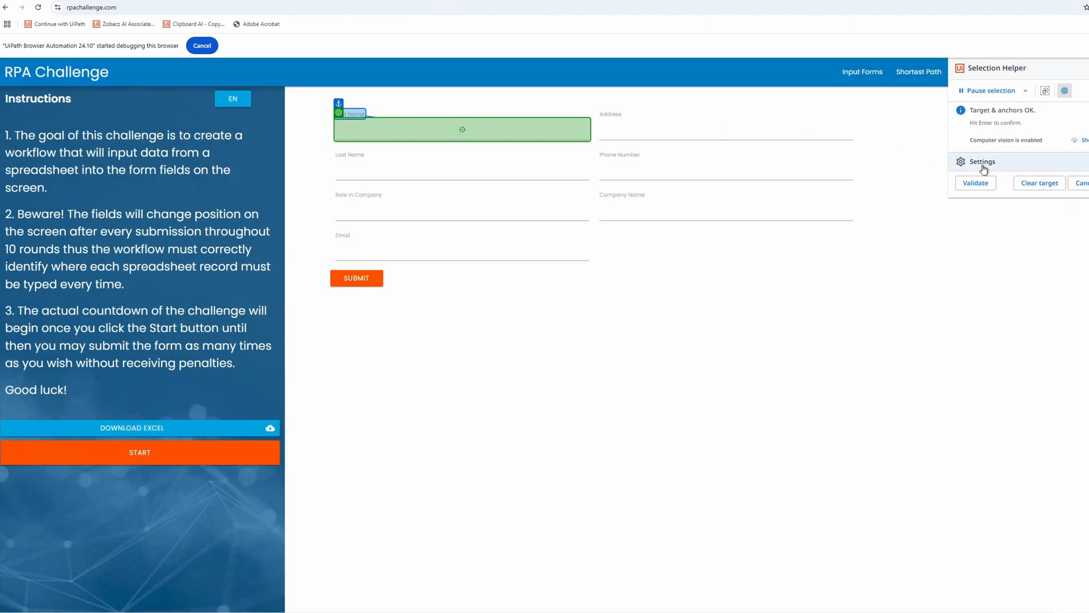
# Target the First Name field, reviewing its target and label anchor selectors
pyautogui.click(982, 161)
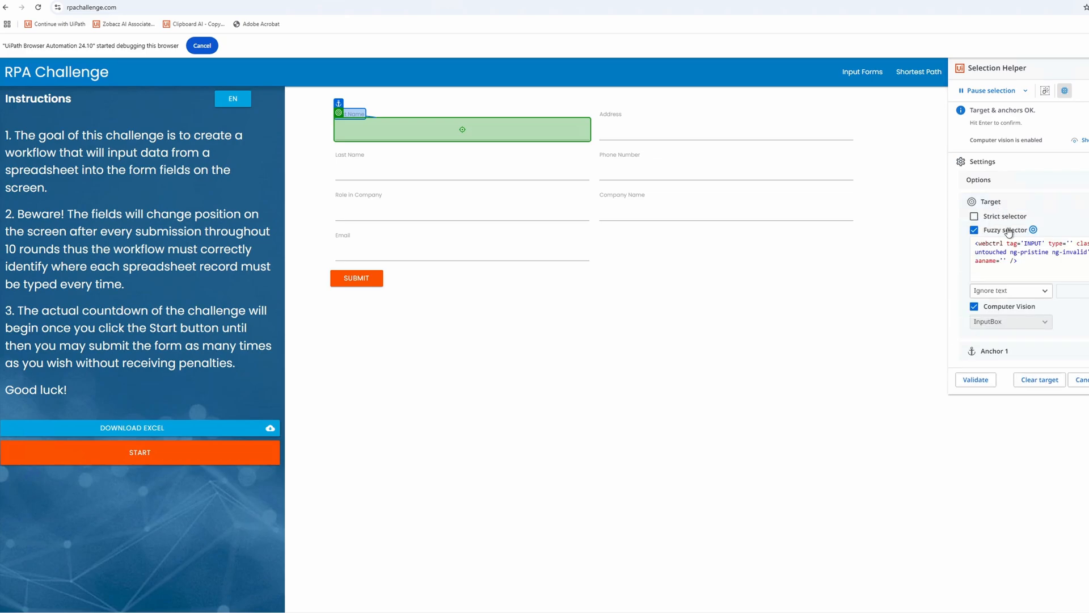
pyautogui.click(991, 341)
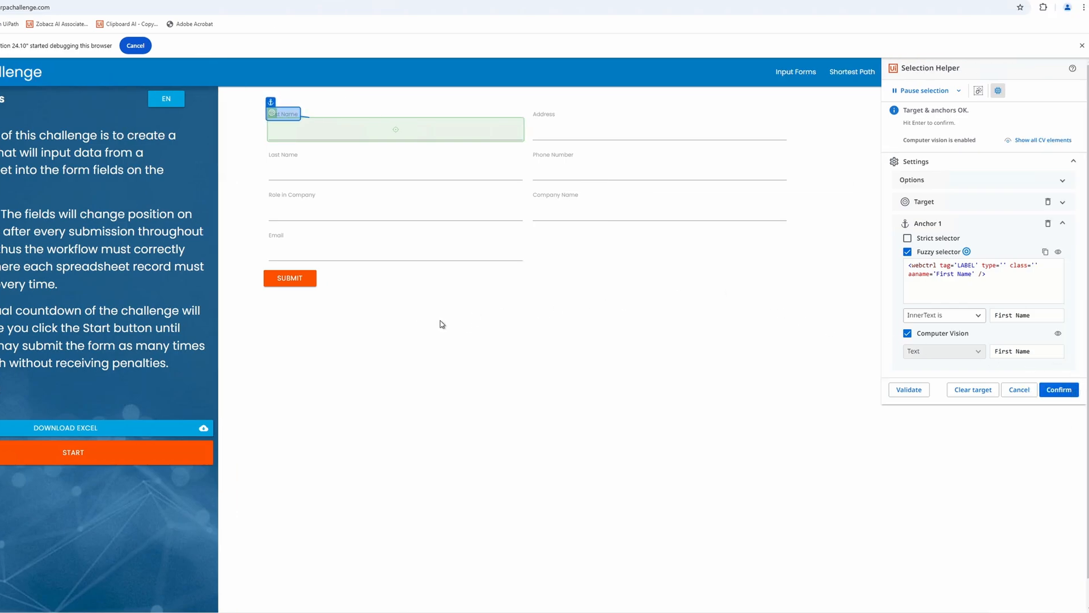
pyautogui.moveTo(1059, 389)
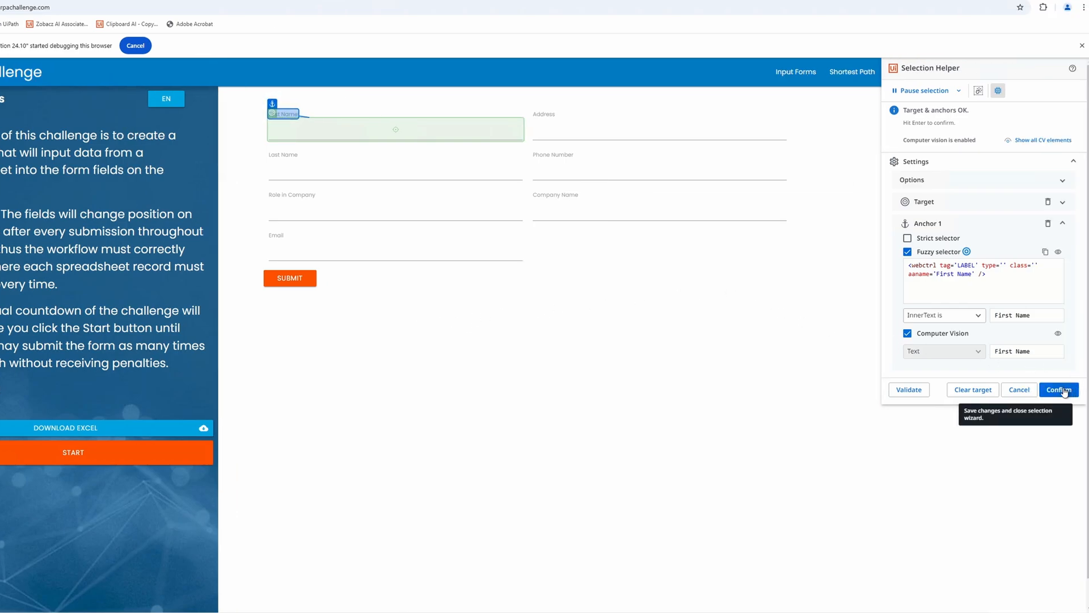
pyautogui.click(1057, 389)
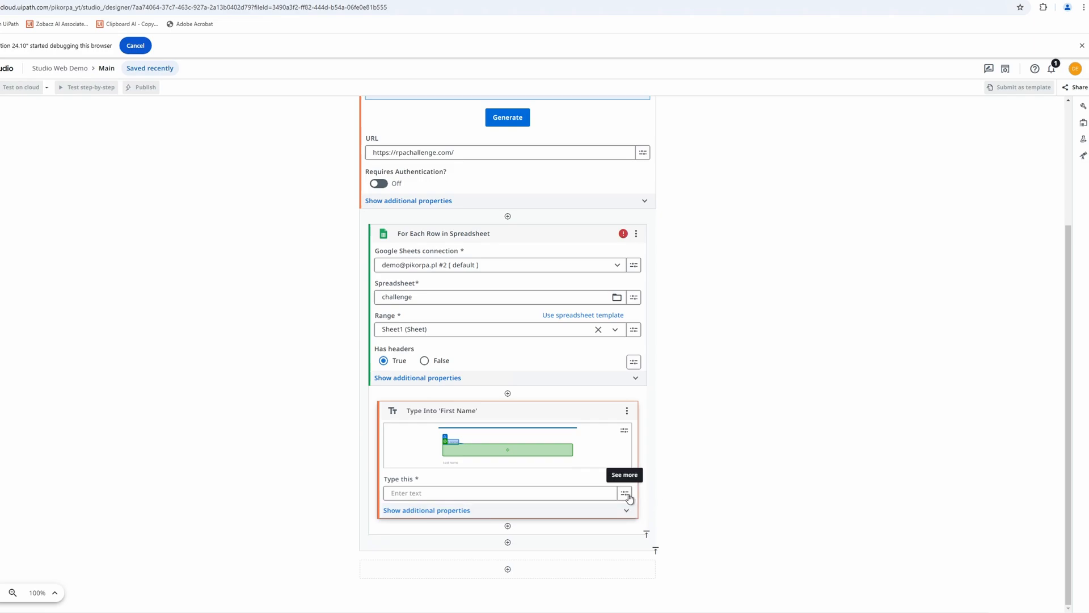
# Set the Type Into text expression to CurrentRow("First Name").ToString
pyautogui.click(624, 492)
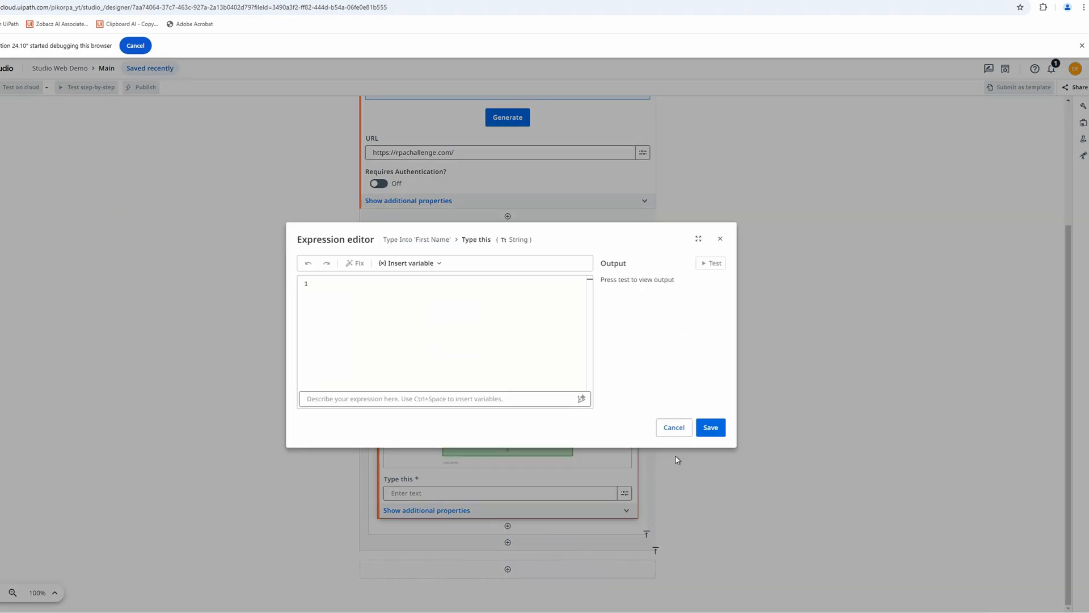
pyautogui.click(358, 303)
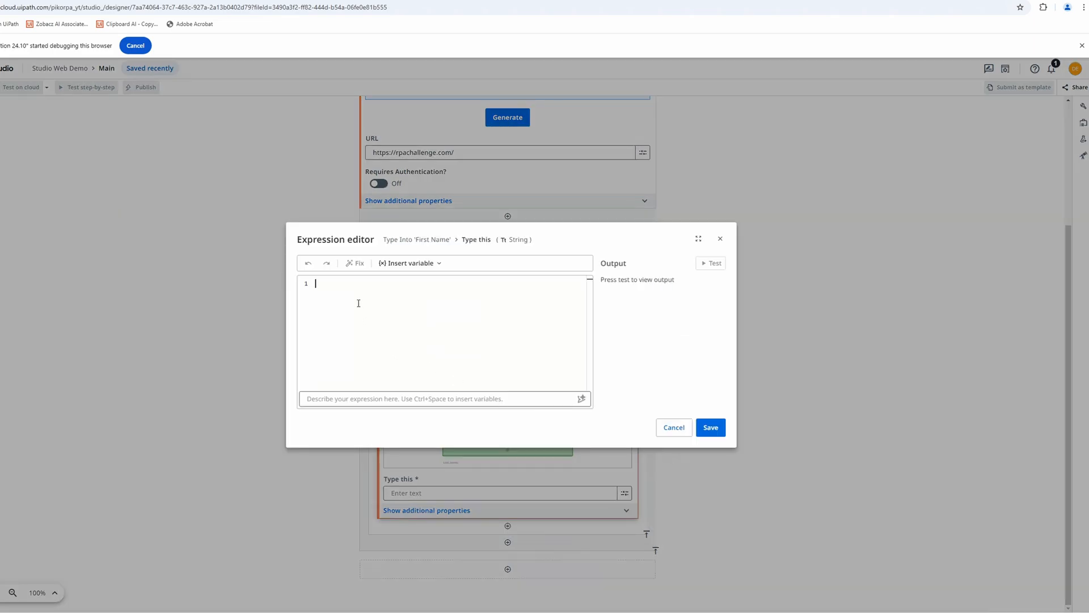
pyautogui.write('cur')
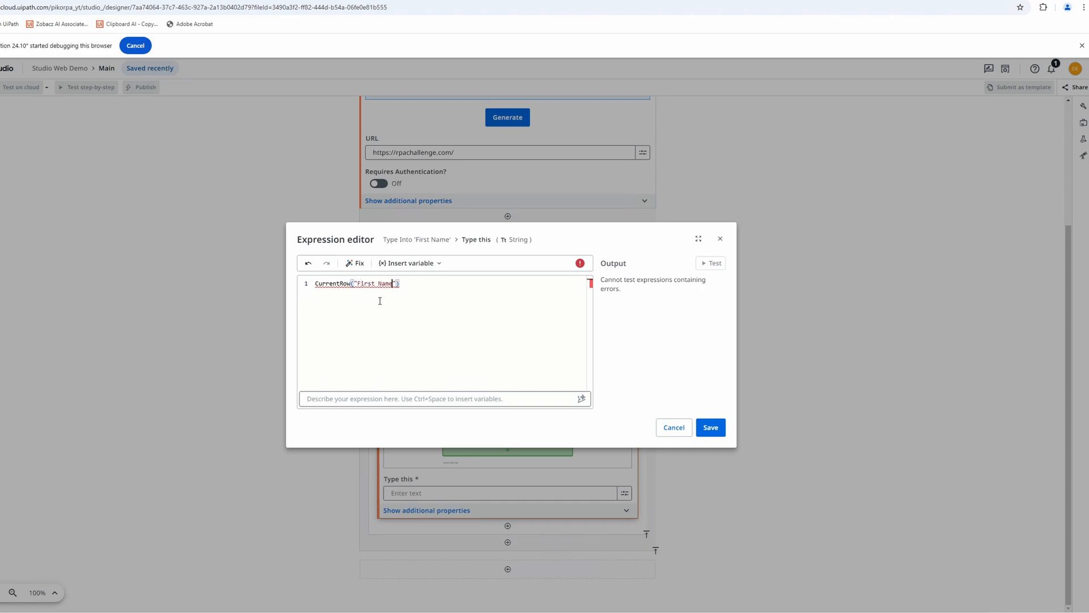
pyautogui.write('.')
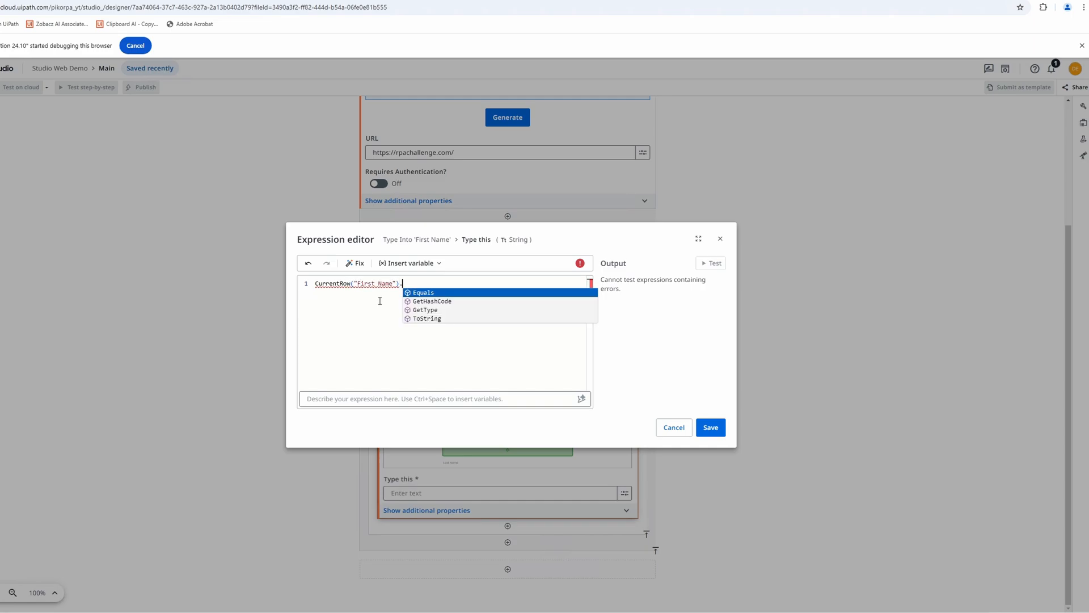
pyautogui.click(427, 319)
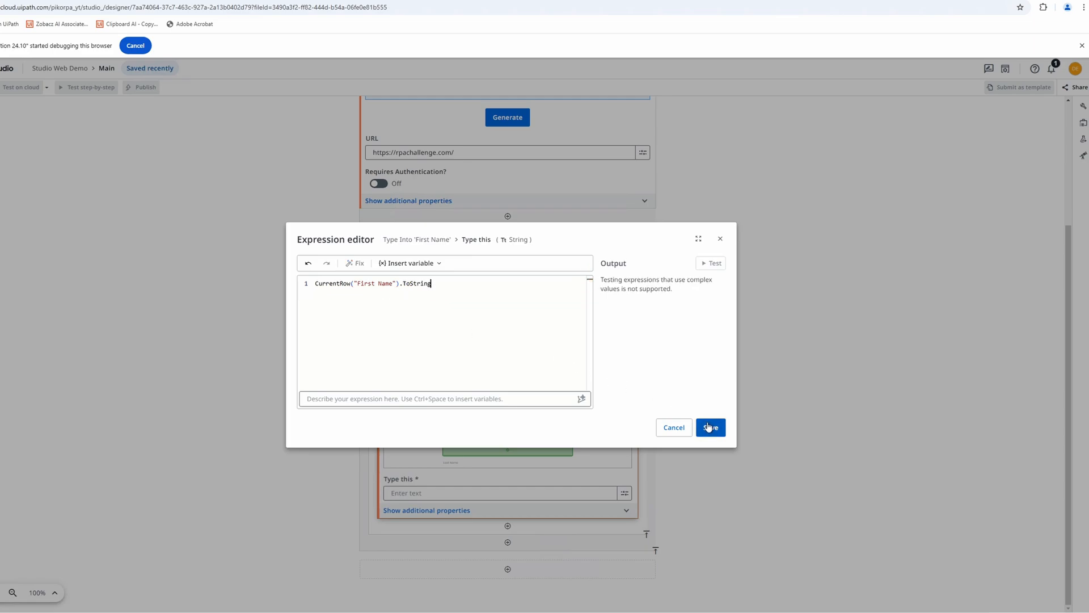
pyautogui.click(710, 427)
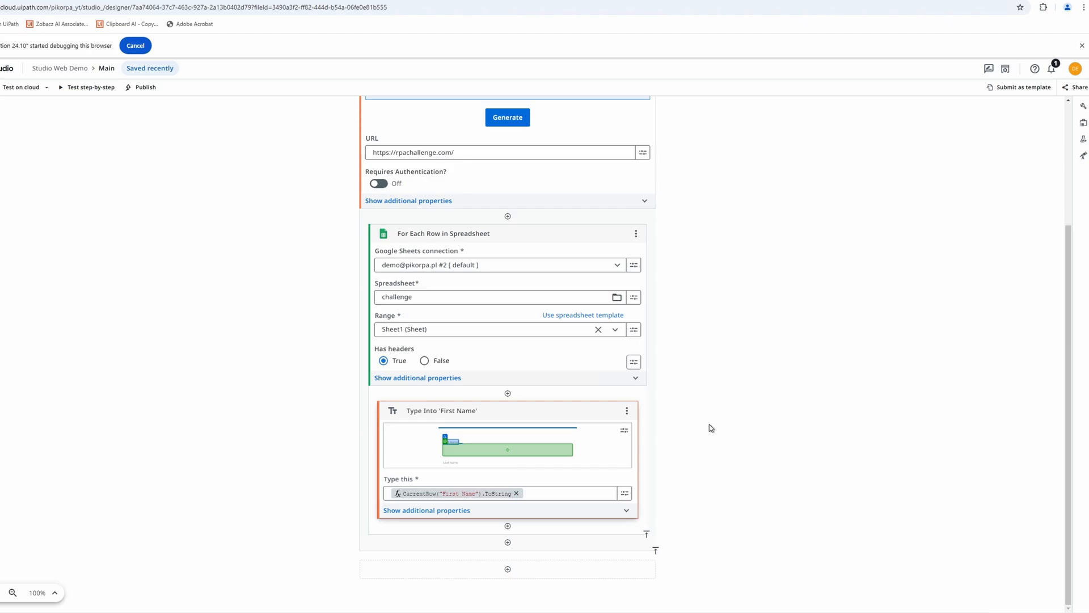
pyautogui.moveTo(558, 430)
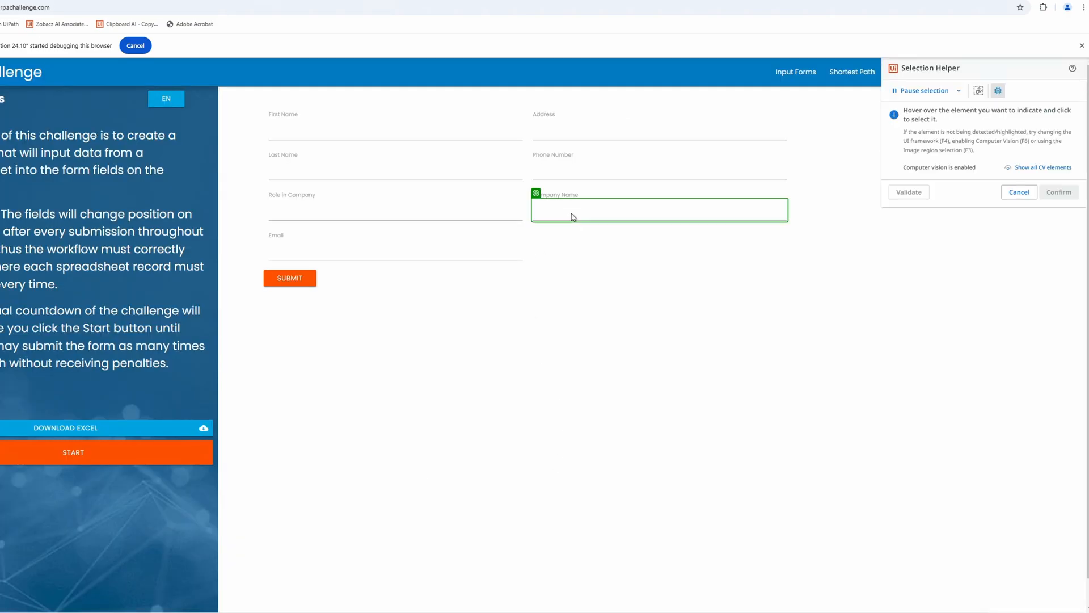
# Fill the Company Name and Role in Company fields with CurrentRow("column").ToString expressions
pyautogui.click(1018, 191)
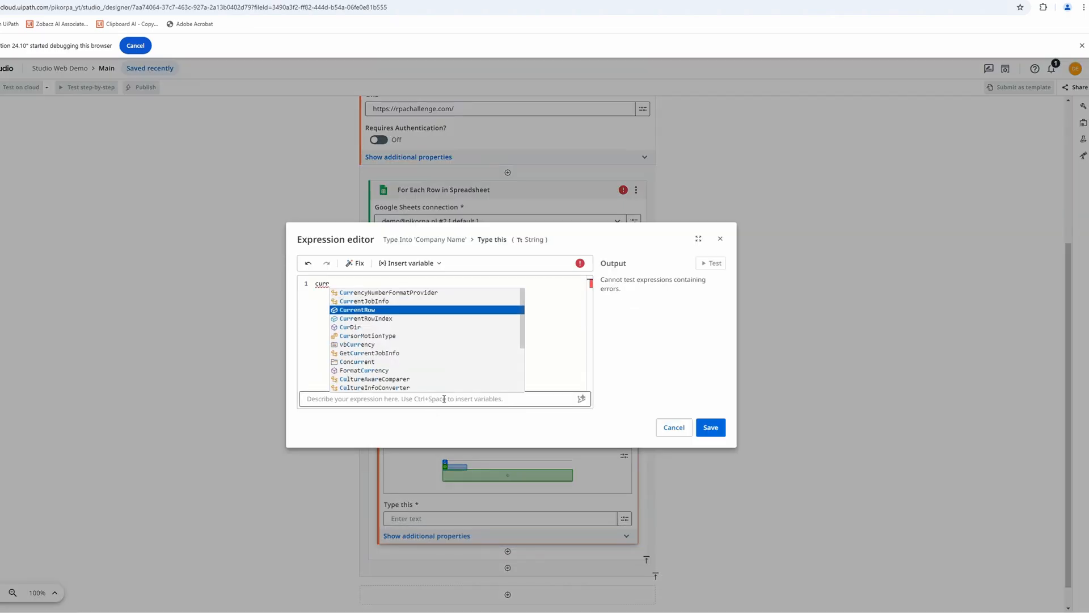
pyautogui.write('CurrentRow("Company Name").ToString')
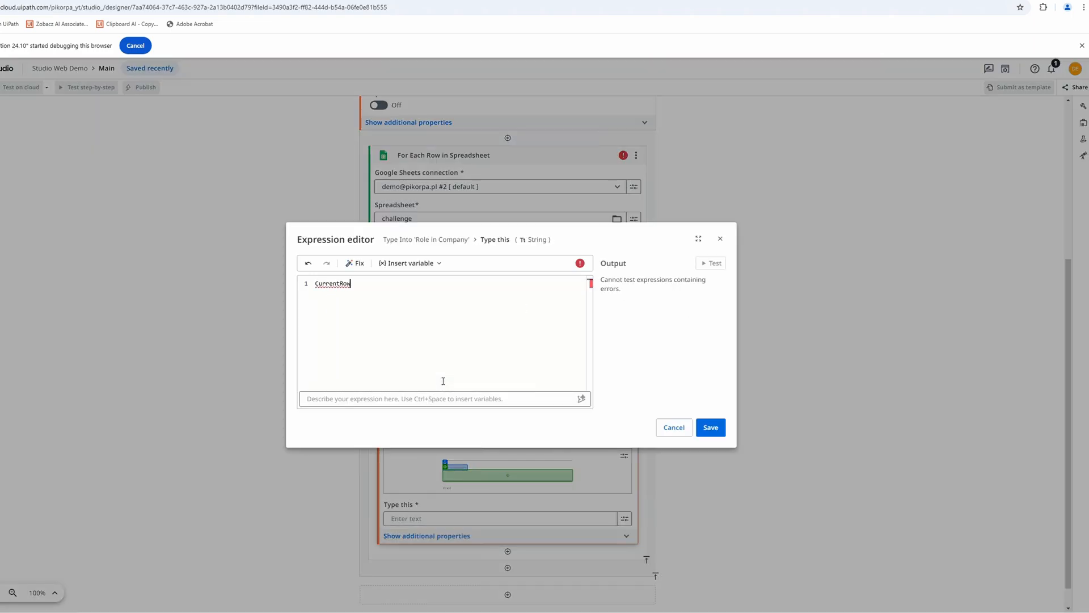
pyautogui.write('("Role in Company")')
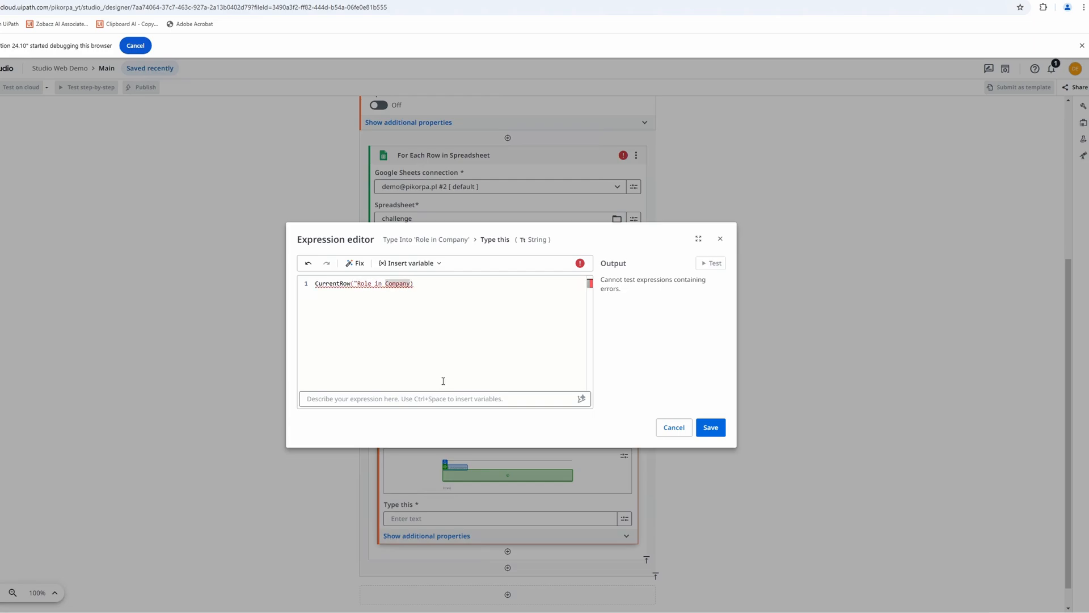
pyautogui.click(710, 427)
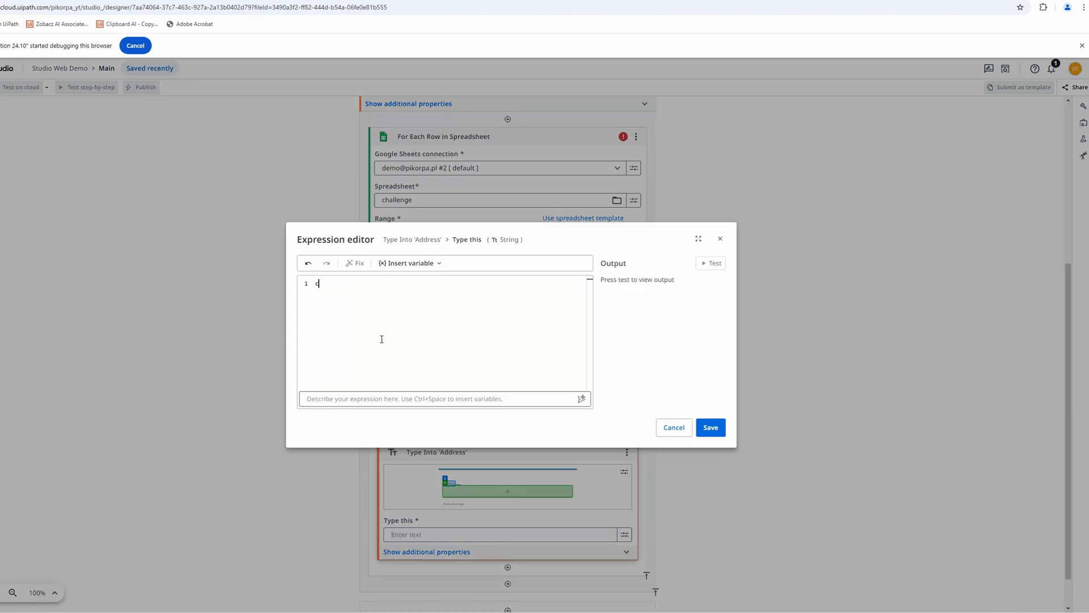
# Set the Address and Phone_Number Type Into expressions from CurrentRow values
pyautogui.write('CurrentRow("Address").toS')
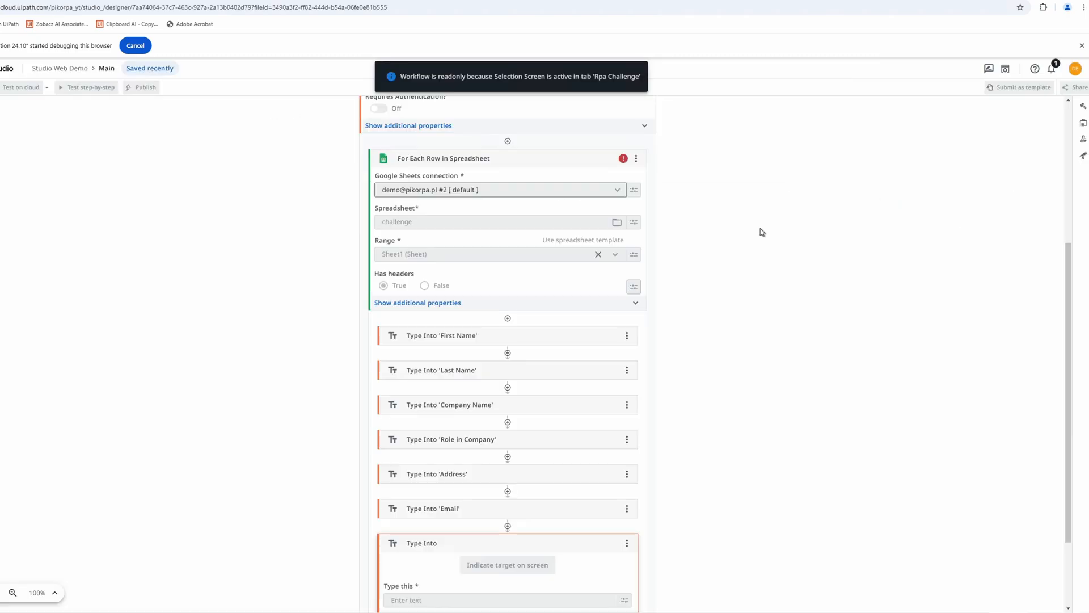
pyautogui.write('cur')
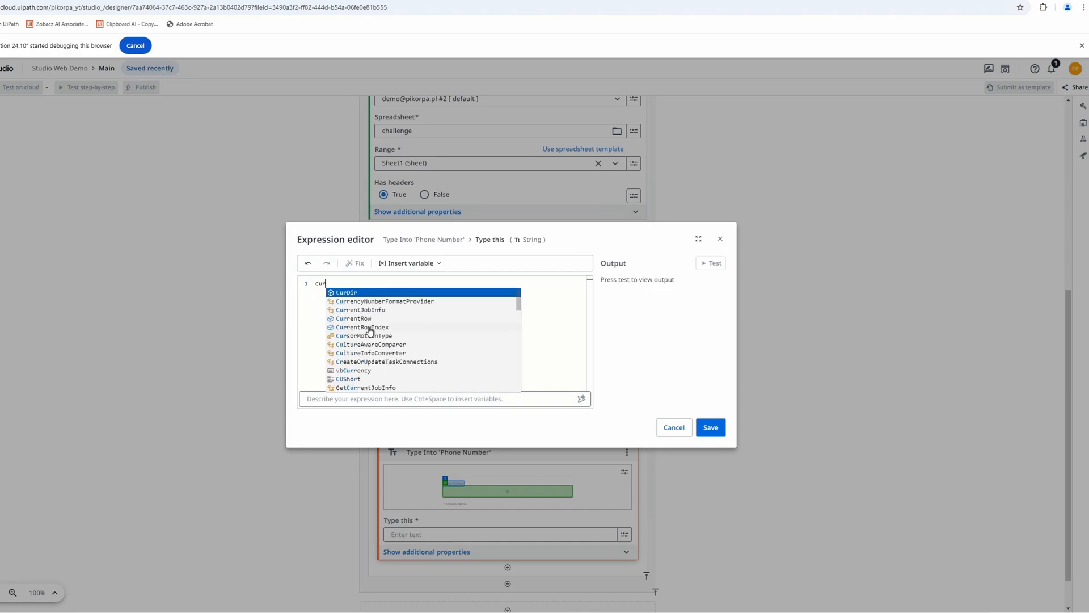
pyautogui.write('CurrentRow("Phone_Number").ToString')
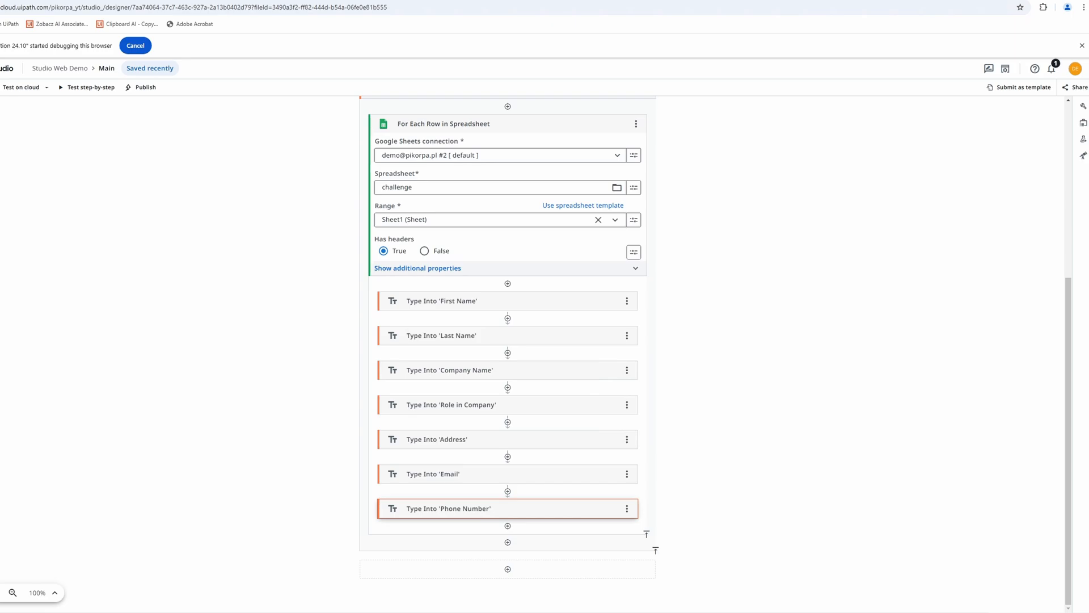
pyautogui.moveTo(804, 332)
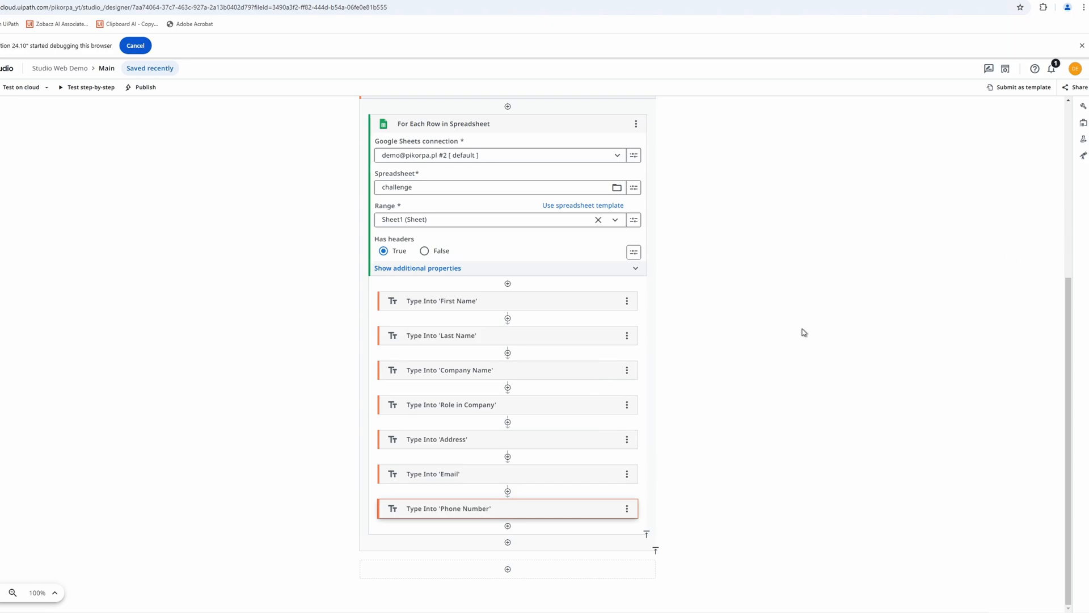
# Add a Click activity after Phone Number targeting the form's SUBMIT button
pyautogui.click(507, 526)
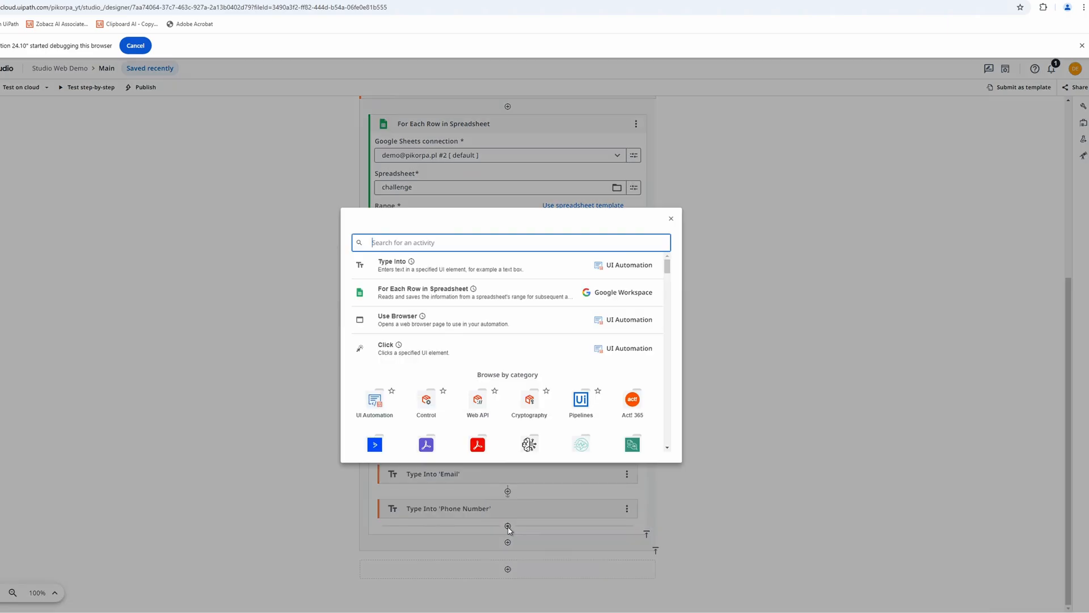
pyautogui.write('c')
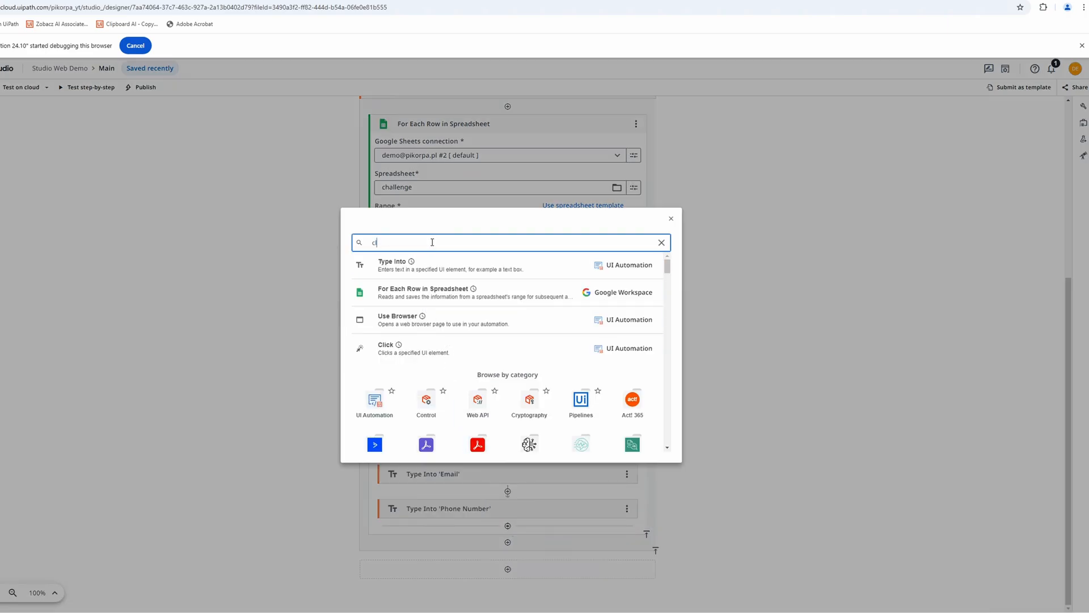
pyautogui.write('lick')
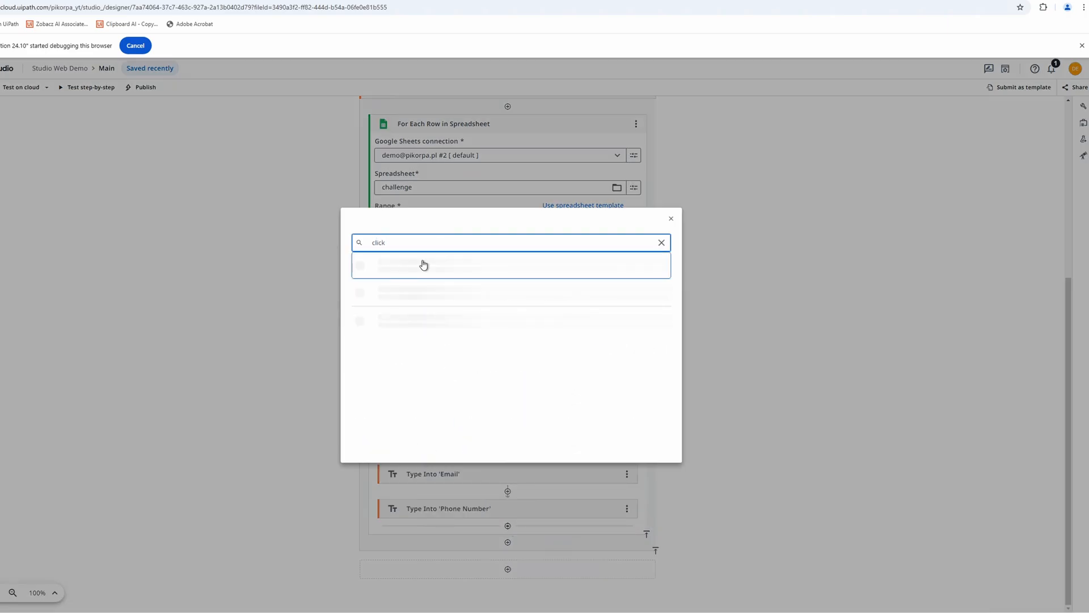
pyautogui.click(424, 265)
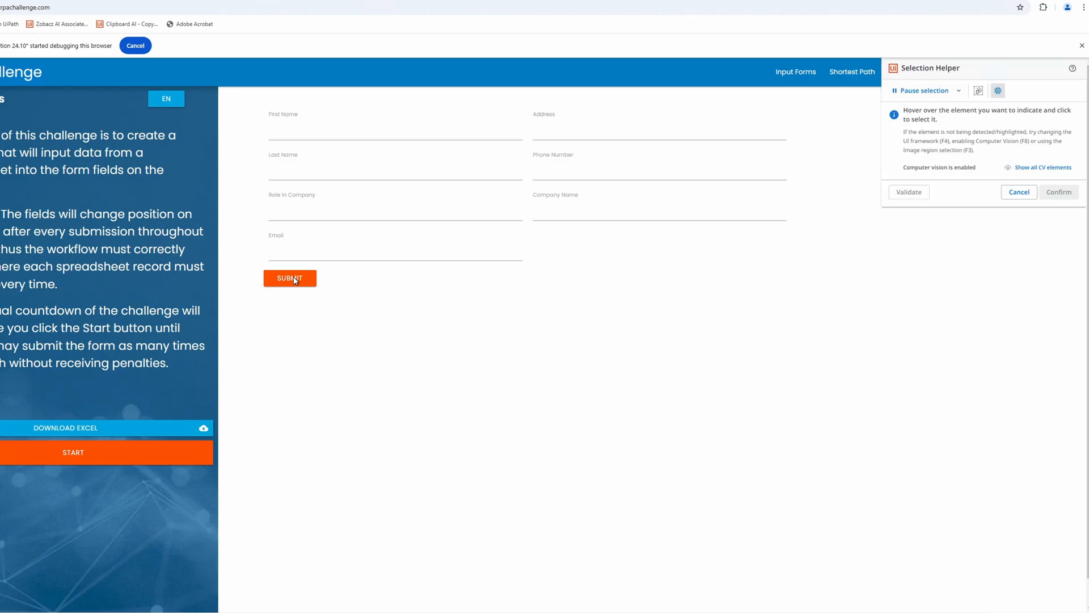
pyautogui.click(290, 278)
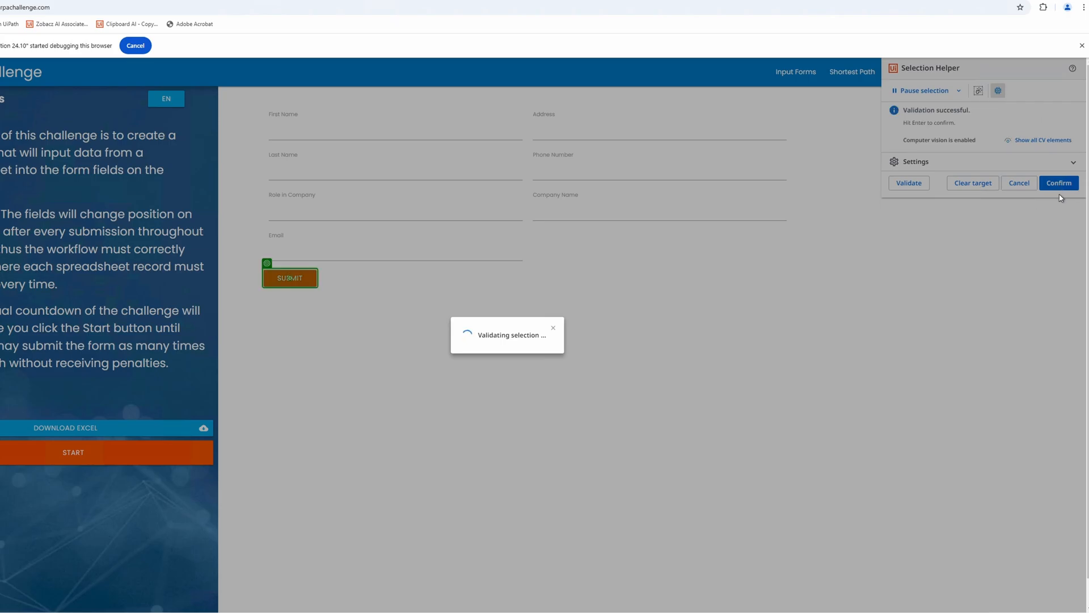
pyautogui.click(1059, 183)
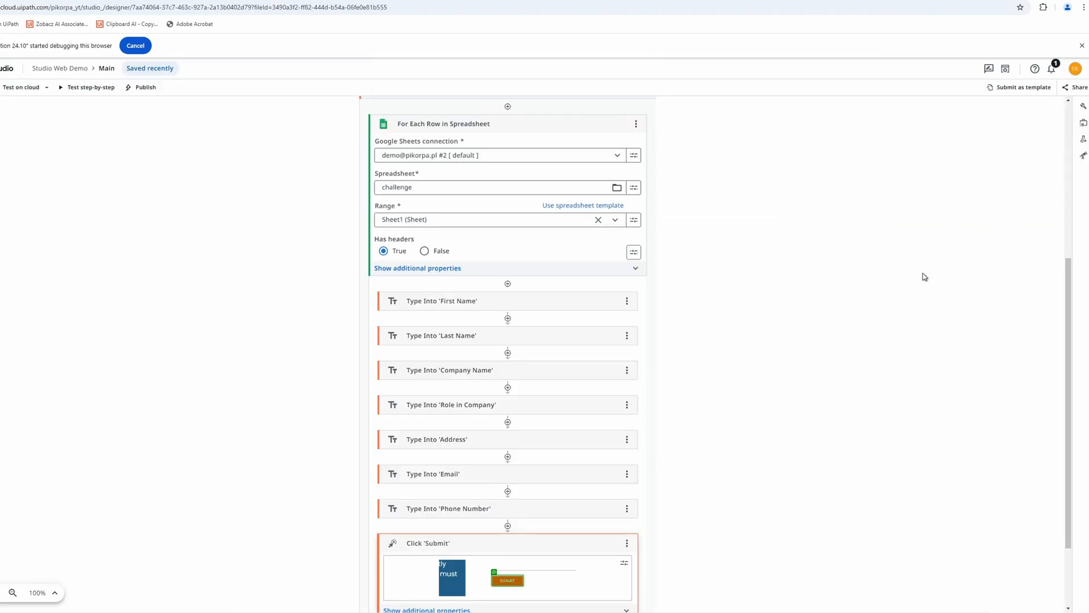
pyautogui.moveTo(803, 306)
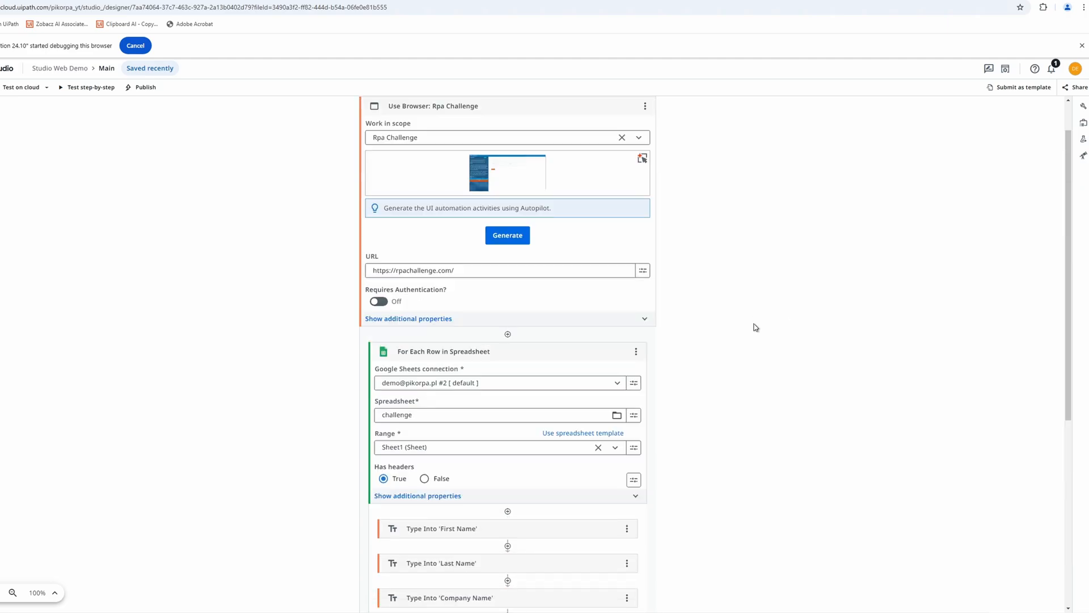
pyautogui.moveTo(441, 224)
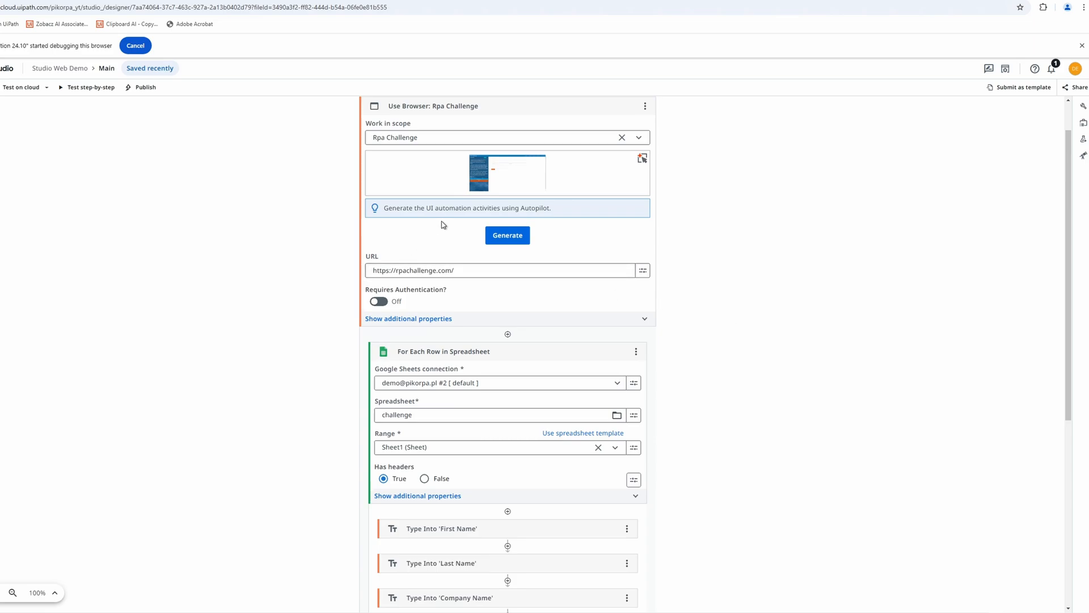
pyautogui.moveTo(508, 336)
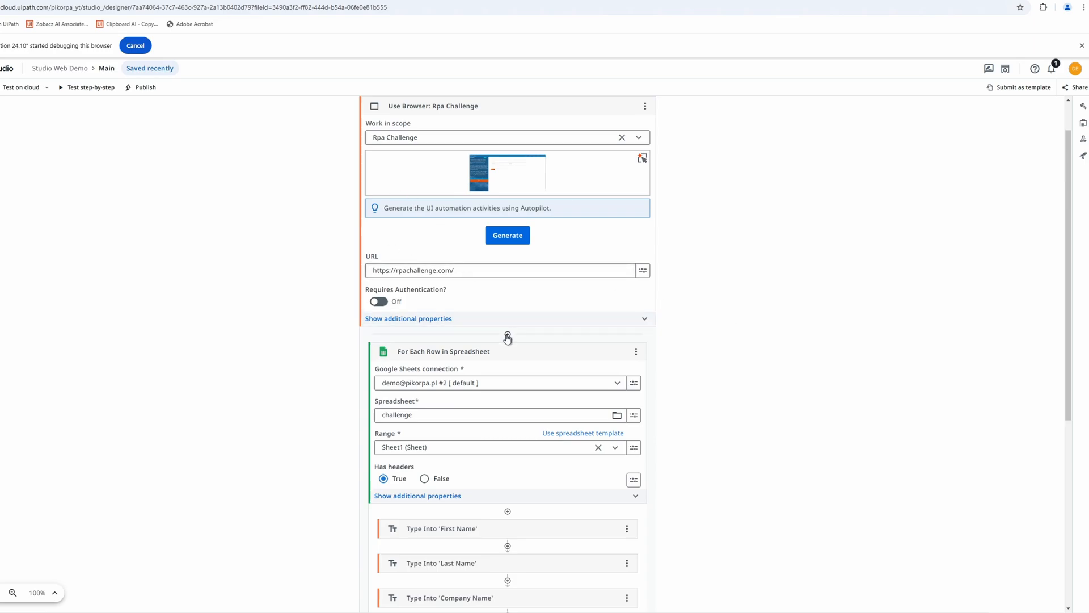
# Insert a Click activity before the loop targeting rpachallenge.com's START button
pyautogui.click(508, 337)
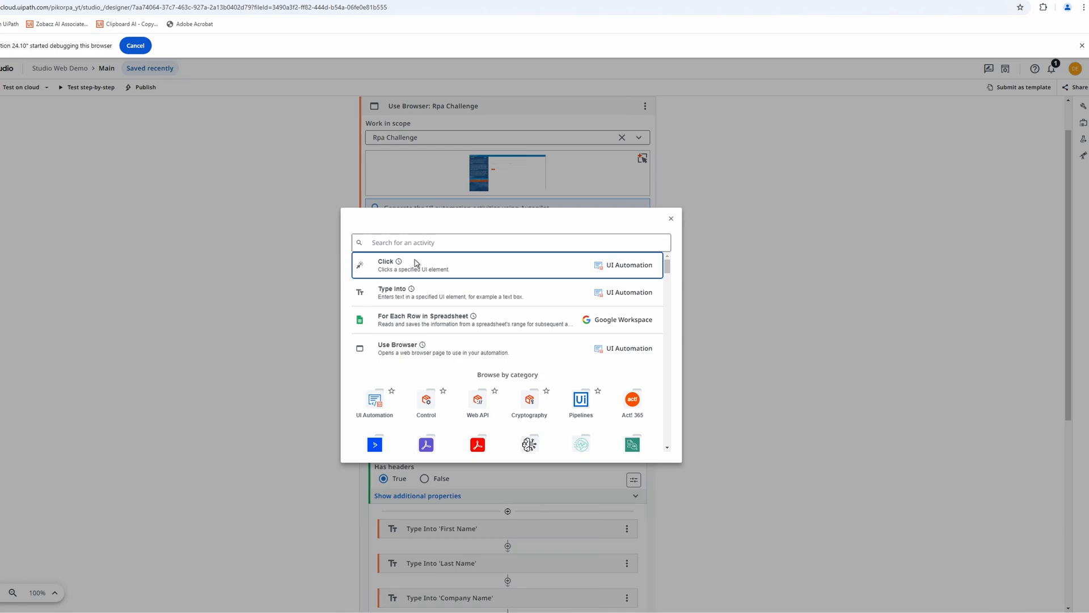
pyautogui.click(669, 218)
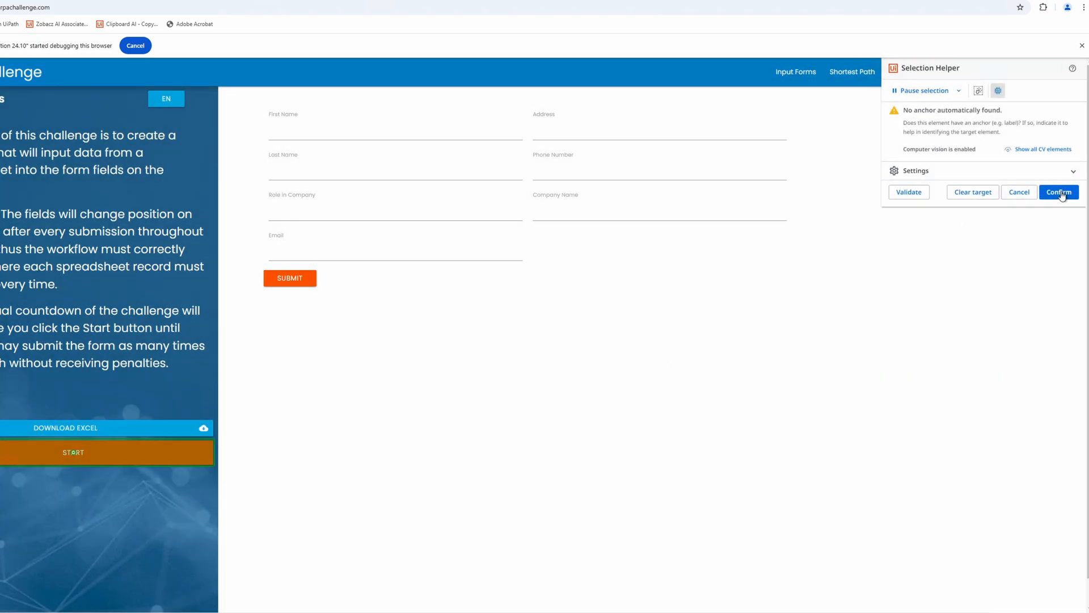
pyautogui.click(1059, 192)
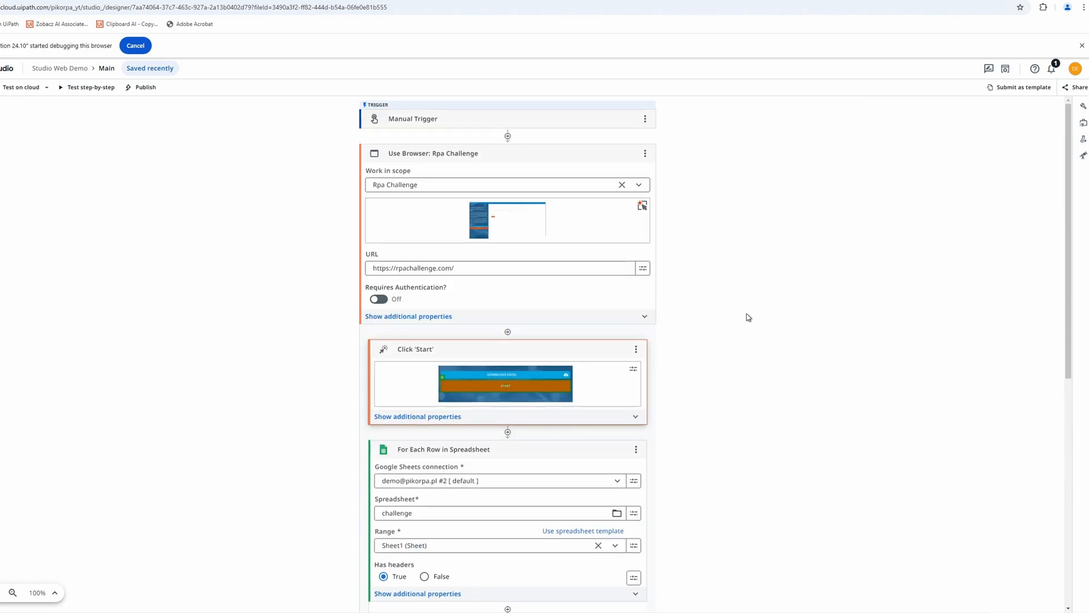
pyautogui.moveTo(69, 169)
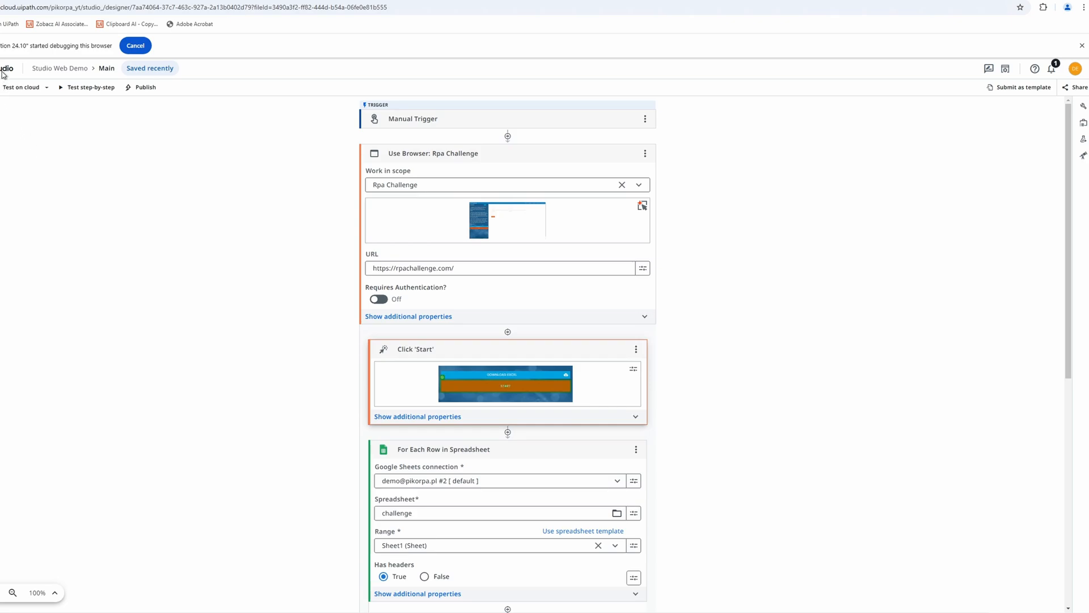
# Open the Test on cloud environment options
pyautogui.click(46, 86)
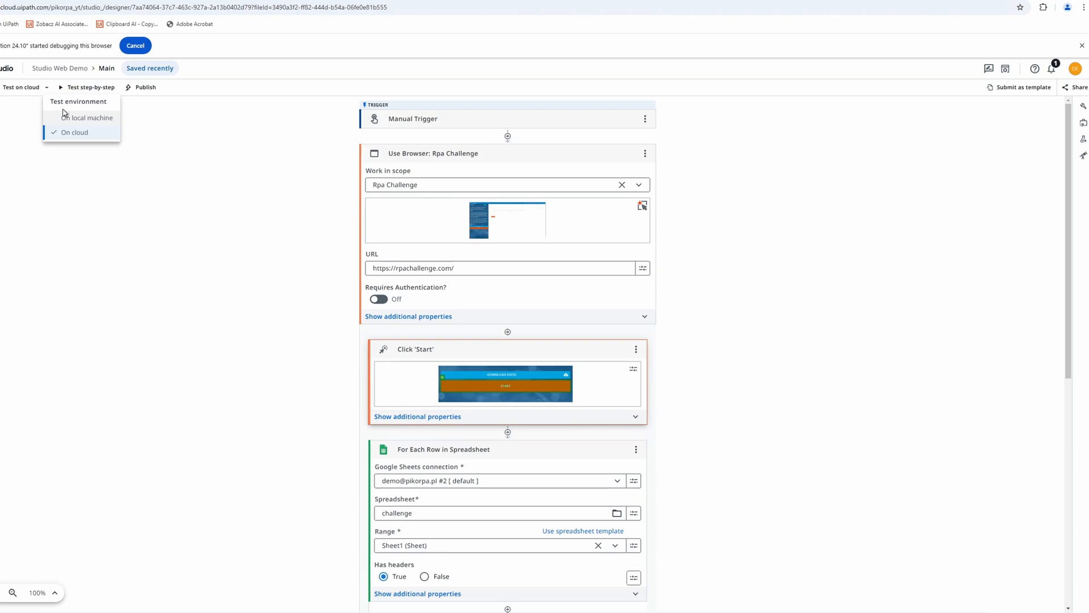
pyautogui.moveTo(30, 121)
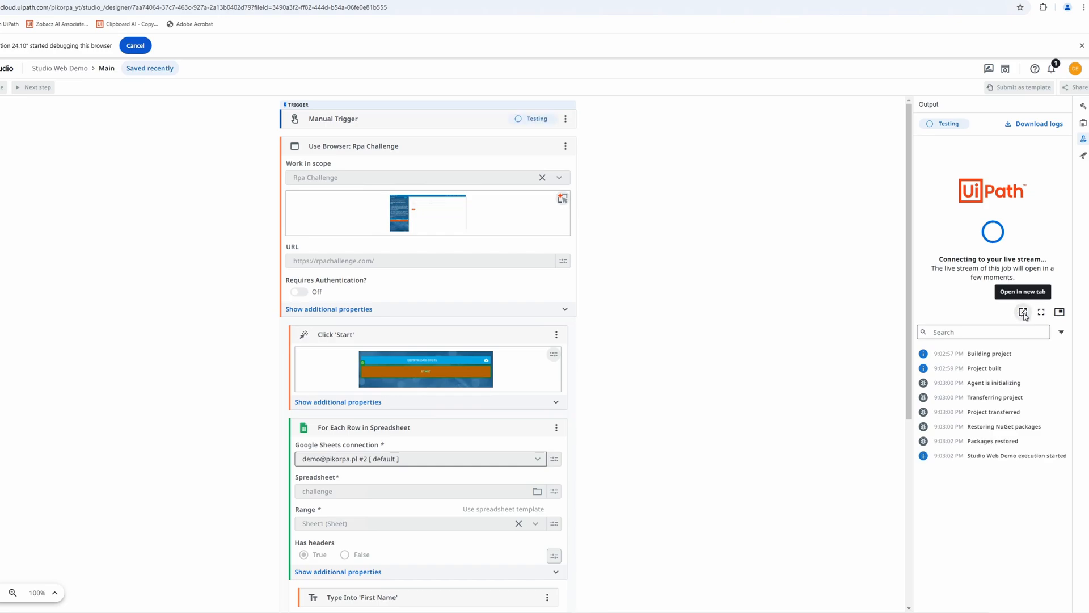
# Open the cloud job's livestream from the Output panel
pyautogui.click(1022, 291)
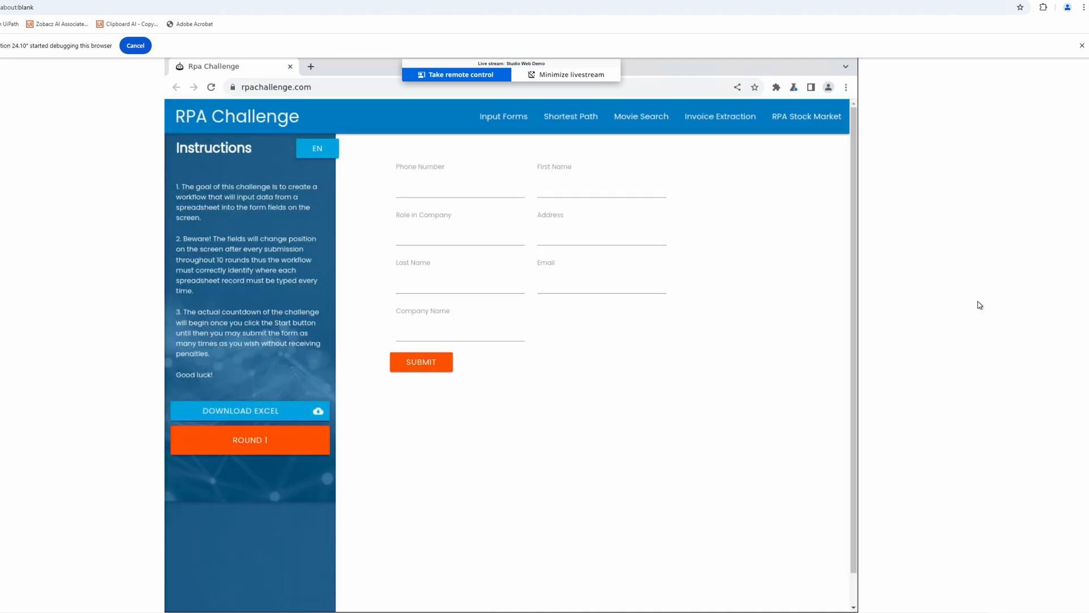
pyautogui.write('Smith')
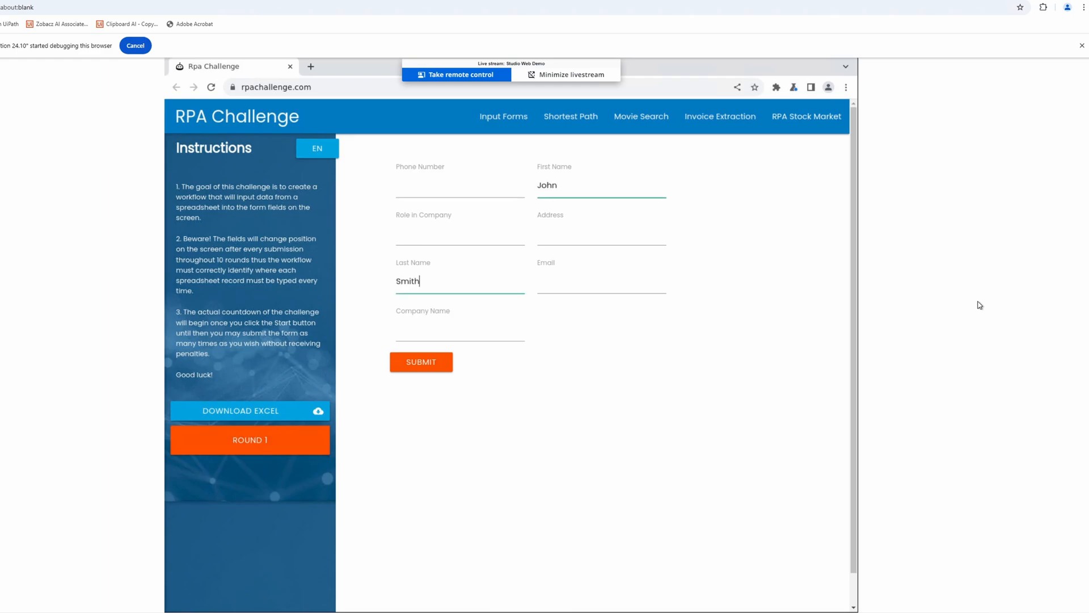
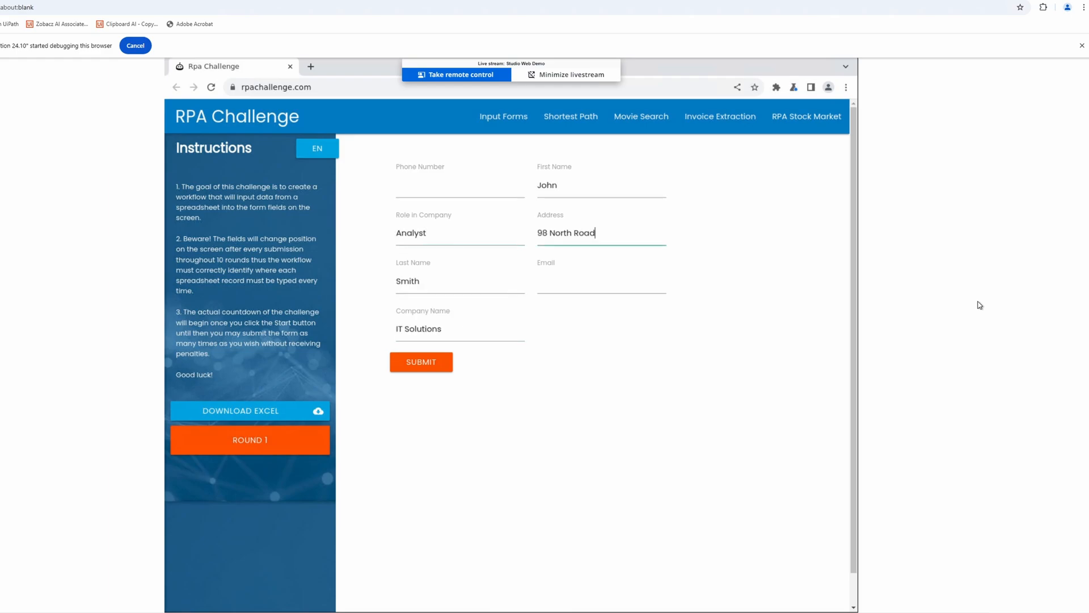
pyautogui.click(421, 362)
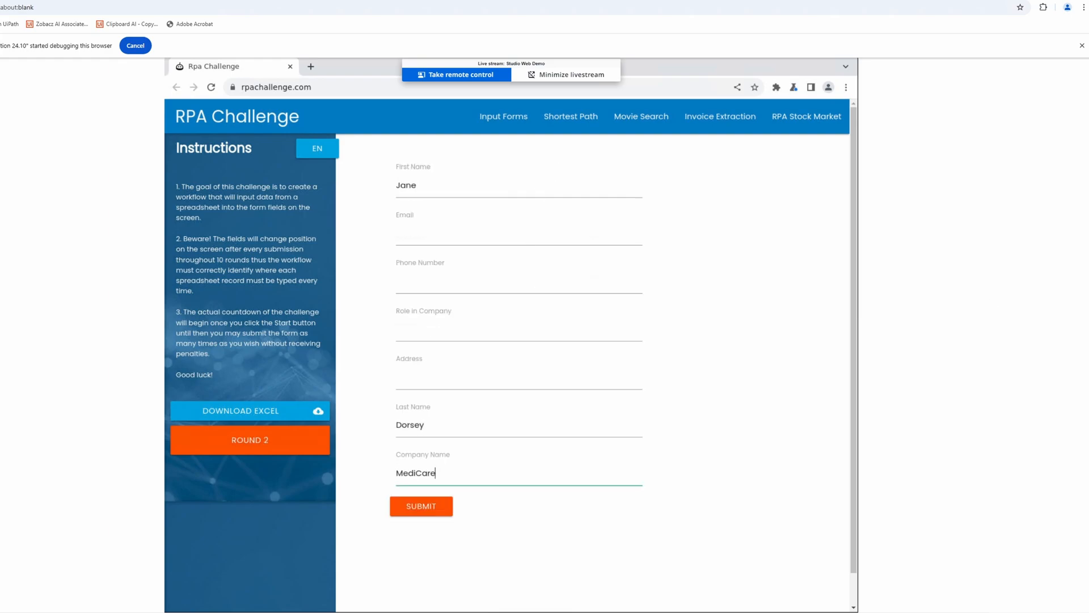
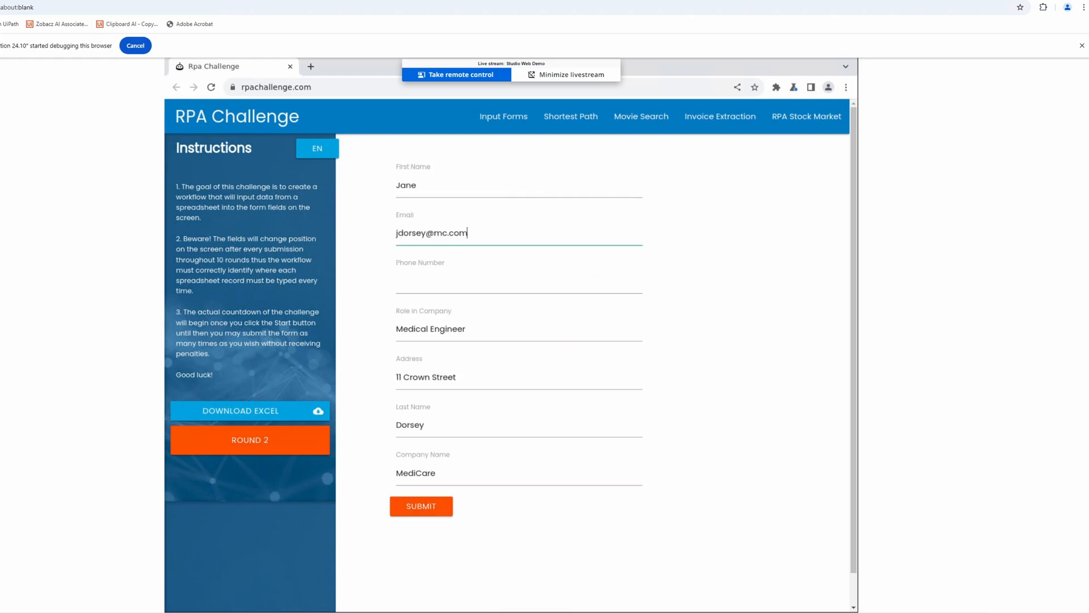
pyautogui.click(421, 506)
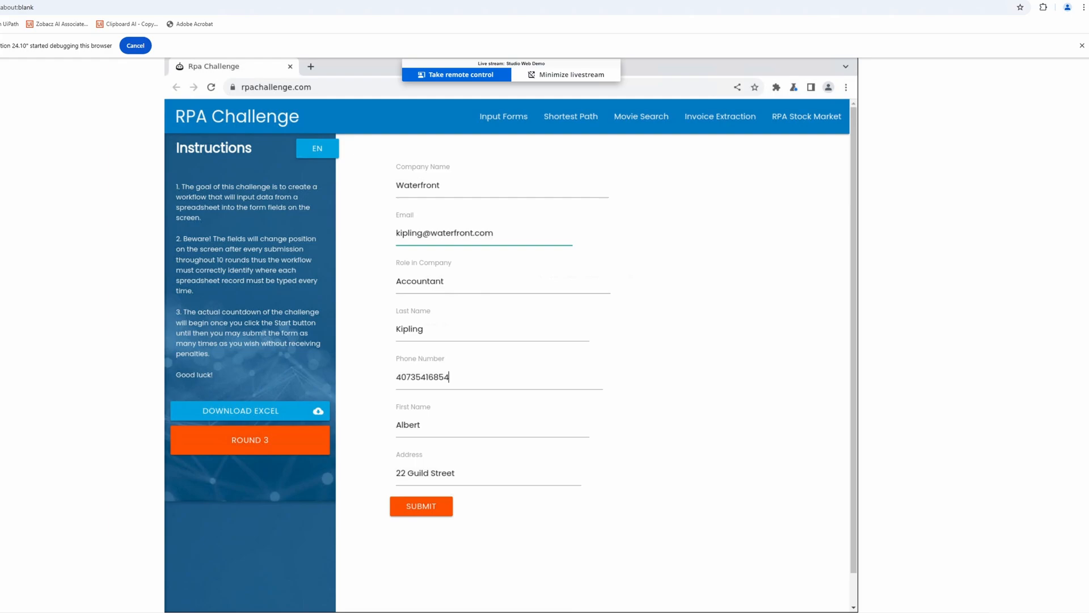
pyautogui.click(420, 505)
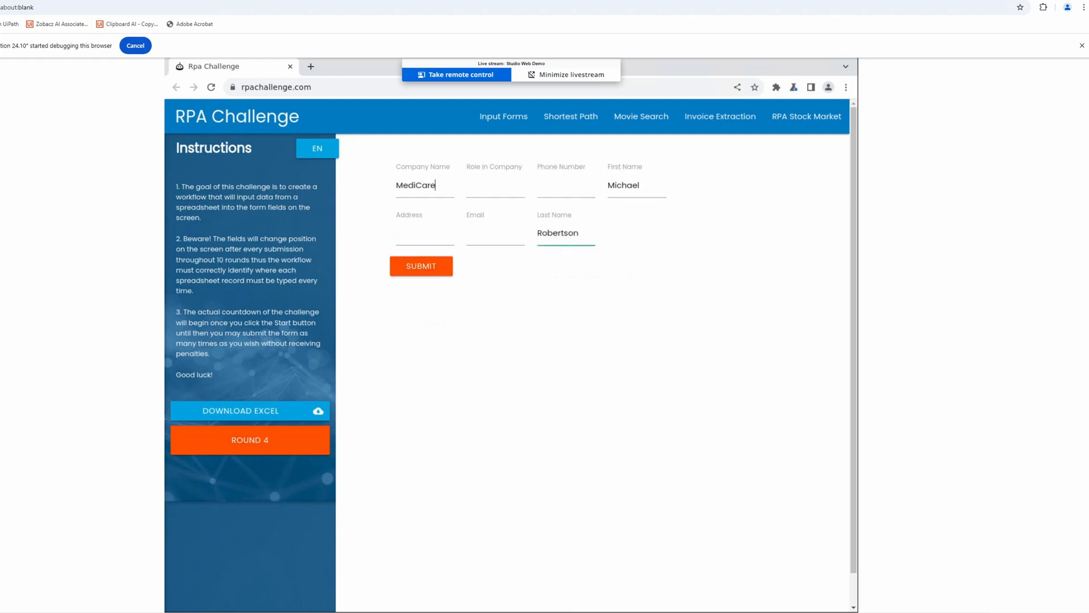
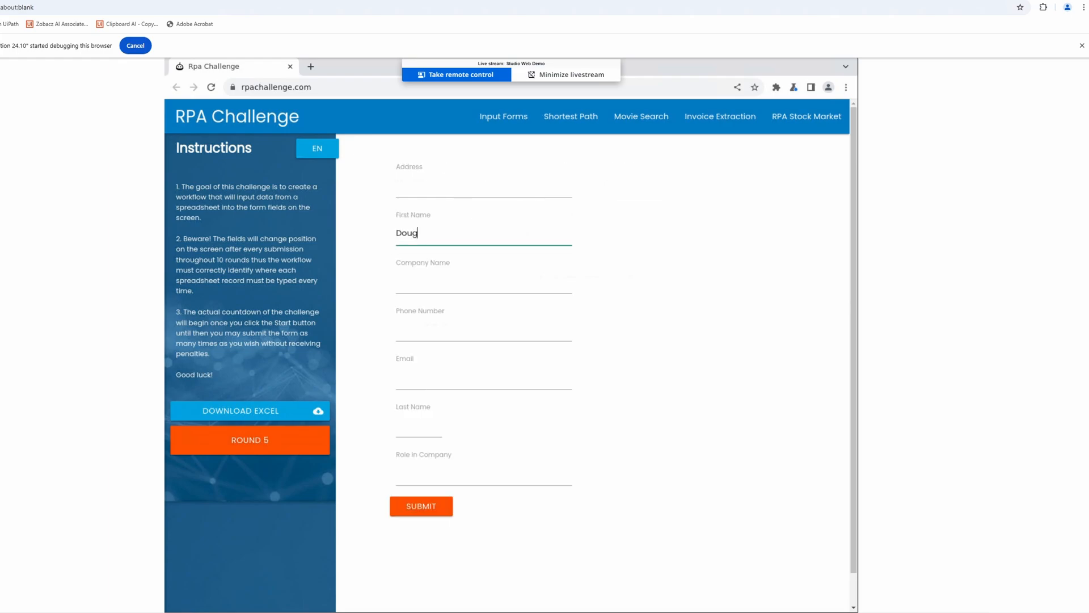
pyautogui.write('Analyst')
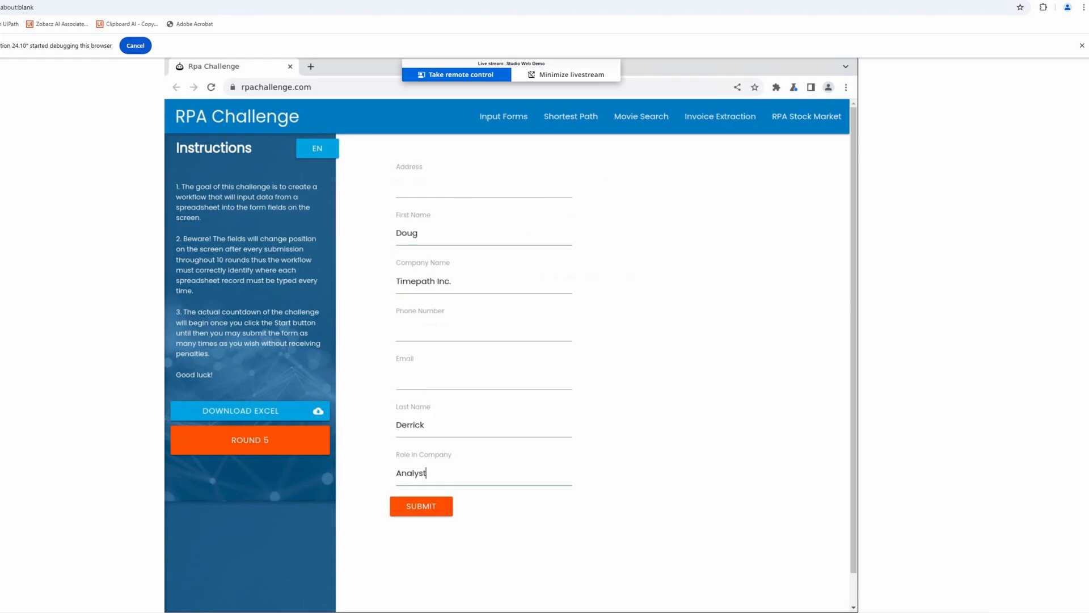
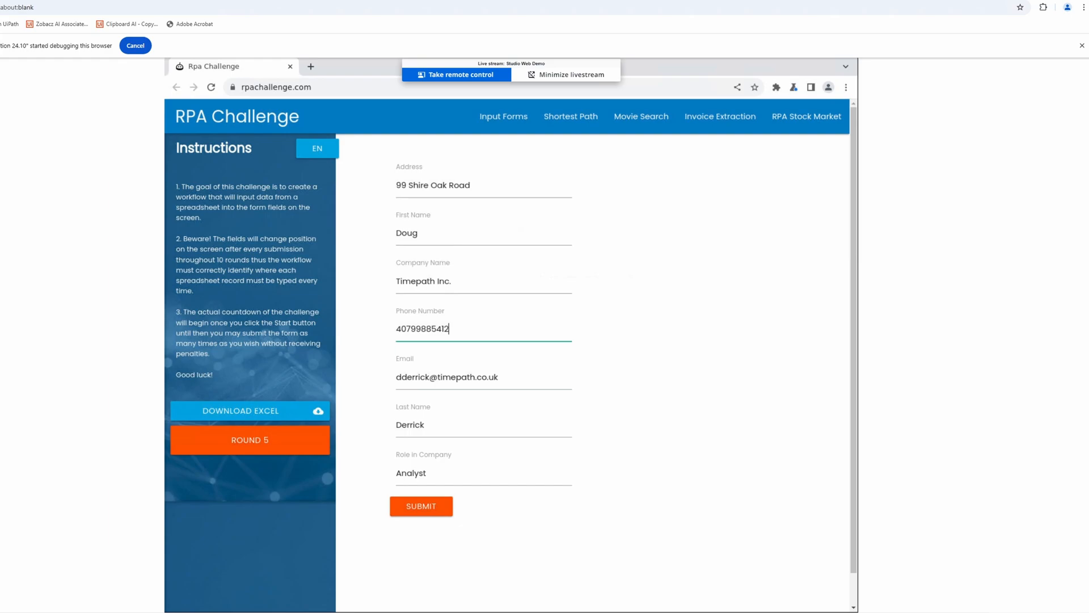
pyautogui.click(421, 506)
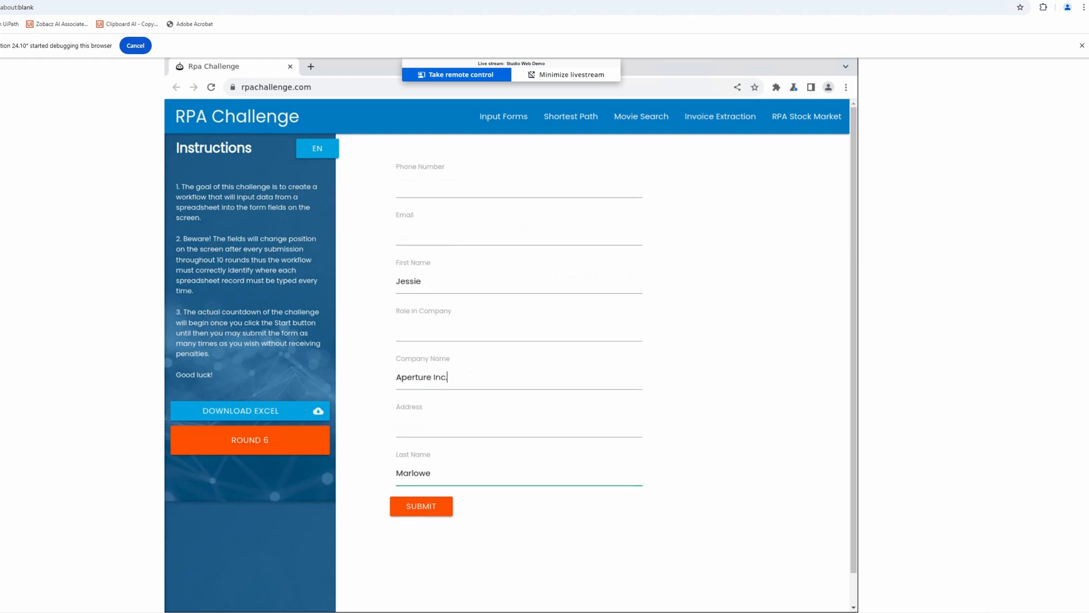
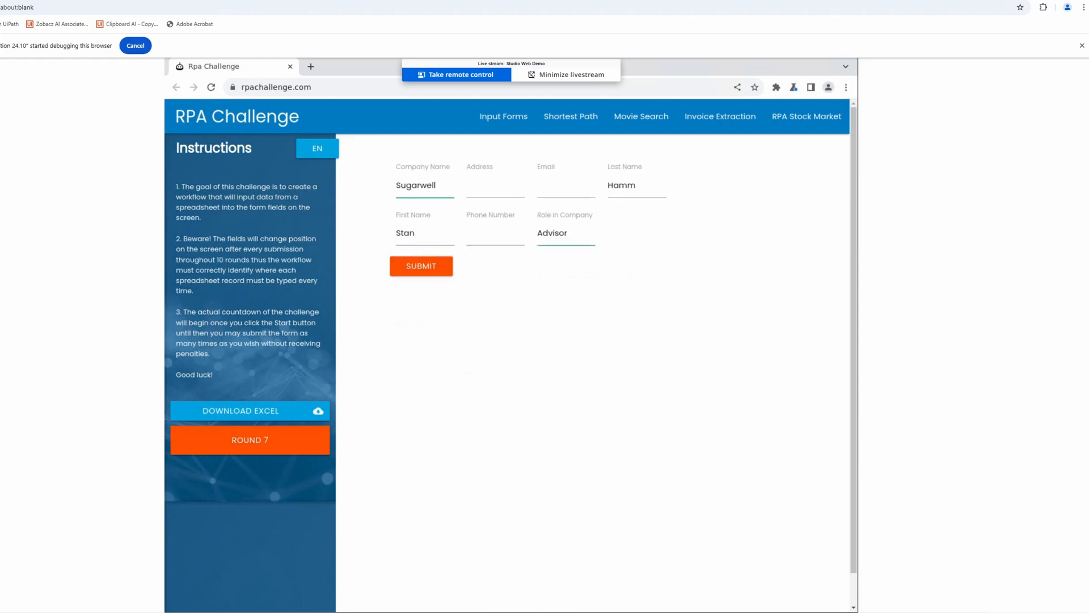
pyautogui.click(421, 266)
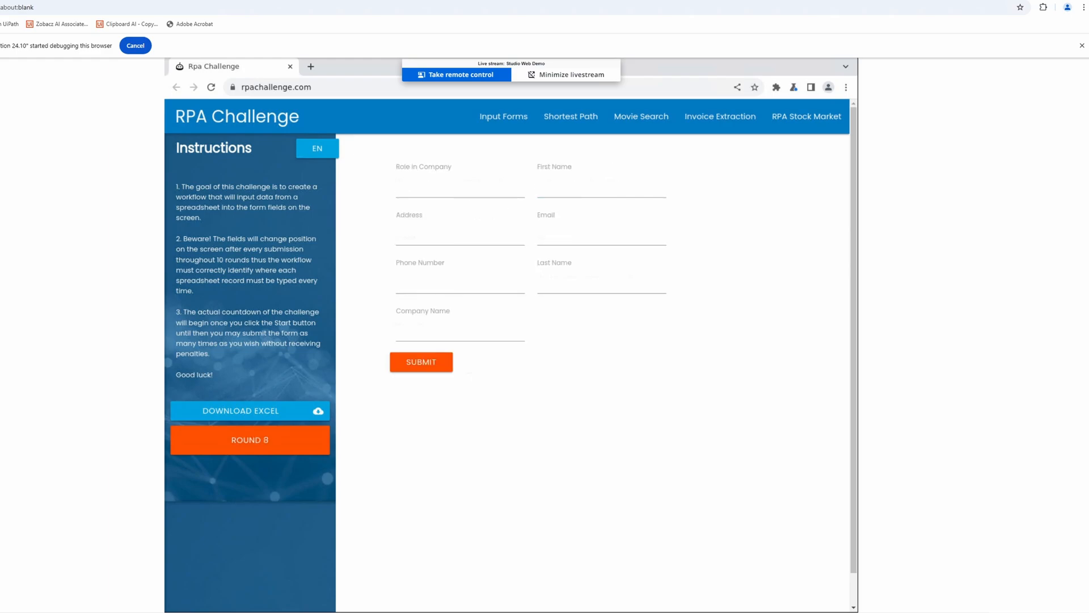
pyautogui.write('Aperture Inc.')
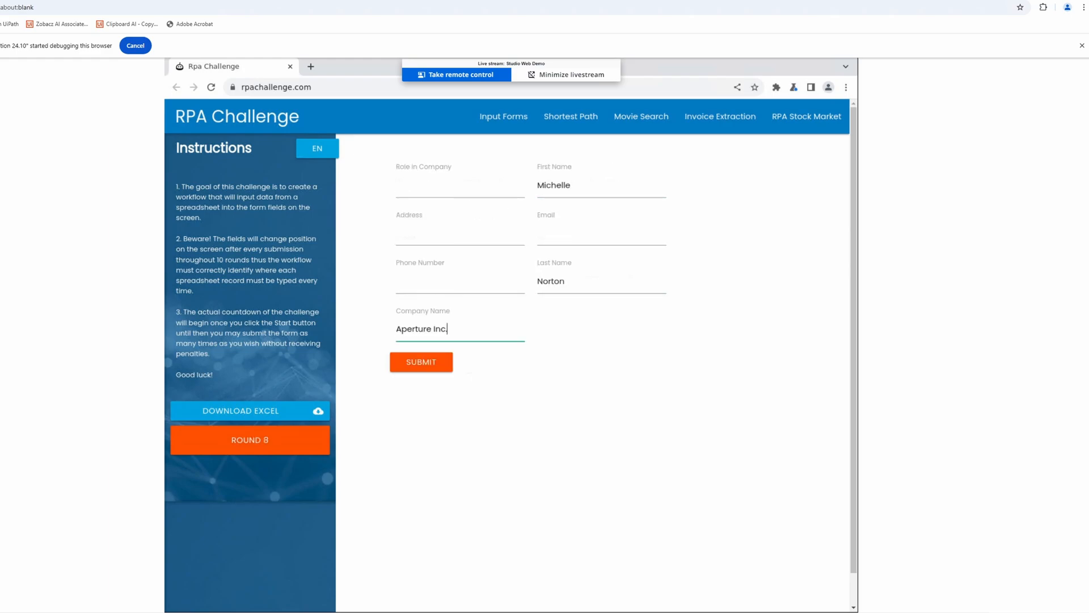
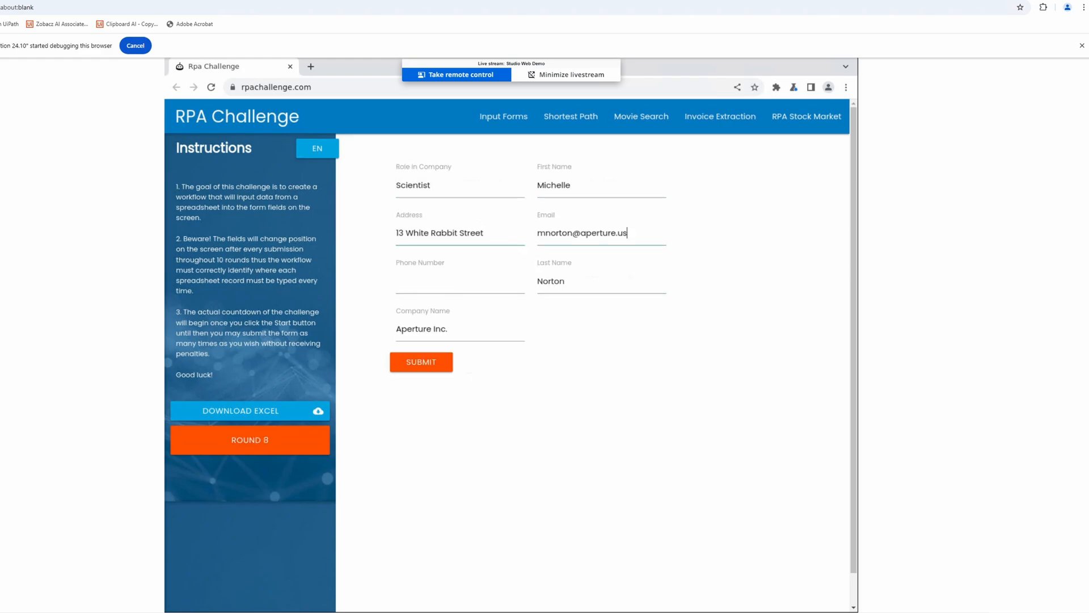
pyautogui.click(421, 362)
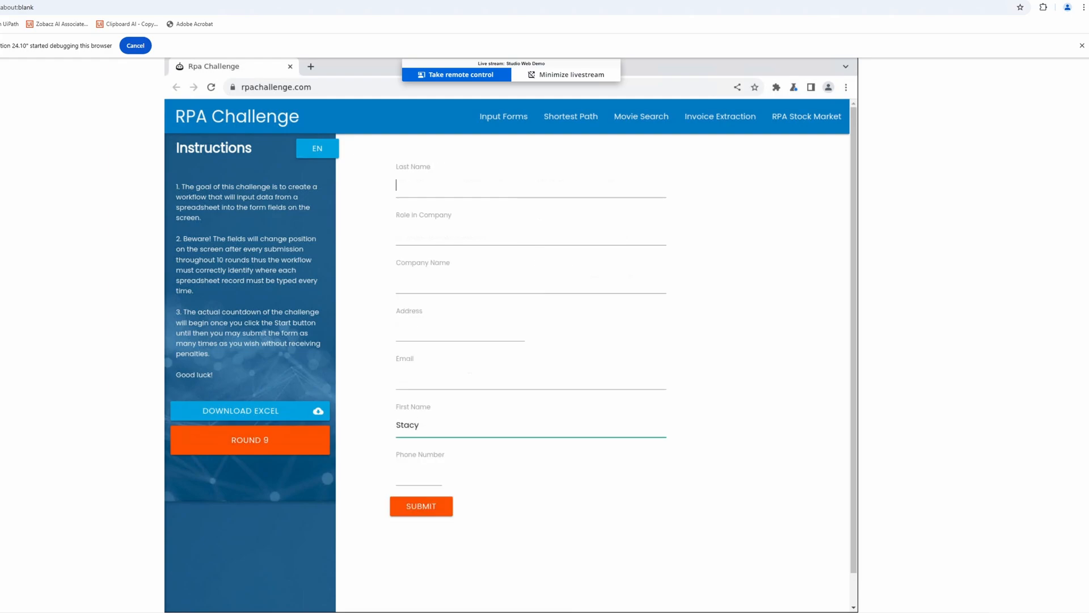
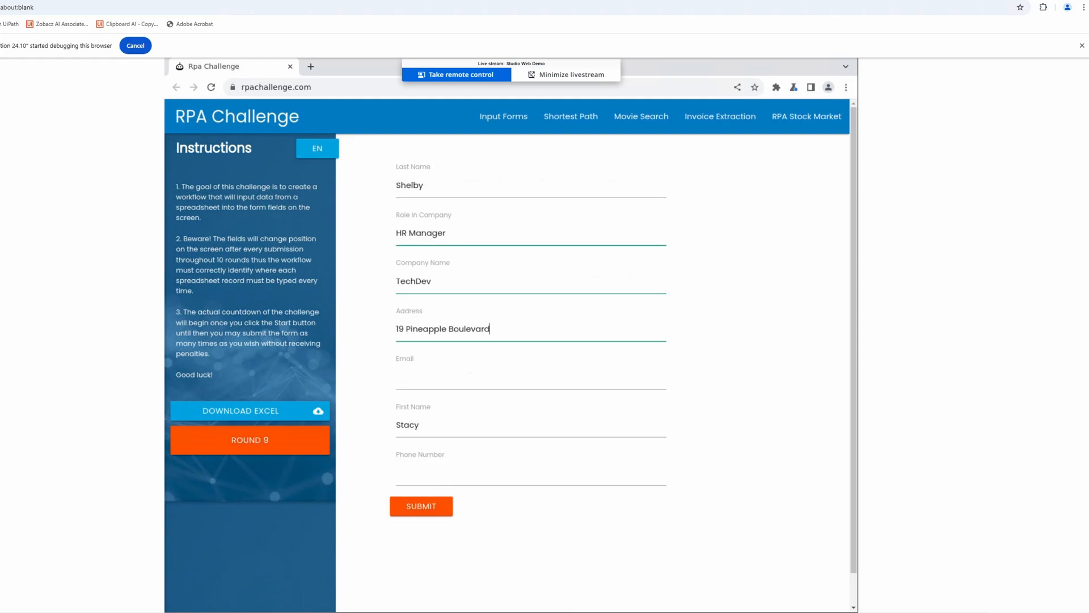
pyautogui.click(420, 506)
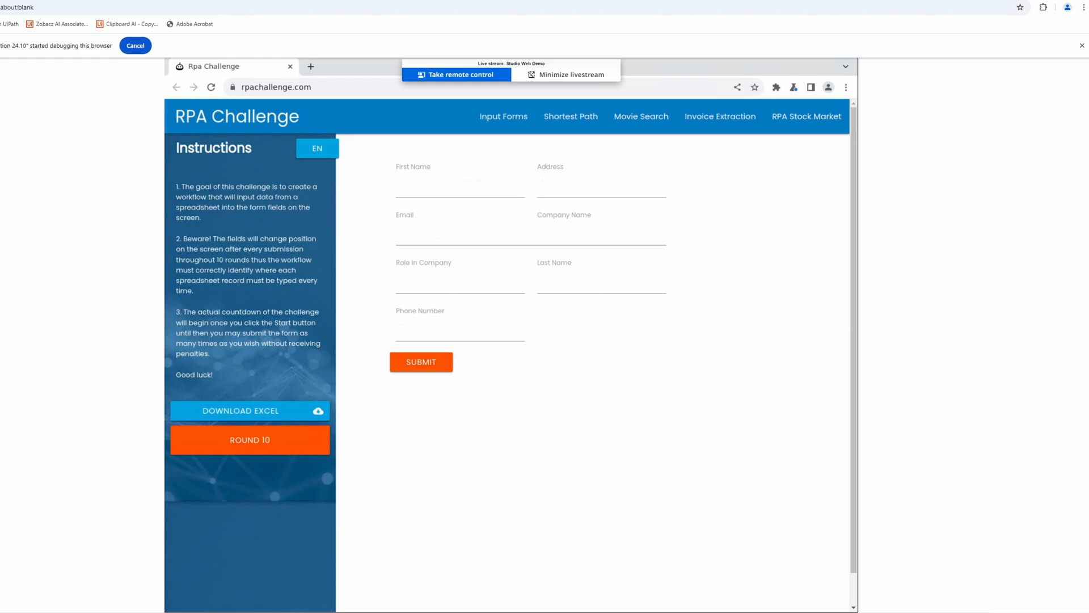
pyautogui.write('Timepath Inc.')
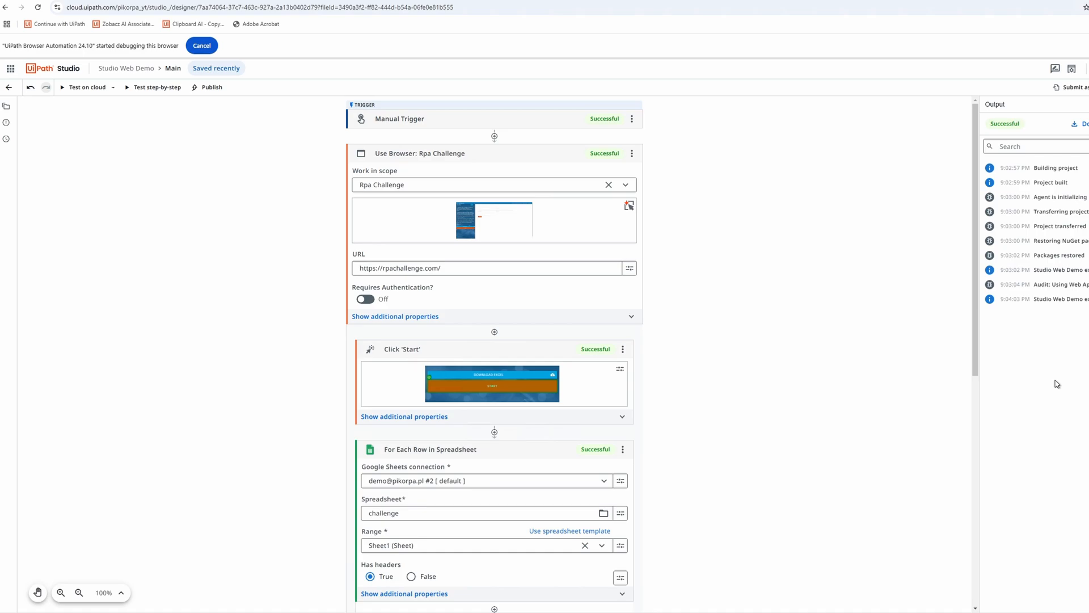
pyautogui.moveTo(198, 241)
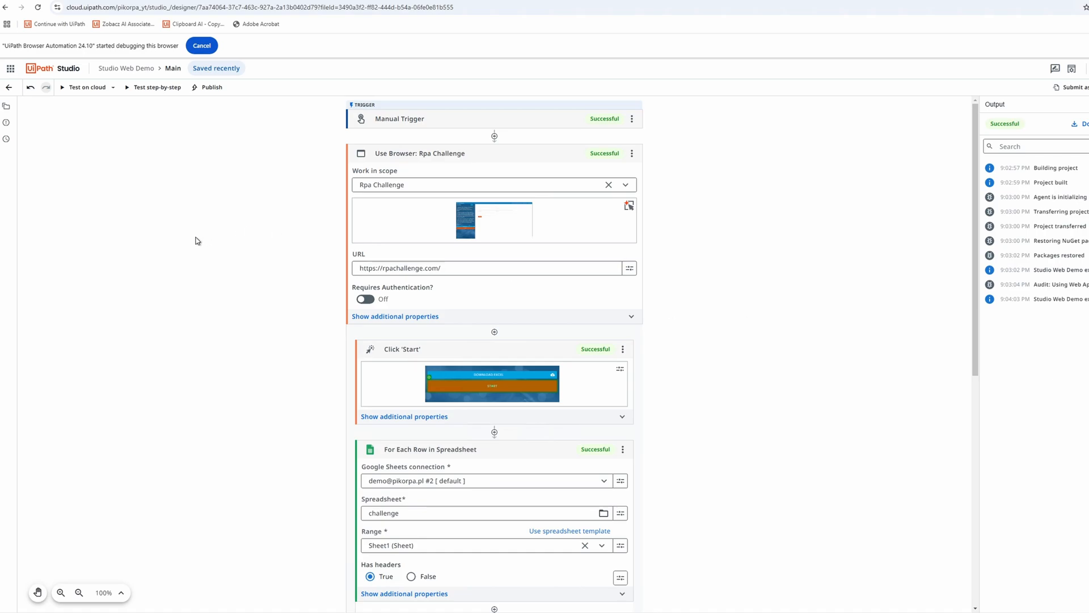
pyautogui.moveTo(125, 214)
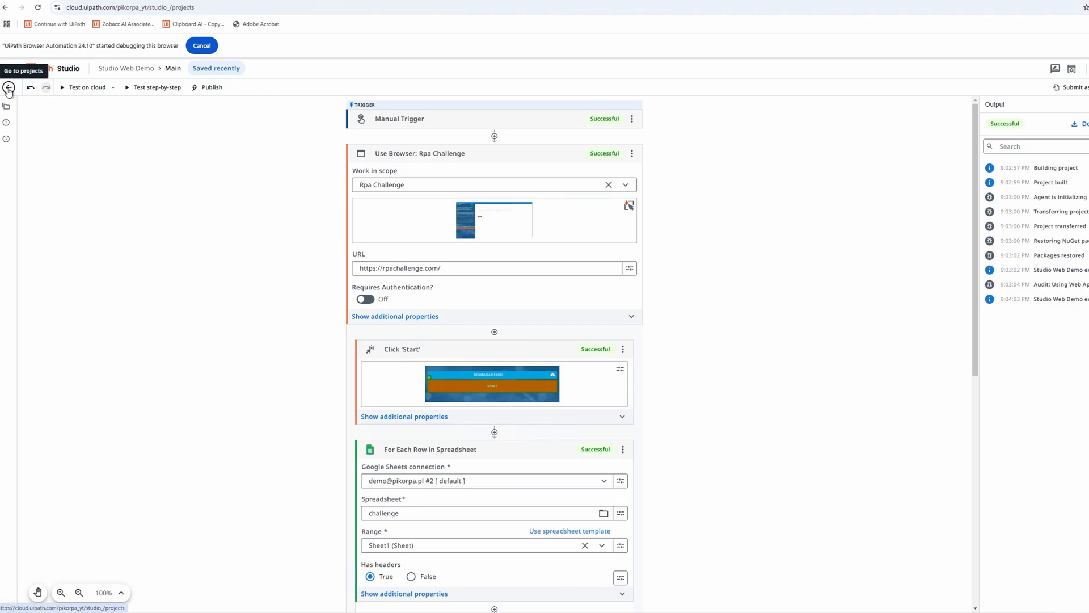
# Open the Studio Web Demo project in Studio Desktop from the projects list
pyautogui.click(8, 89)
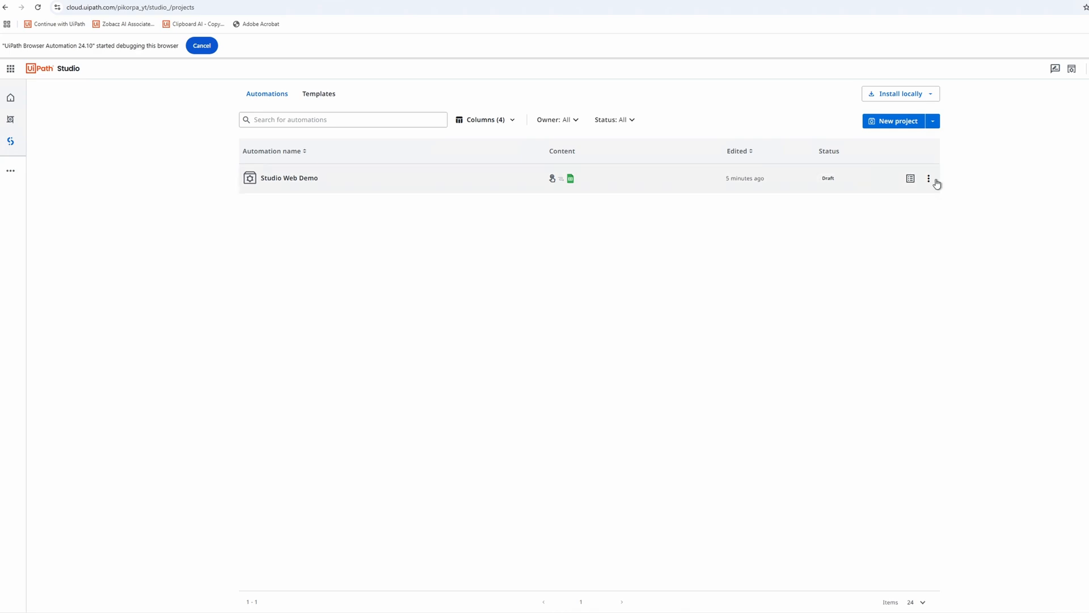
pyautogui.click(929, 177)
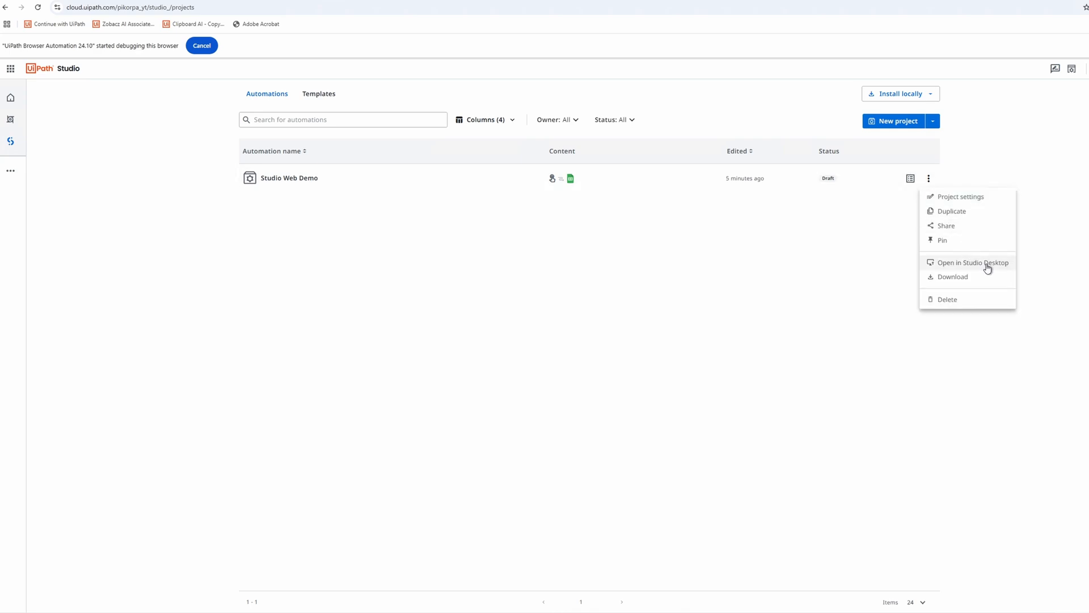
pyautogui.click(972, 263)
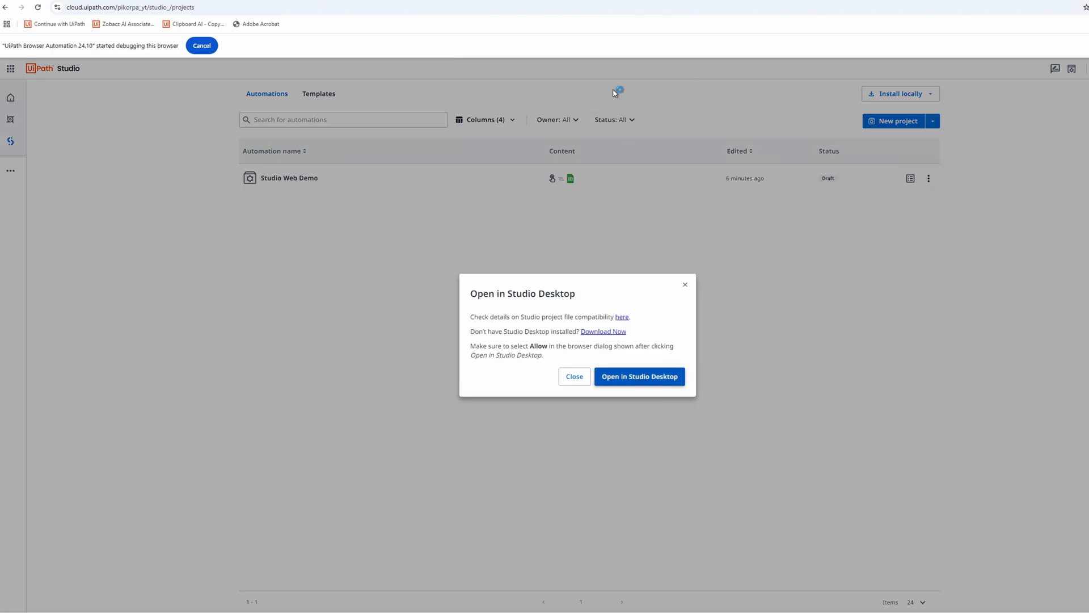
pyautogui.click(638, 376)
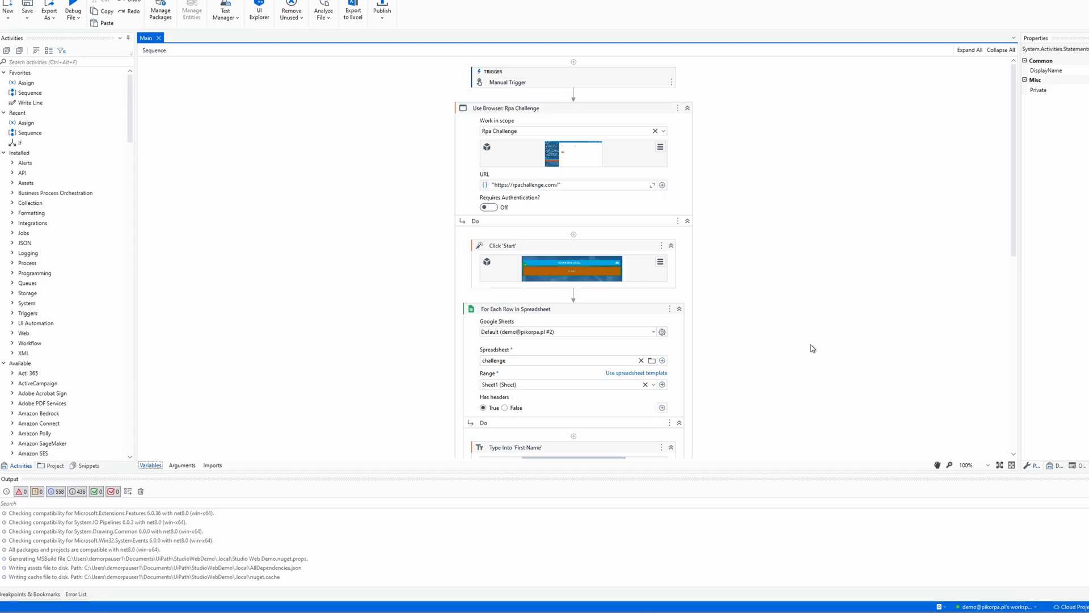
# Scroll through Main to review Use Browser, the spreadsheet loop and Type Into activities
pyautogui.scroll(-3)
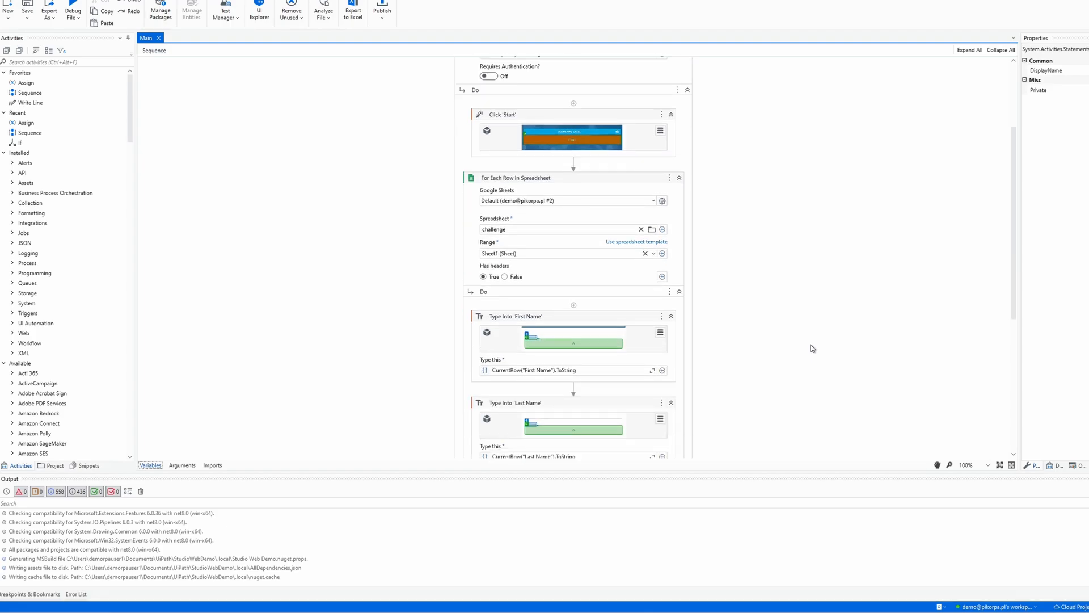
pyautogui.scroll(-3)
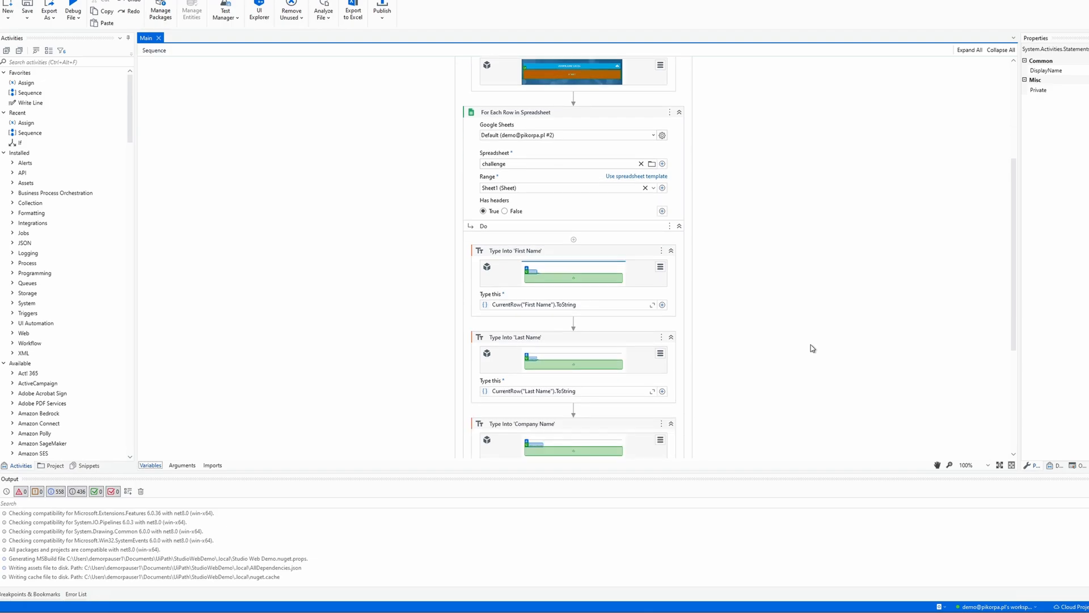
pyautogui.scroll(-3)
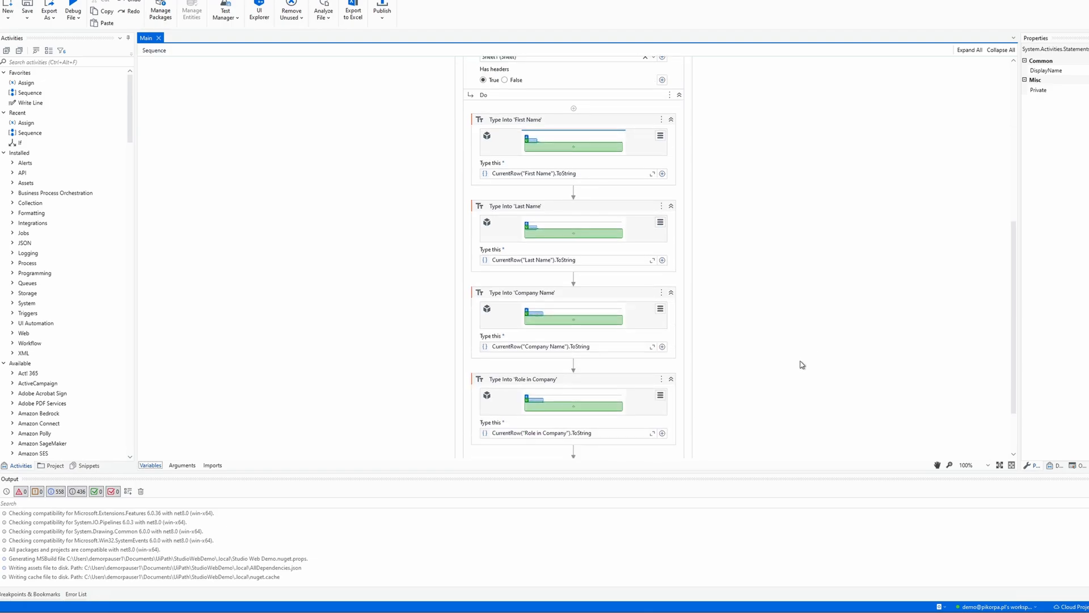
pyautogui.scroll(-3)
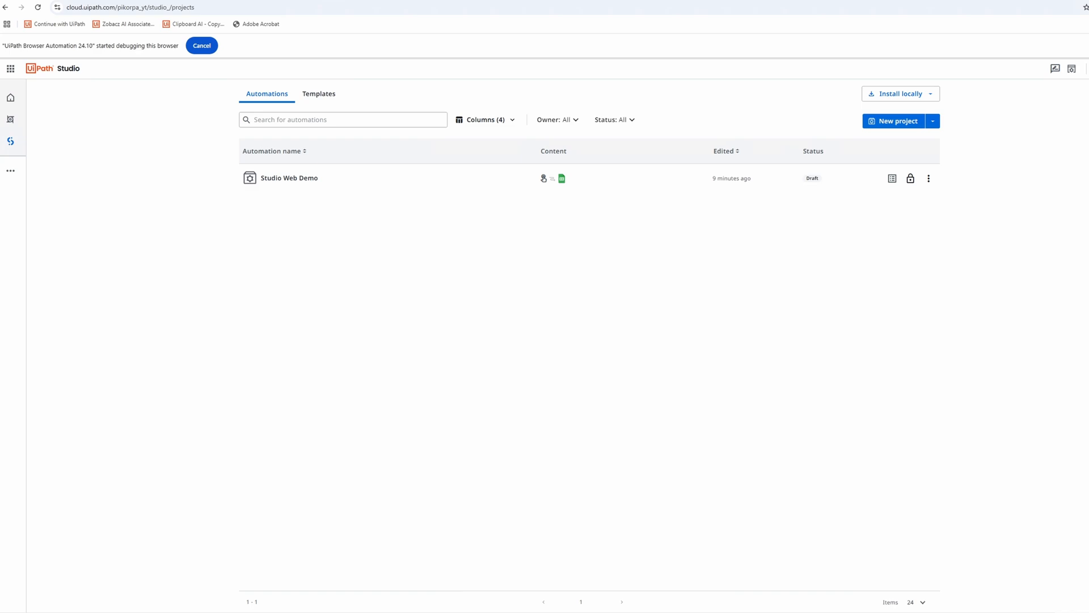
# Start an Autopilot project describing opening rpachallenge.com, clicking Start, and looping Google Sheets rows
pyautogui.click(932, 121)
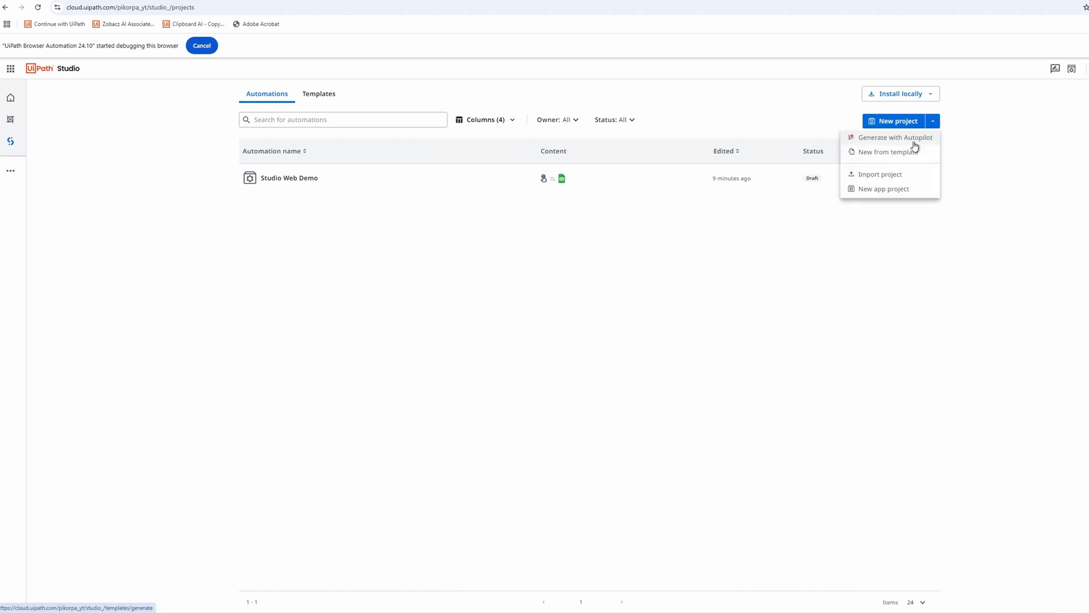
pyautogui.click(895, 137)
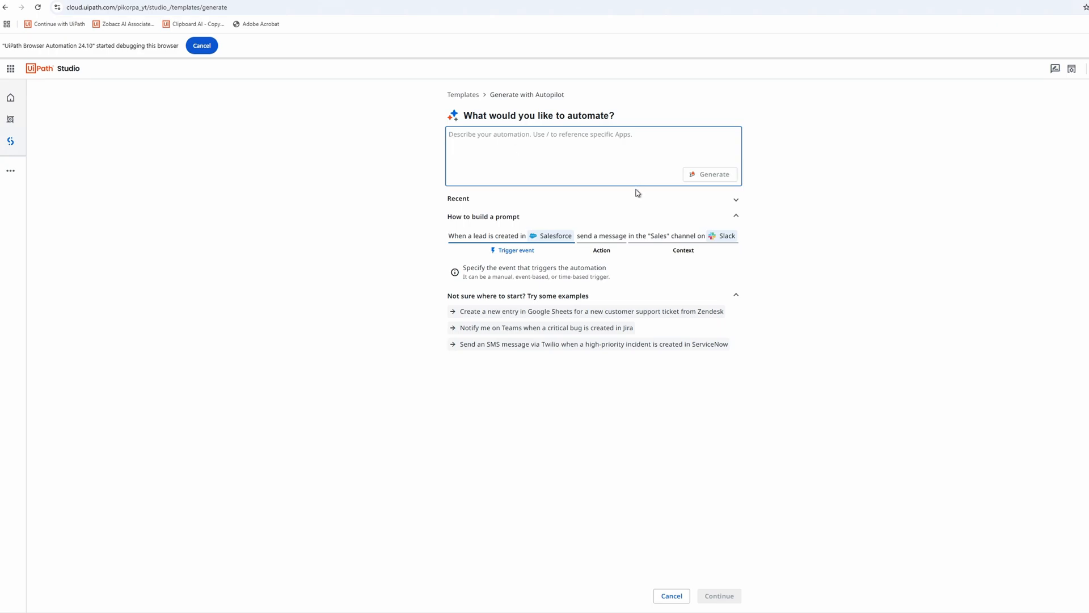
pyautogui.moveTo(506, 151)
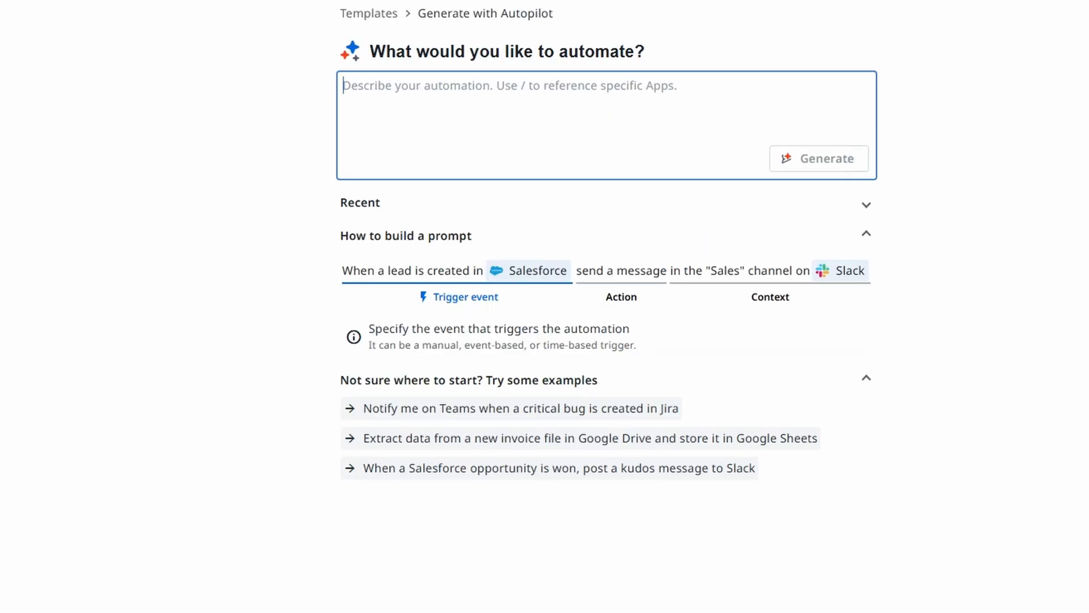
pyautogui.write('Open the website')
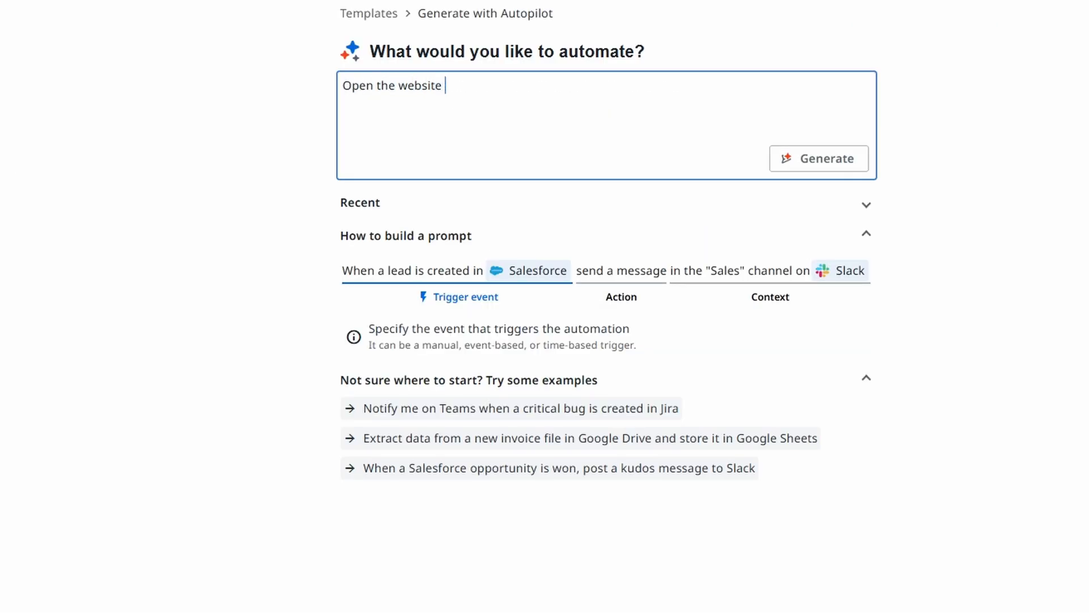
pyautogui.write('rpachallenge.com an')
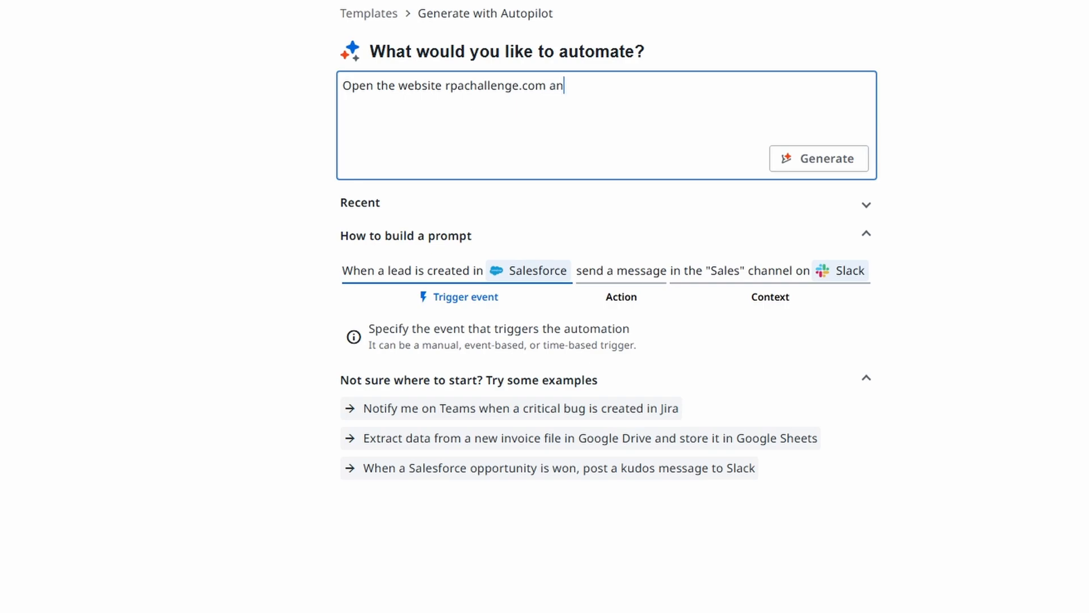
pyautogui.write("d click the 'Start' button on the website before")
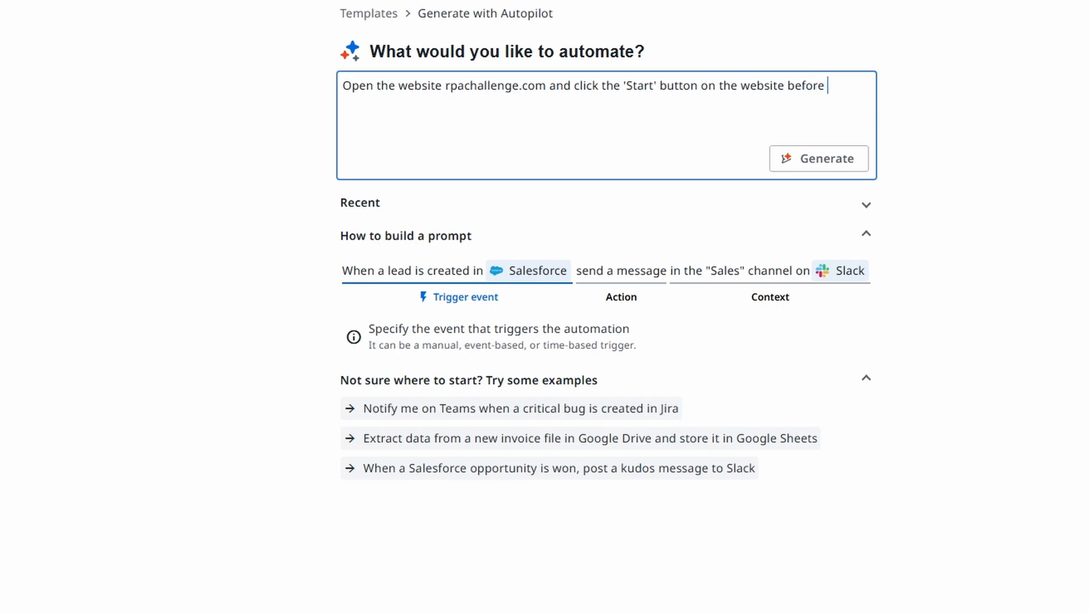
pyautogui.write('beginning data entry. I')
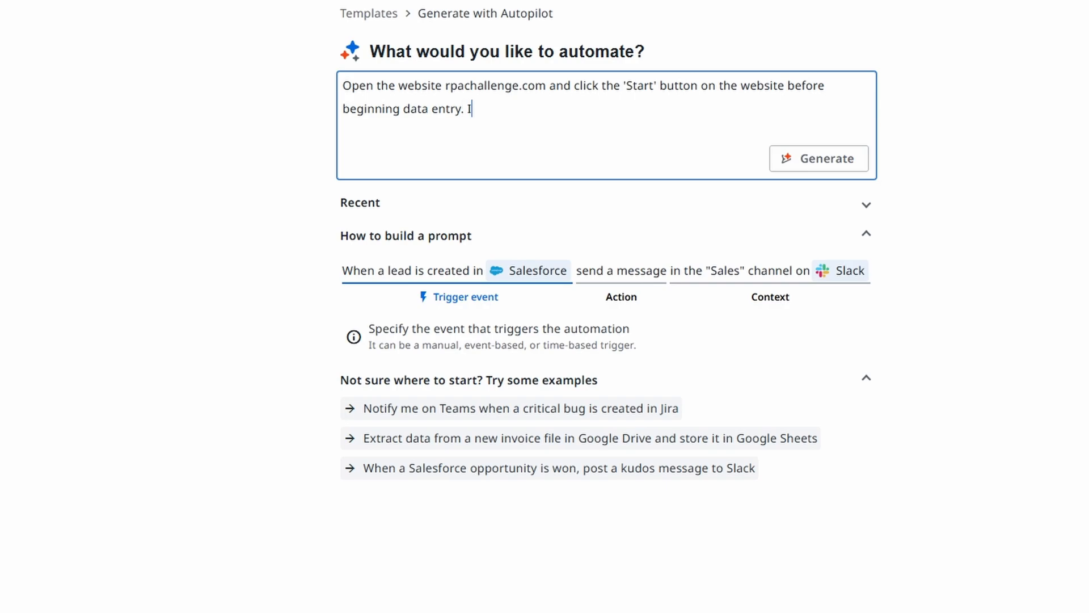
pyautogui.write('terate through each row i')
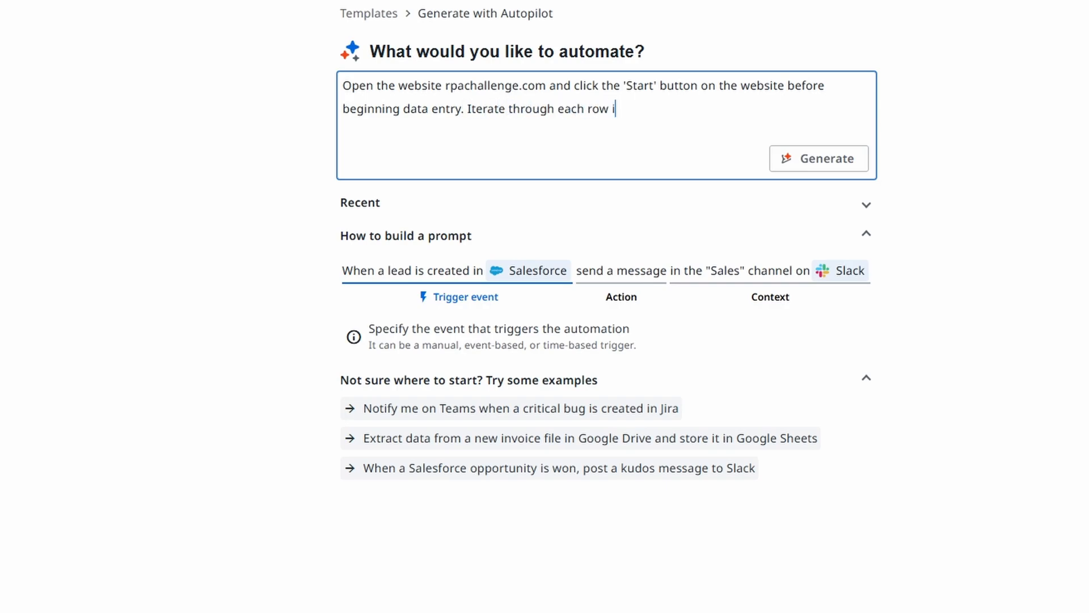
pyautogui.write('n the spreads')
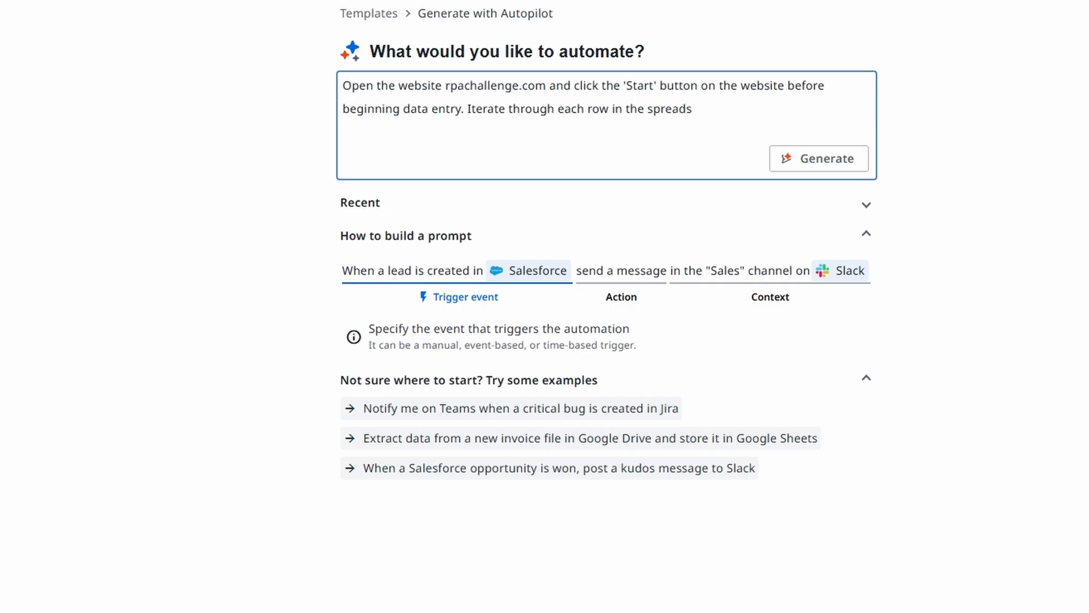
pyautogui.write('heet on Google')
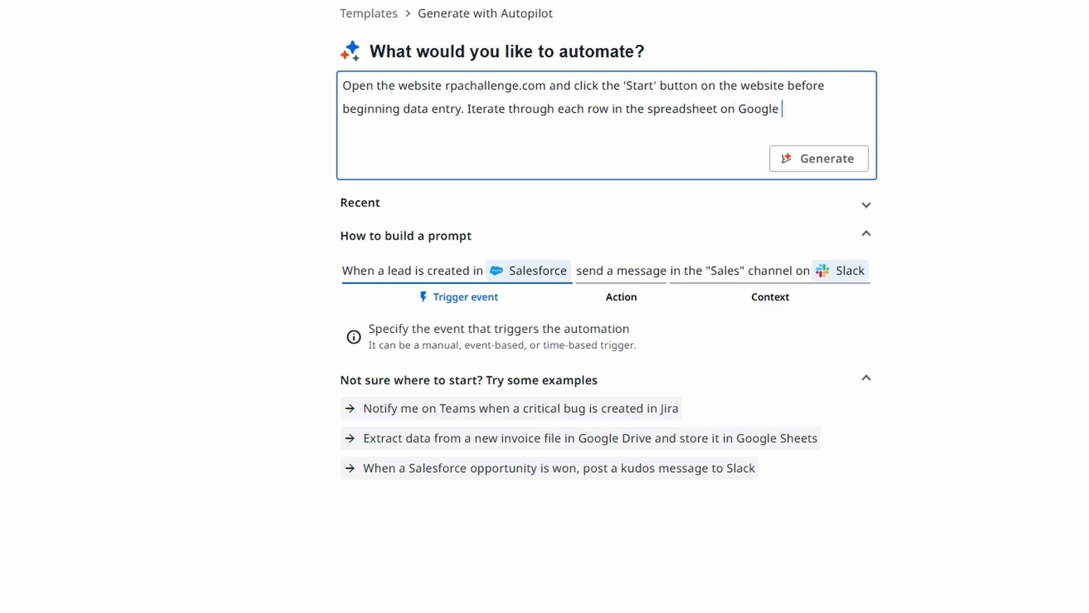
pyautogui.write('Sheets. For')
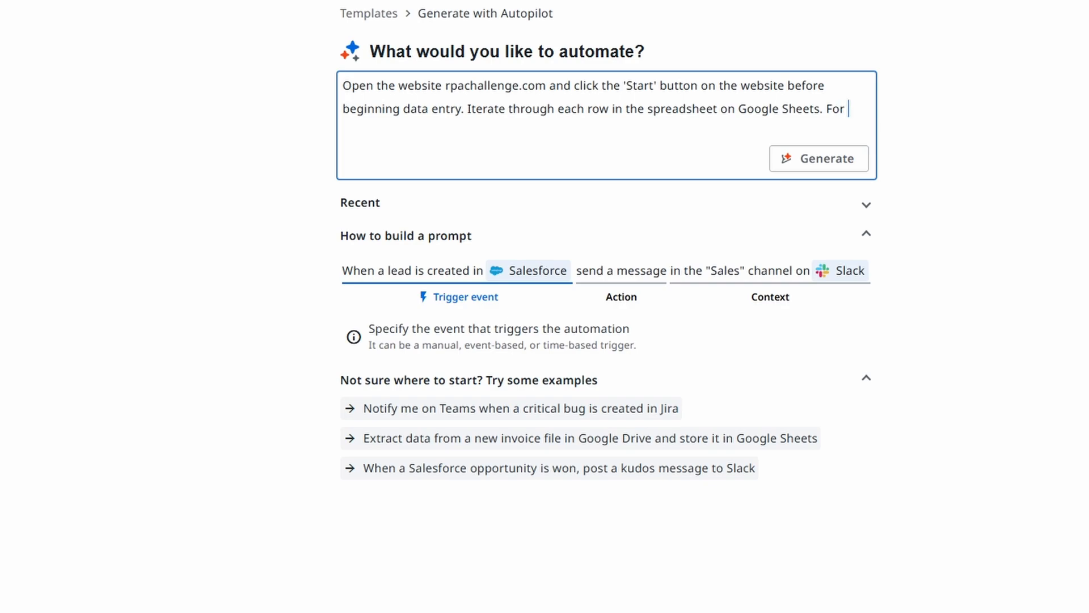
pyautogui.write('each row, enter')
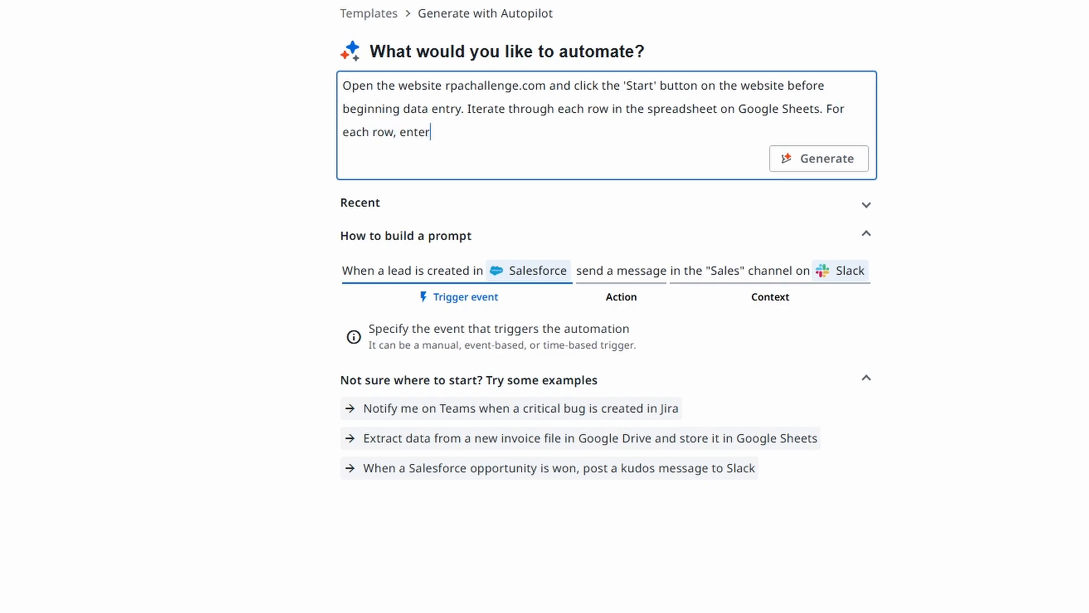
# Describe entering First and Last Name, clicking submit, and repeating until completion
pyautogui.write("the 'First Name")
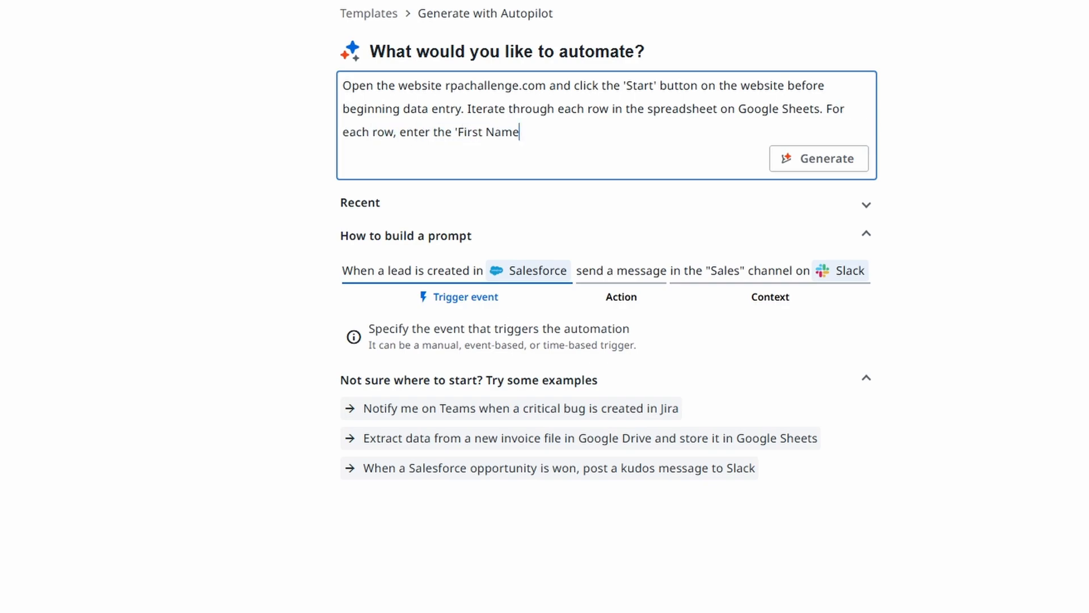
pyautogui.write("' in the appr")
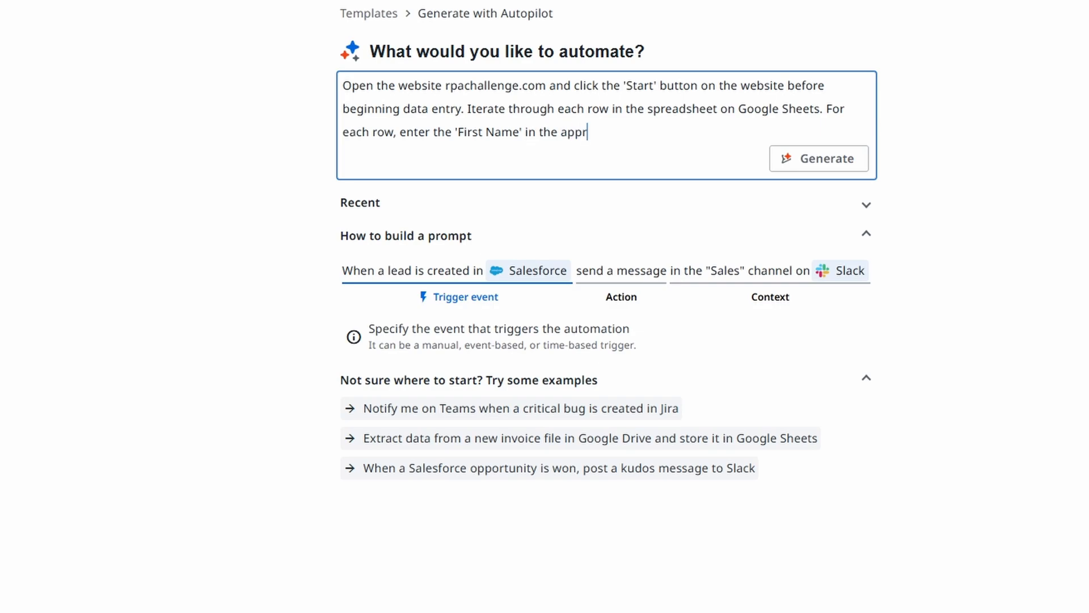
pyautogui.write('opriate field o')
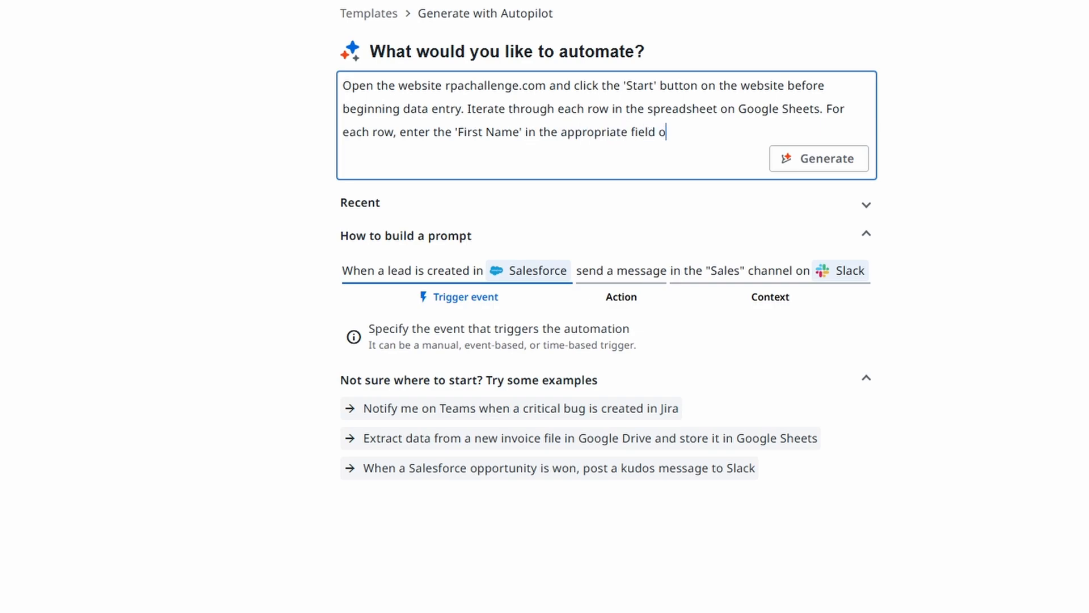
pyautogui.write('n the website, then')
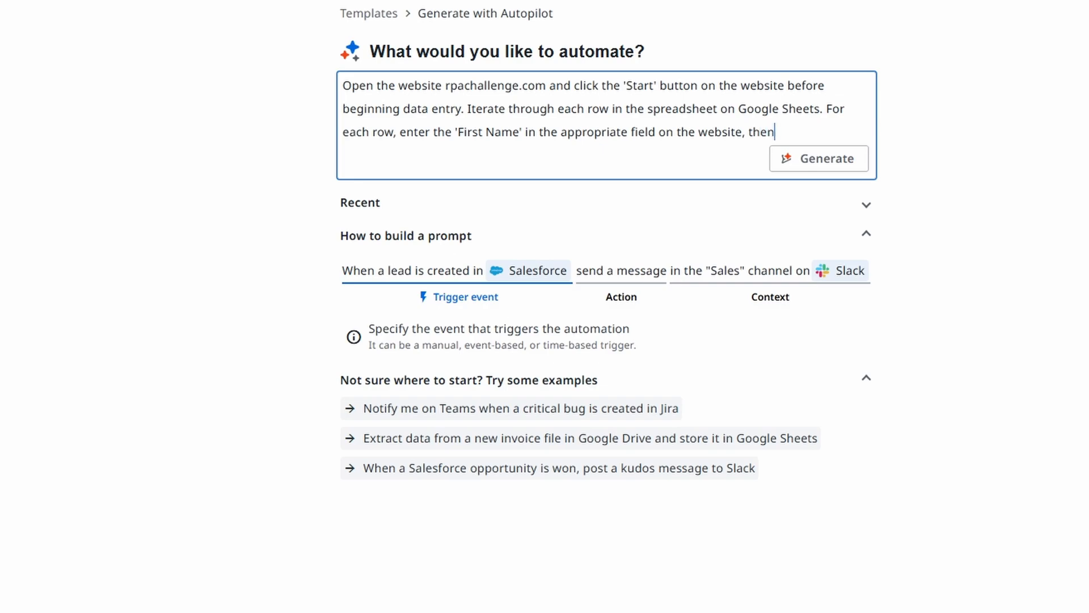
pyautogui.write("enter the 'Last Name")
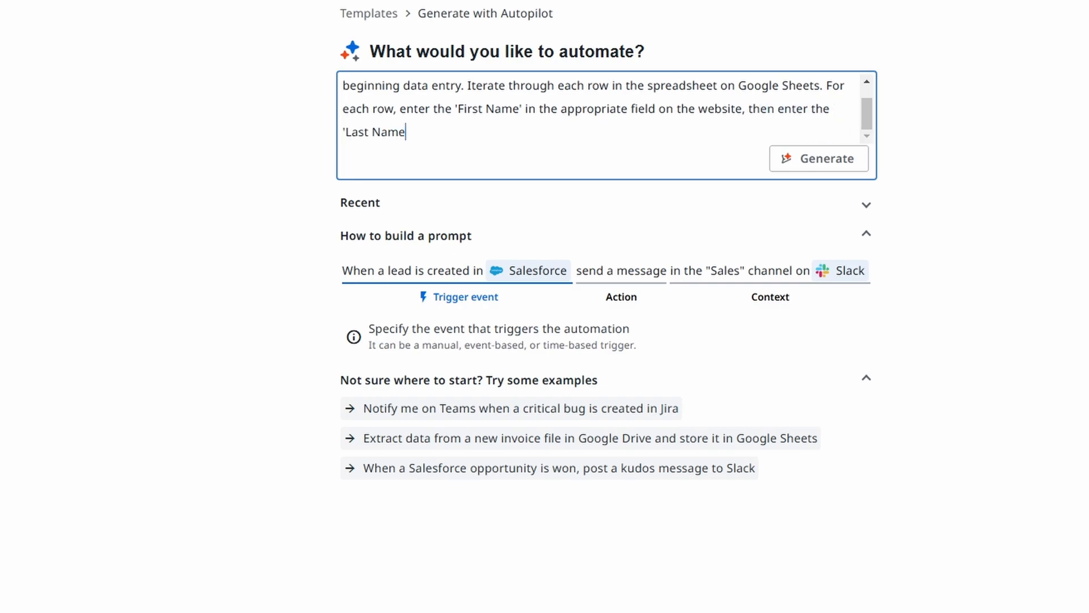
pyautogui.write('in')
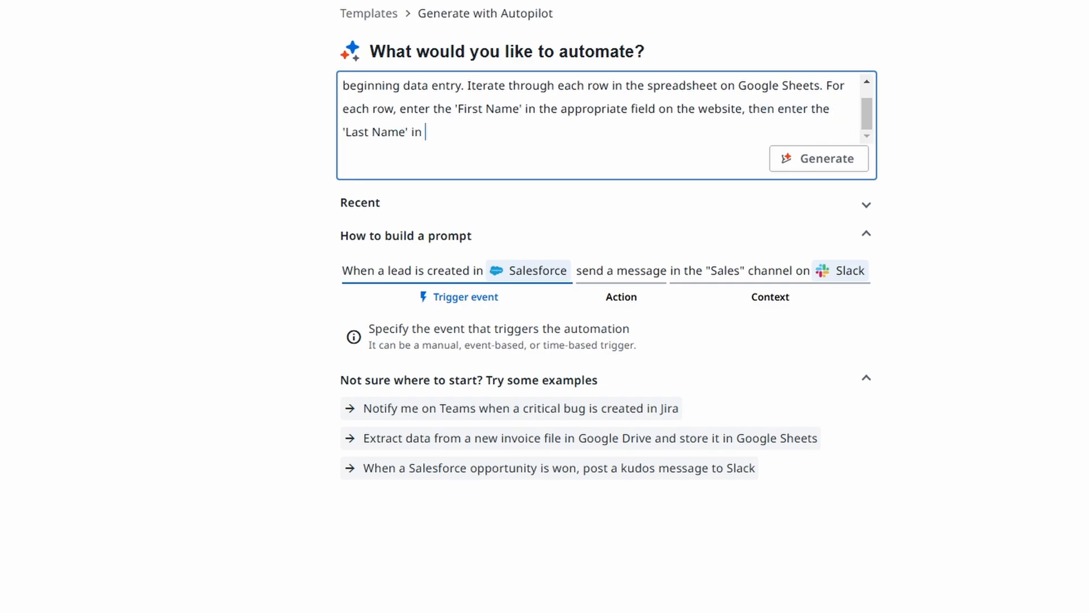
pyautogui.write('the correspondi')
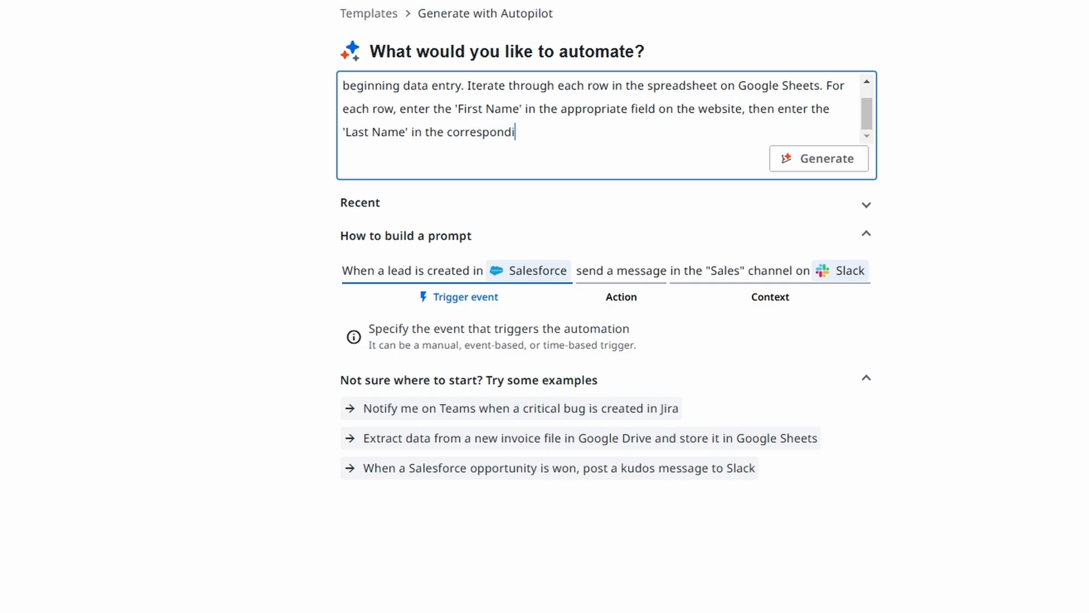
pyautogui.write('ng field. After fillin')
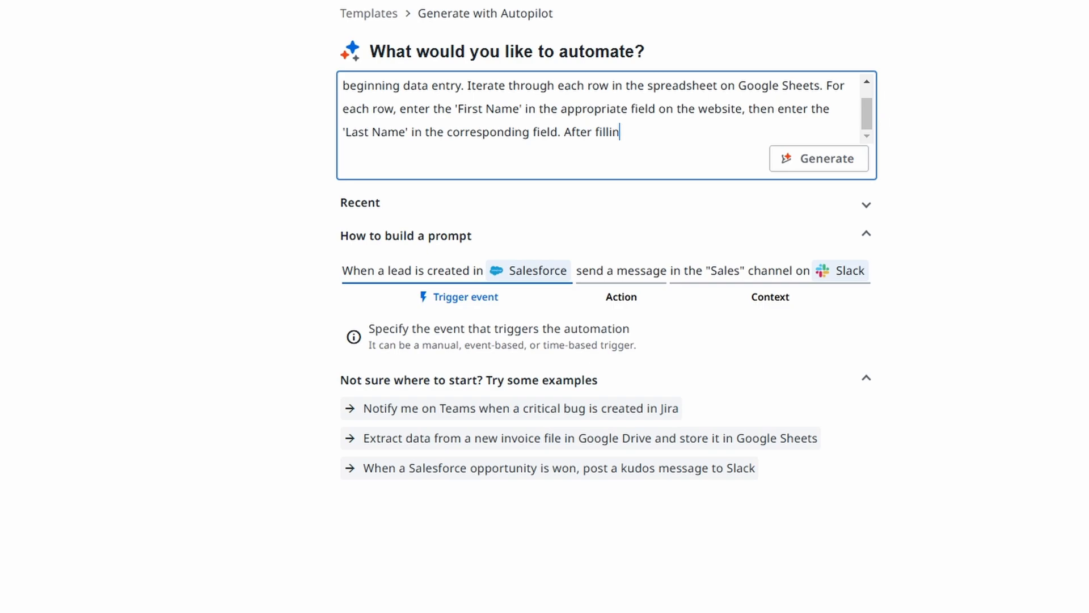
pyautogui.write('g in the data,')
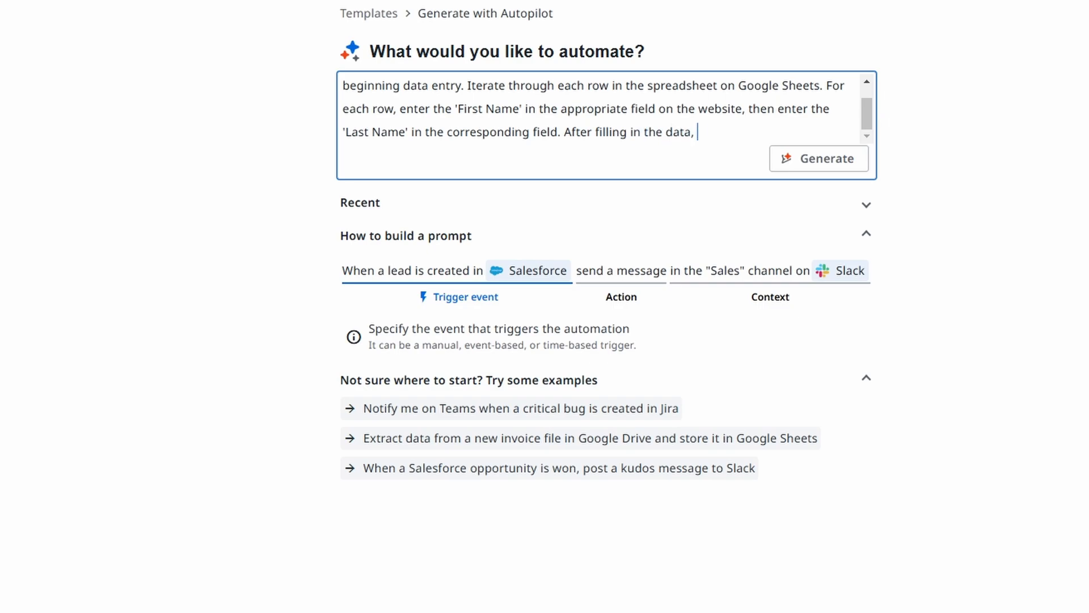
pyautogui.write("click 'submit' button. R")
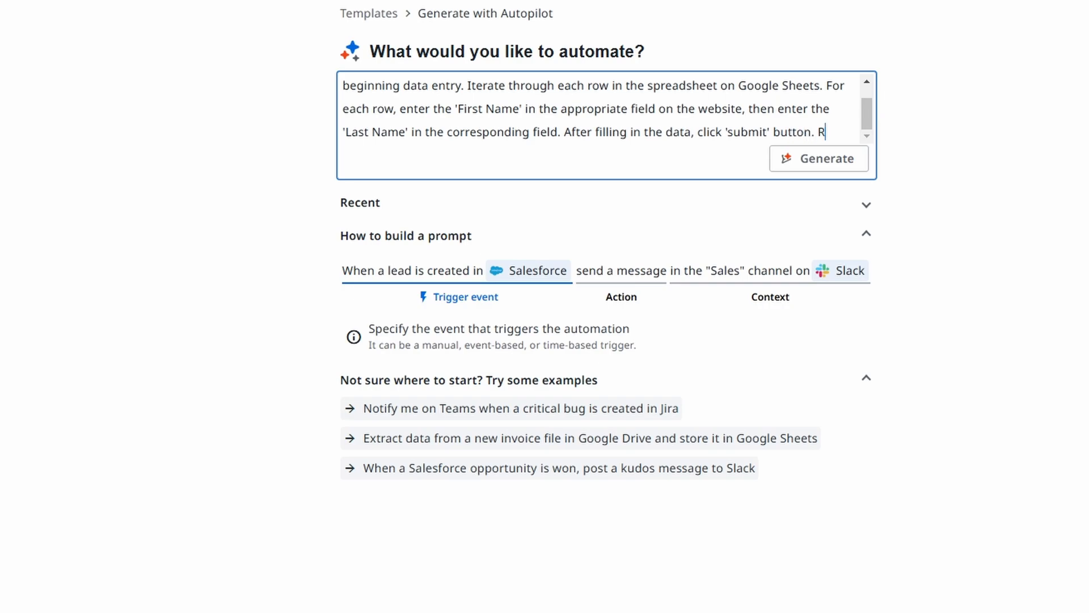
pyautogui.write('eap')
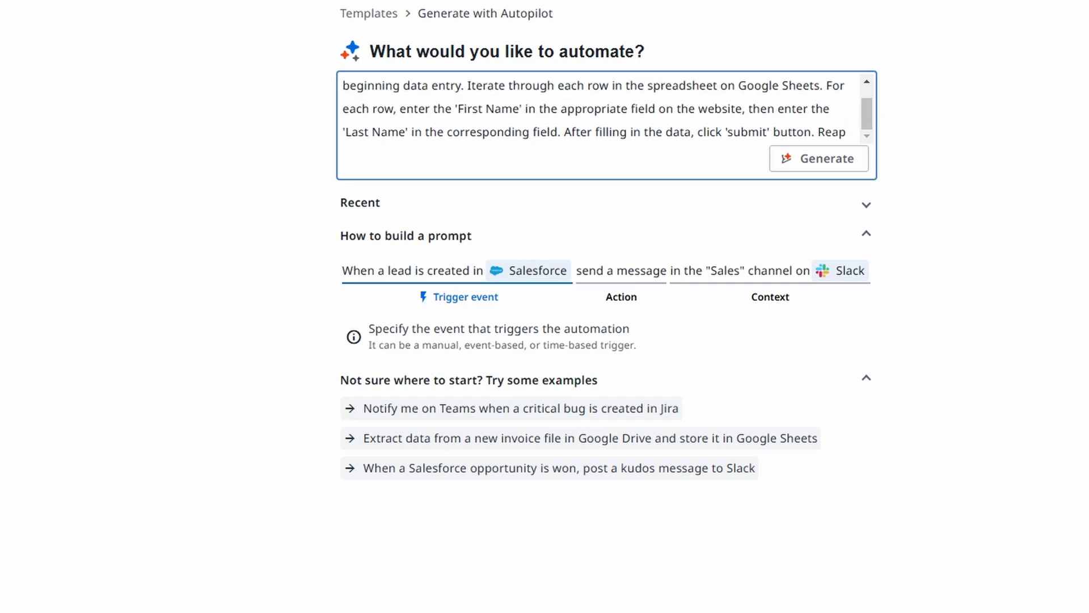
pyautogui.press('Backspace')
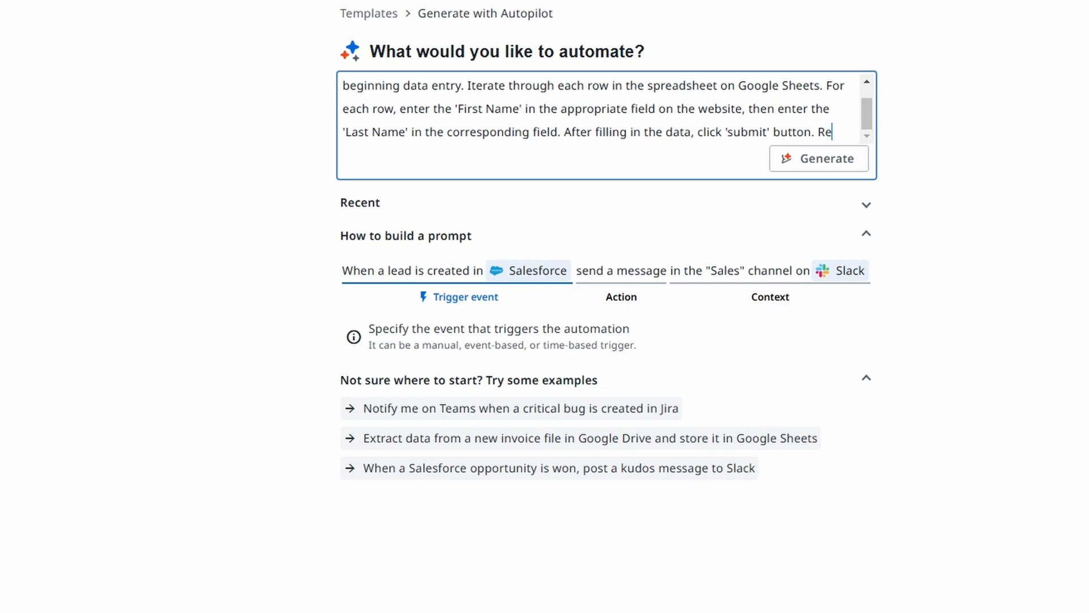
pyautogui.write('Repeat the process for all rows in')
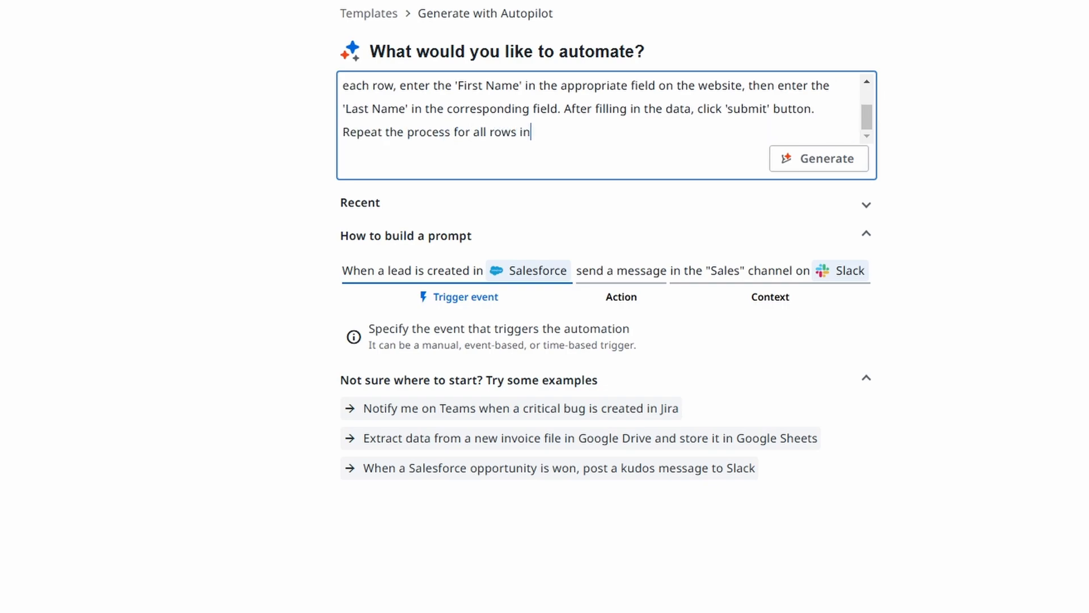
pyautogui.write('the spreadsheet unti')
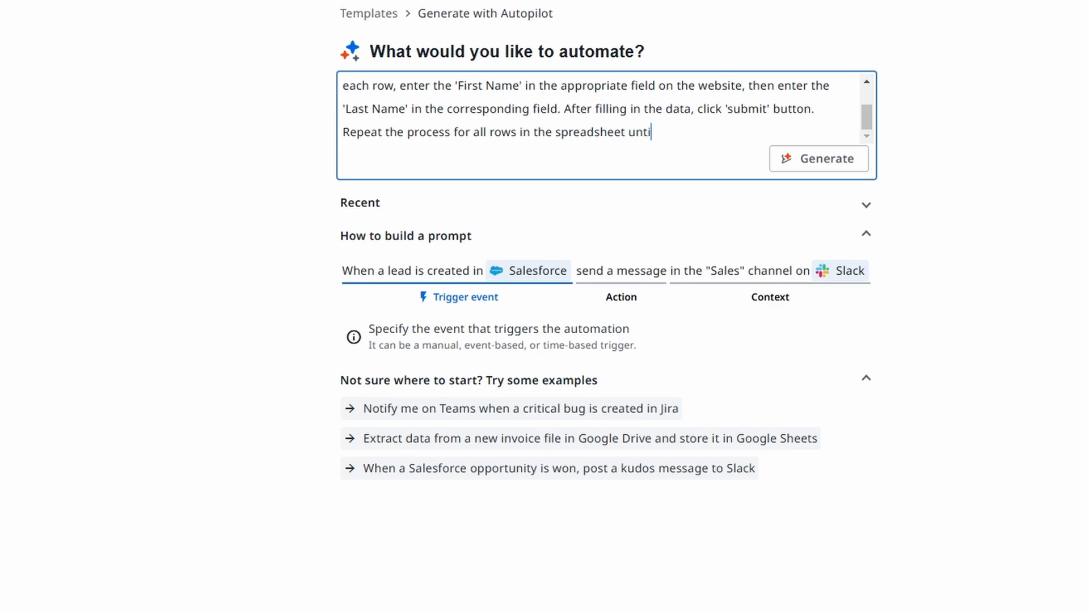
pyautogui.write('completion.')
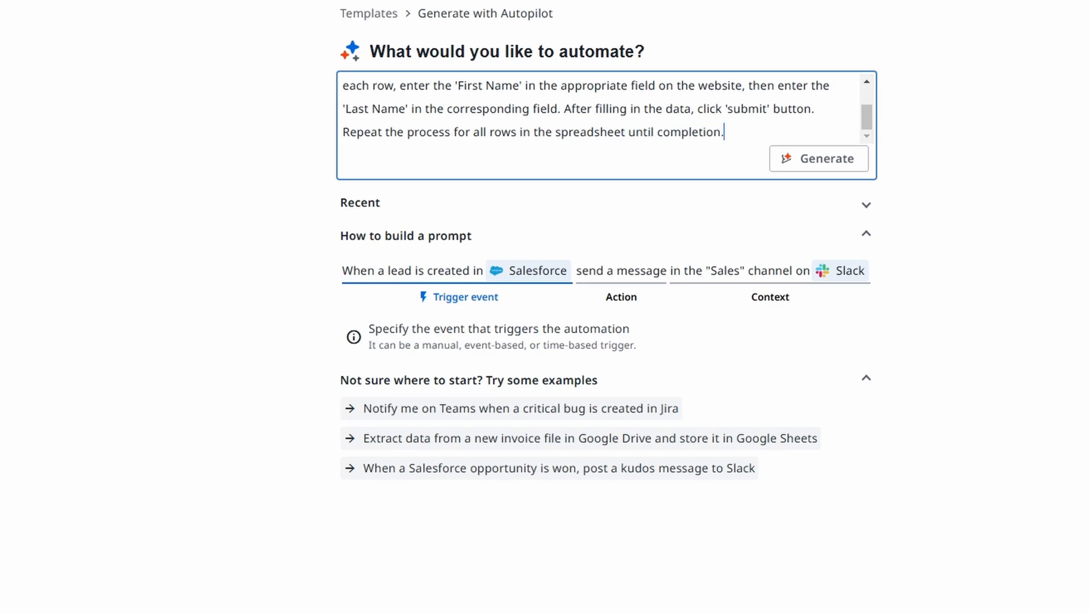
# Generate the Autopilot workflow from the prompt and accept the suggestion
pyautogui.click(818, 159)
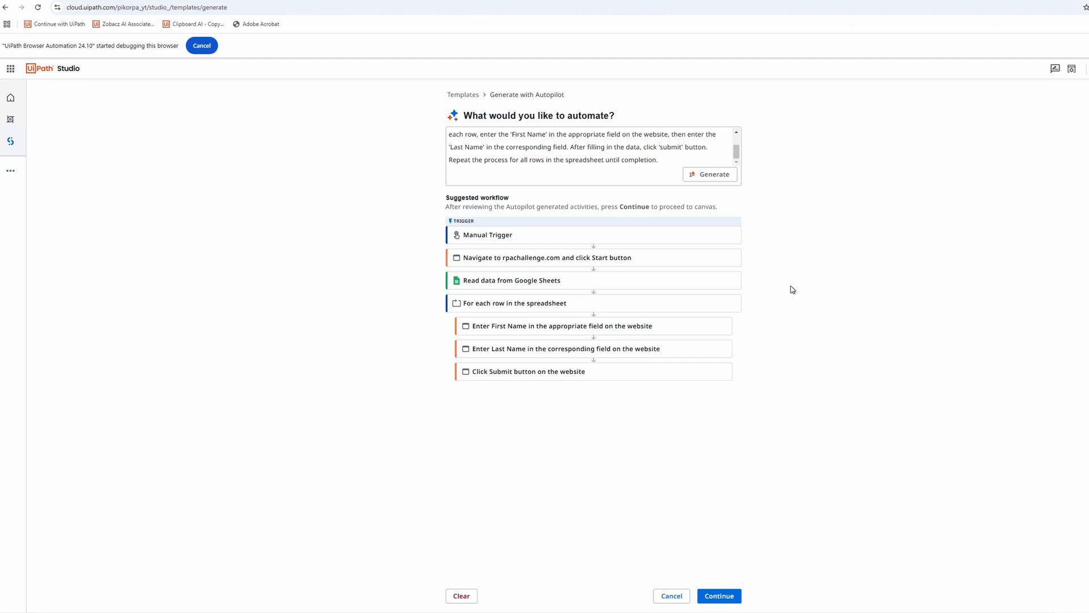
pyautogui.moveTo(807, 512)
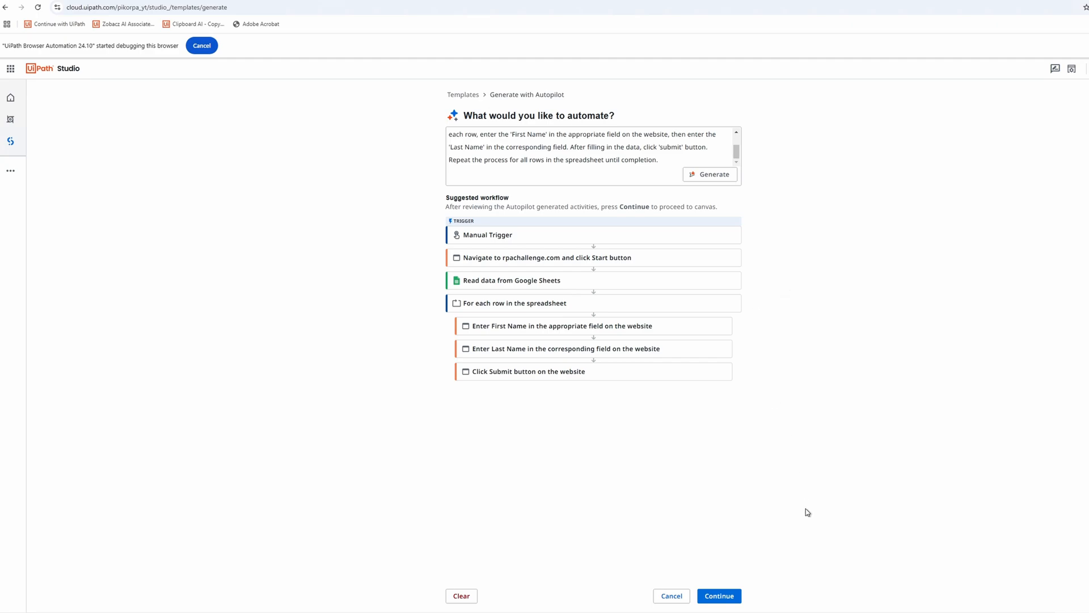
pyautogui.click(719, 596)
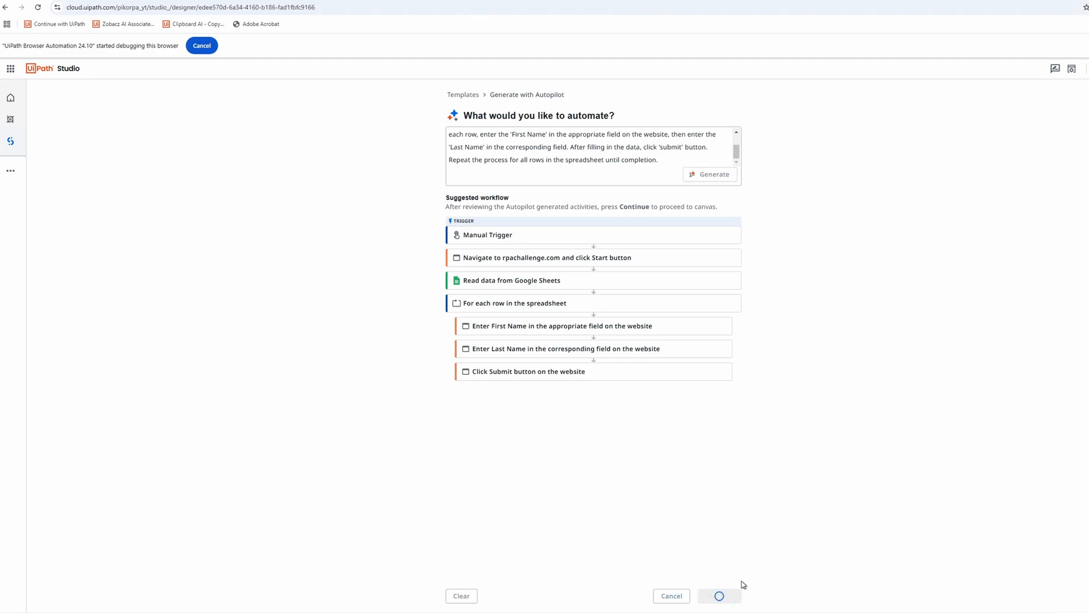
# Open the suggested DataEntryAutomation workflow in the designer and scroll through its activities
pyautogui.click(719, 595)
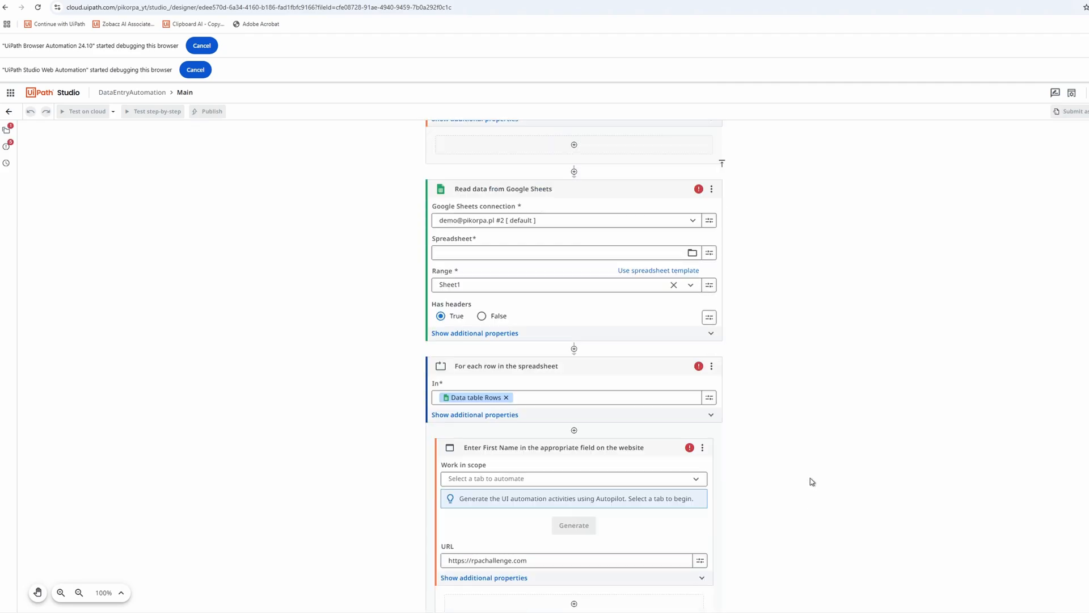
pyautogui.scroll(-3)
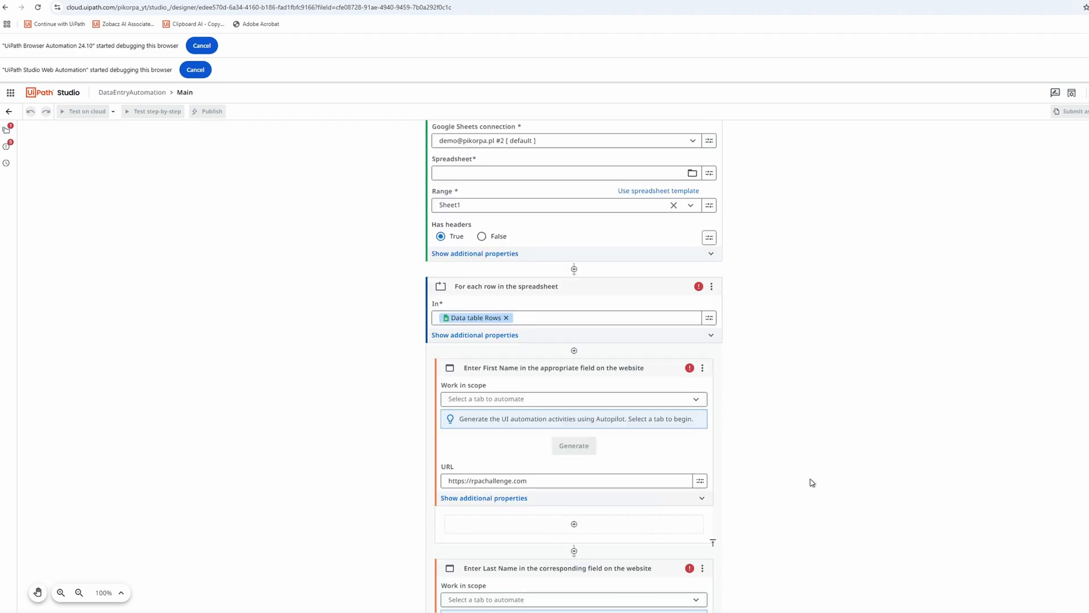
pyautogui.scroll(-3)
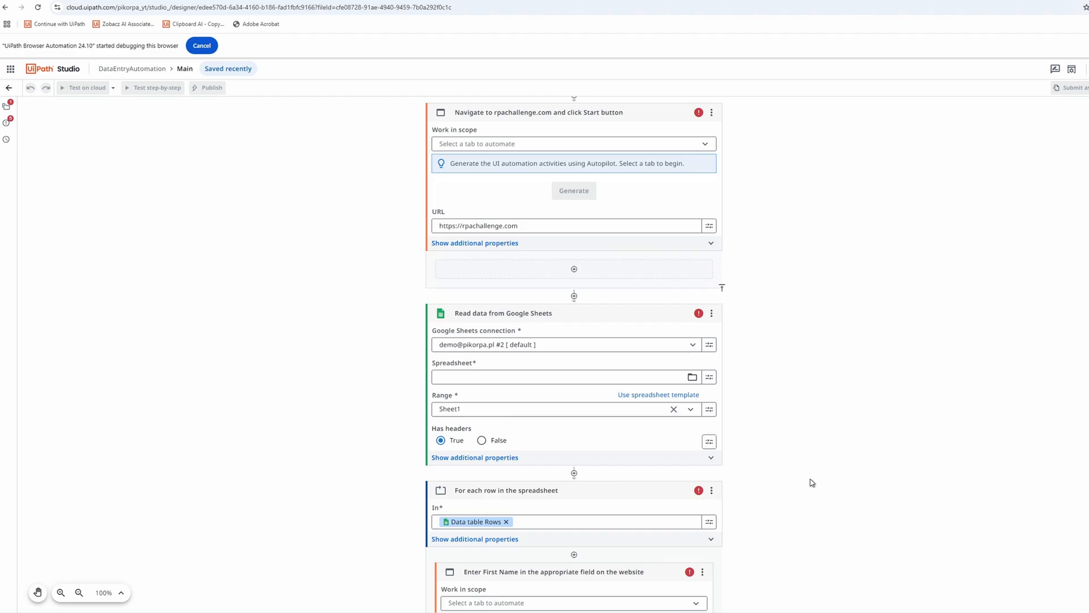
pyautogui.scroll(-3)
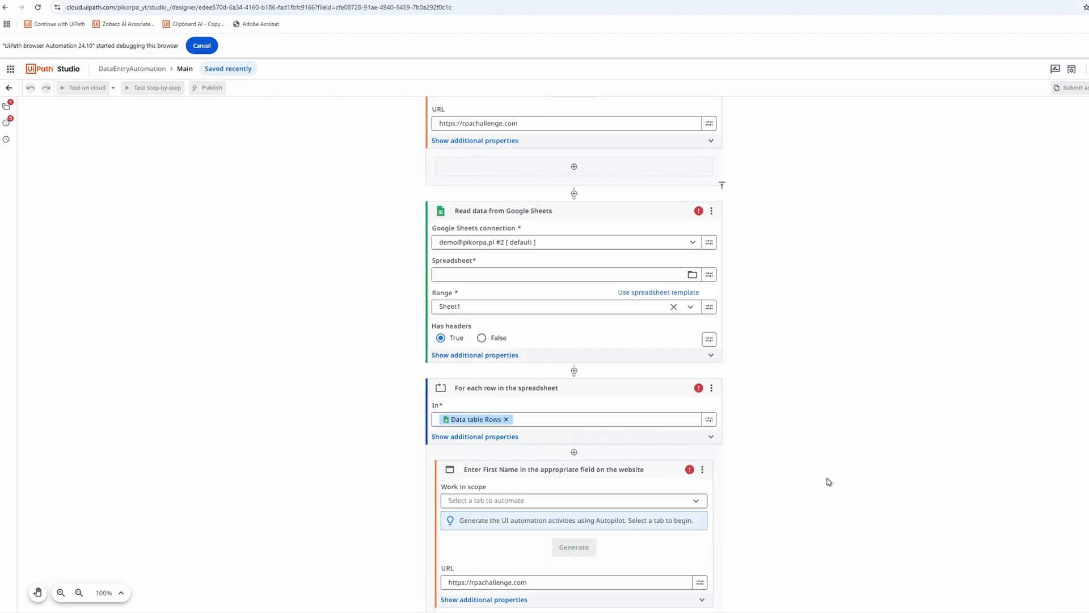
pyautogui.scroll(-3)
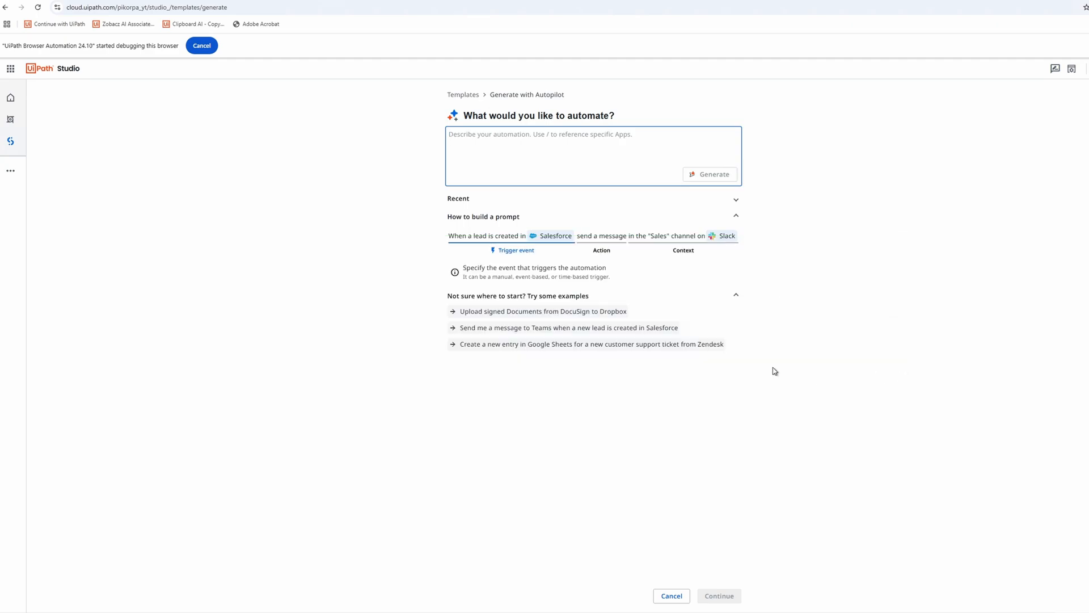
# Click into the empty Generate with Autopilot prompt box to begin a new description
pyautogui.click(592, 134)
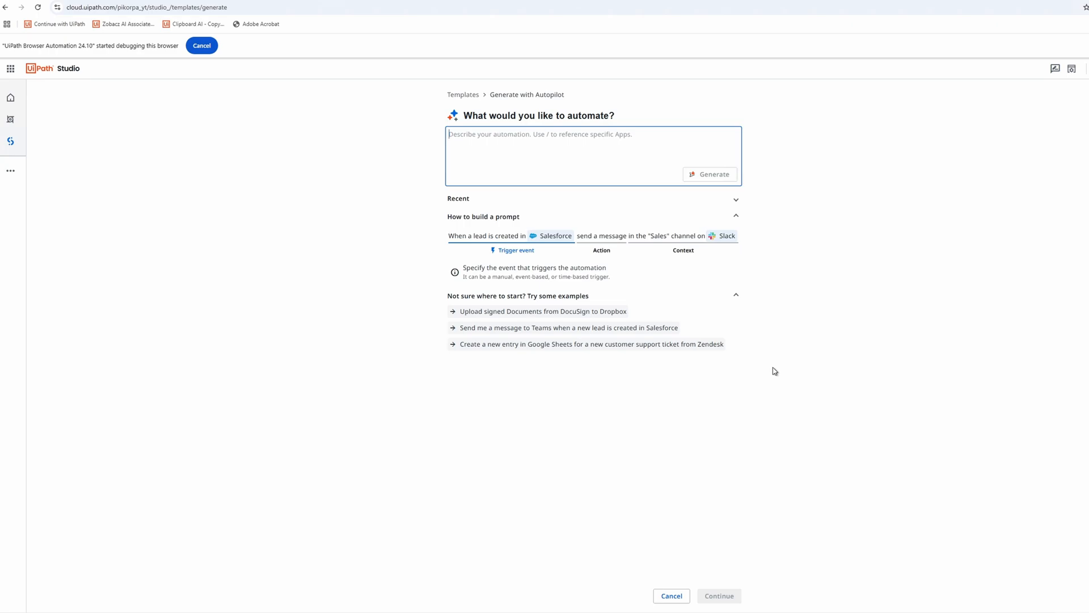